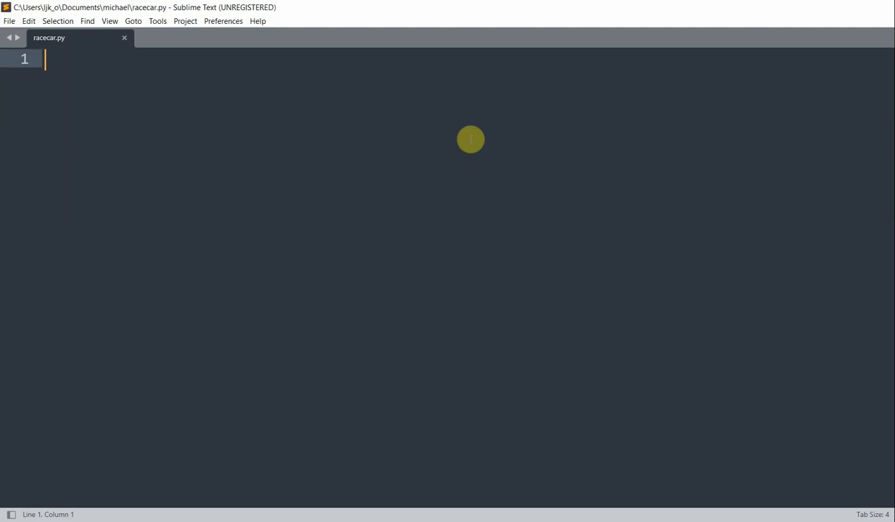
Import ursina and random, create app=Ursina() with an orange window, and add app.run()
text(from urs)
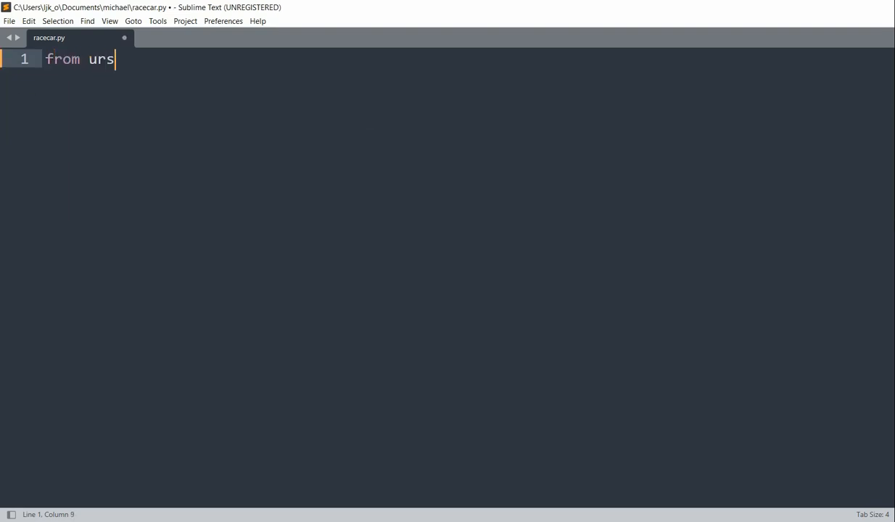
text(ina import *)
text(import random)
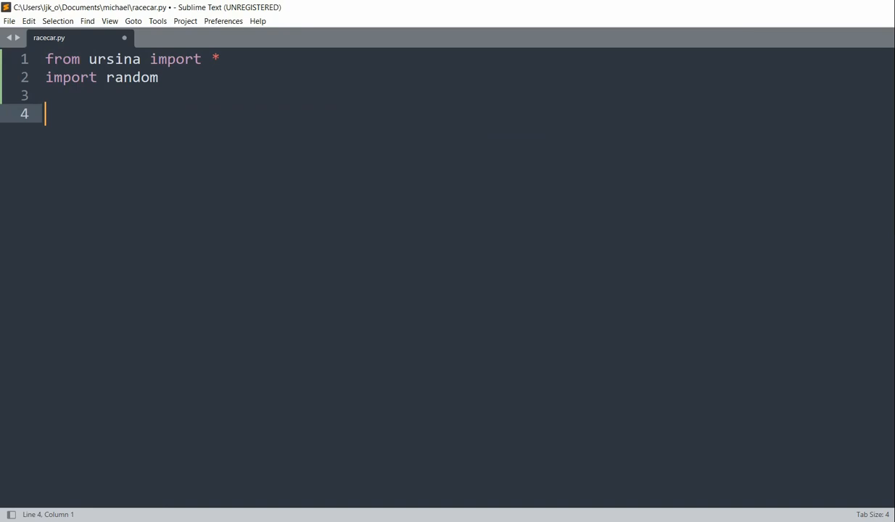
text(app=Ursina()
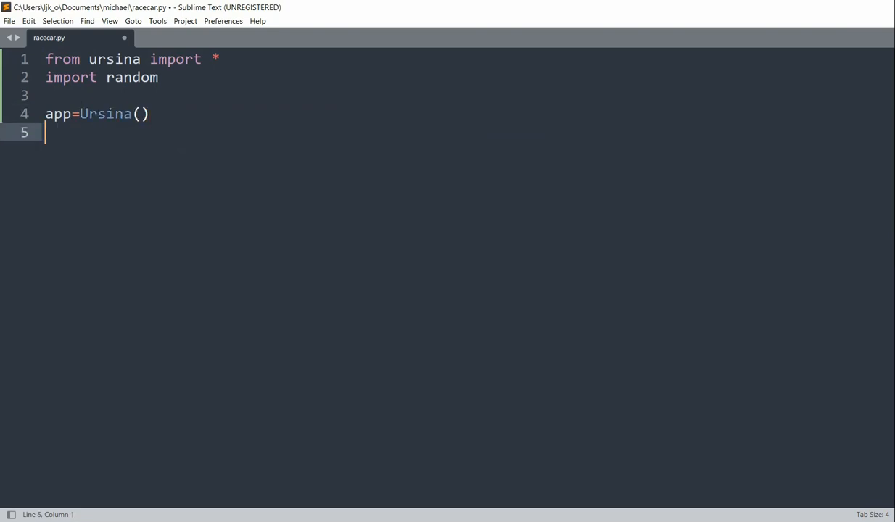
text(window.color=)
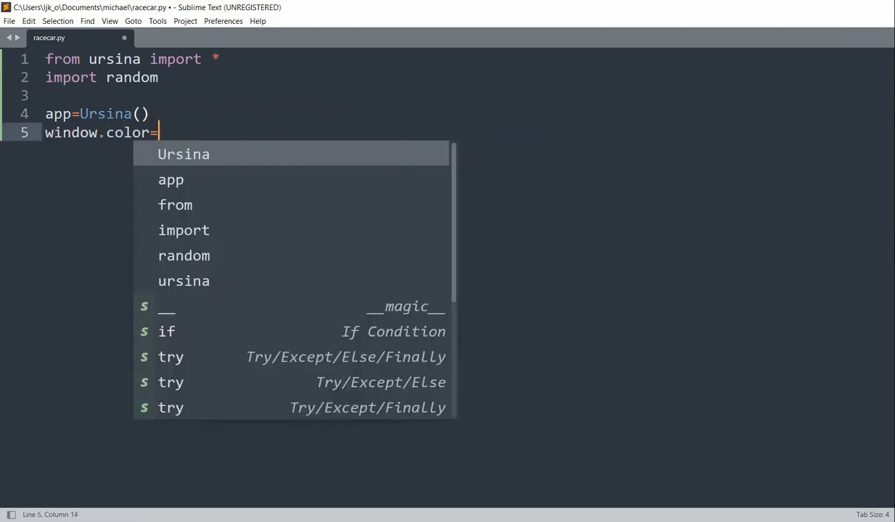
text(color.orn)
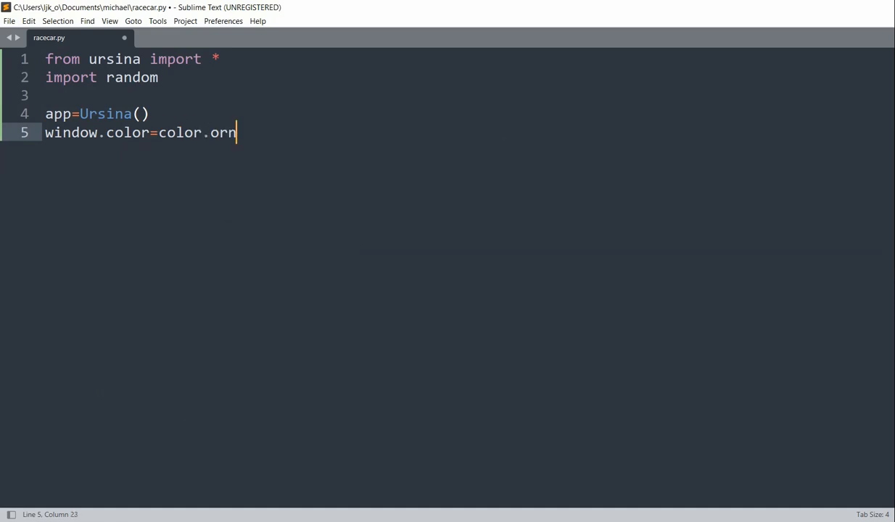
text(ange)
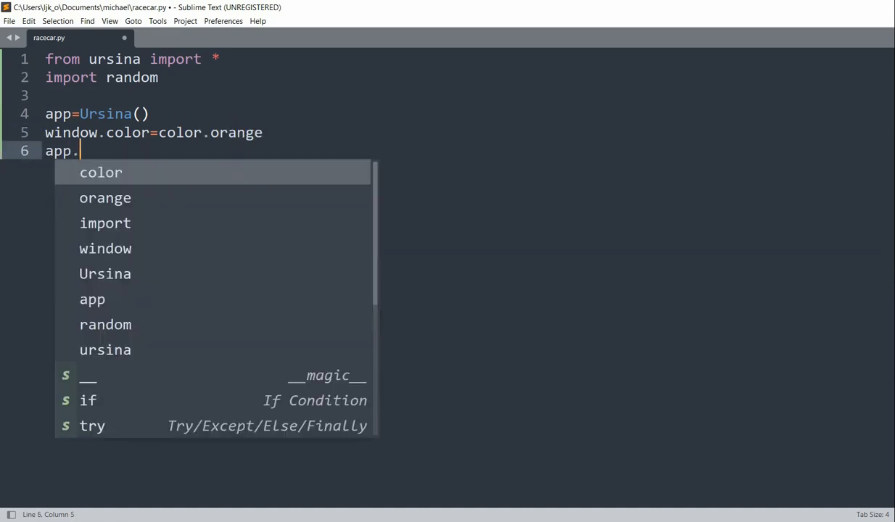
text(run())
text(track=)
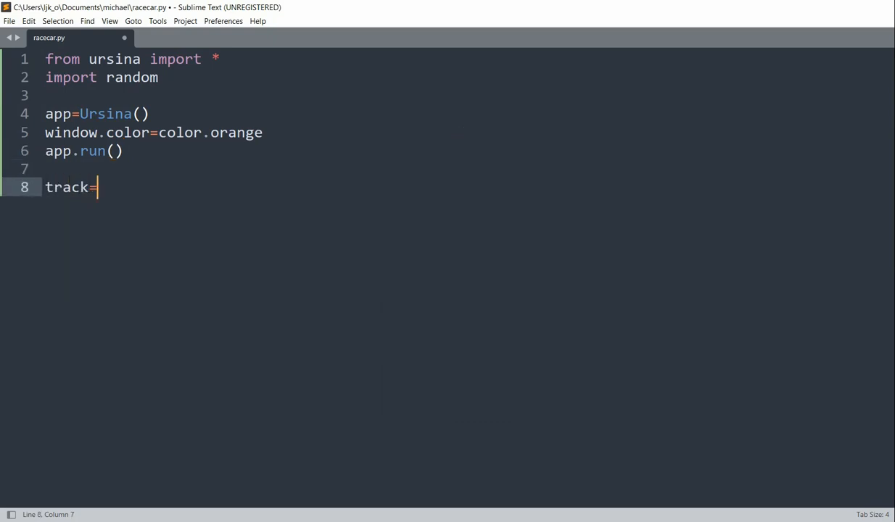
Make the track a green cube Entity scaled (10, .5, 60) at position (0,0)
text(Entity())
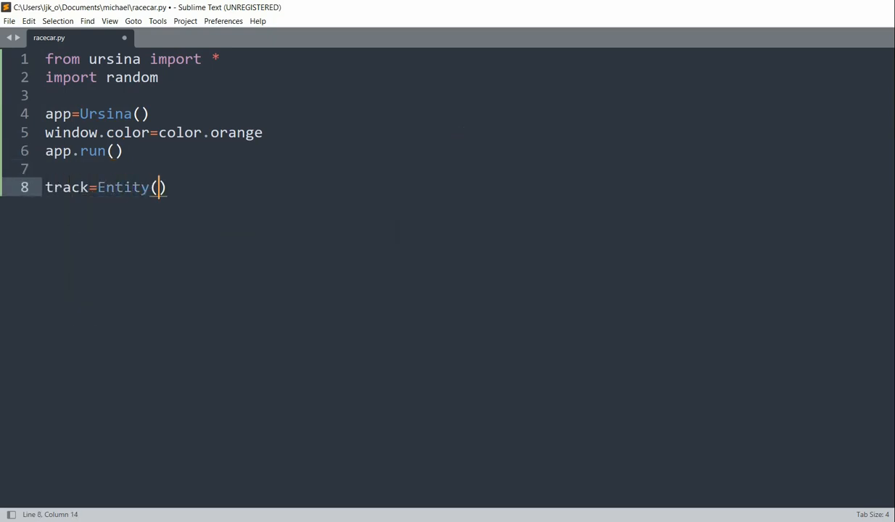
text(model='')
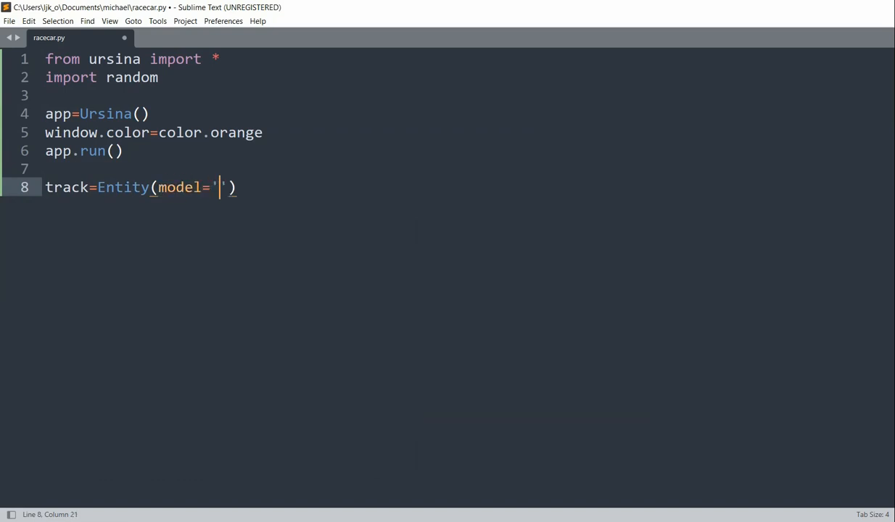
text(cube',)
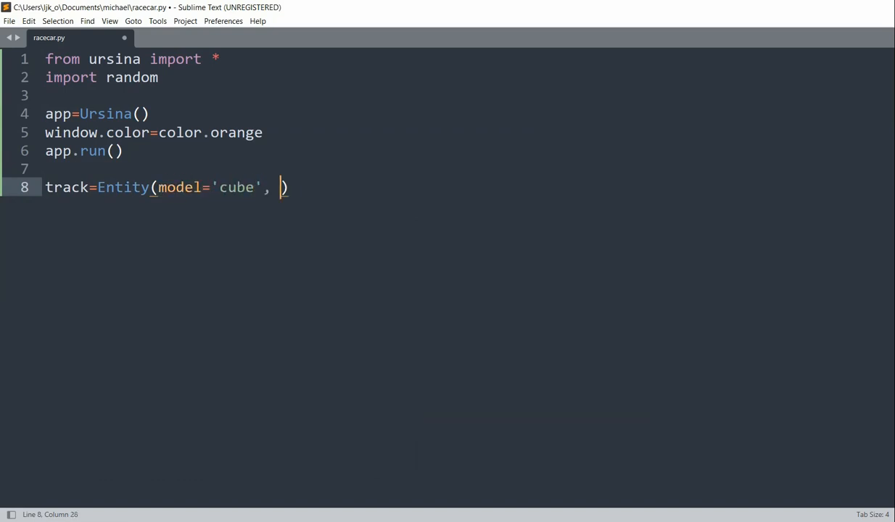
text(color=)
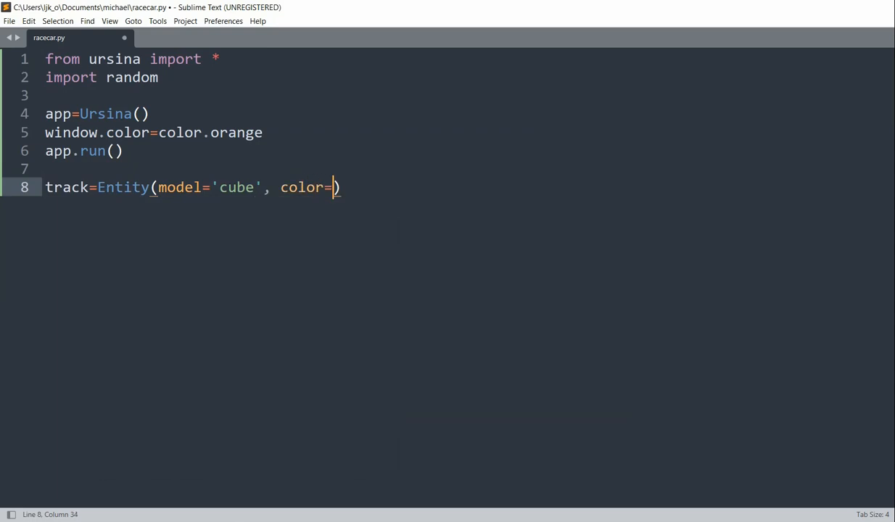
text(color.)
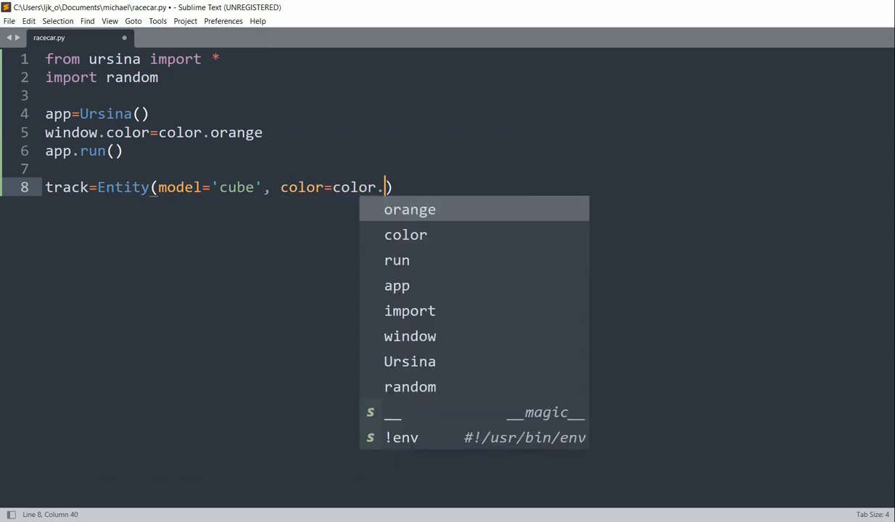
text(green, scale)
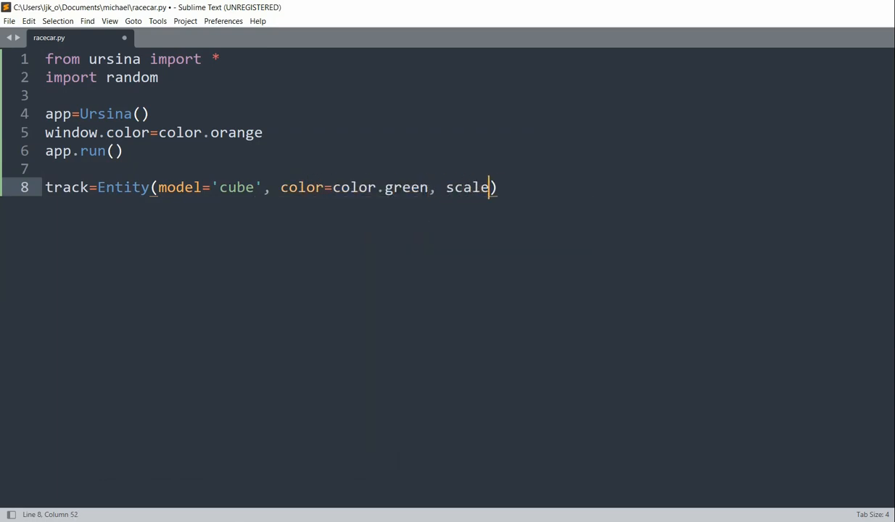
text(=(10,)
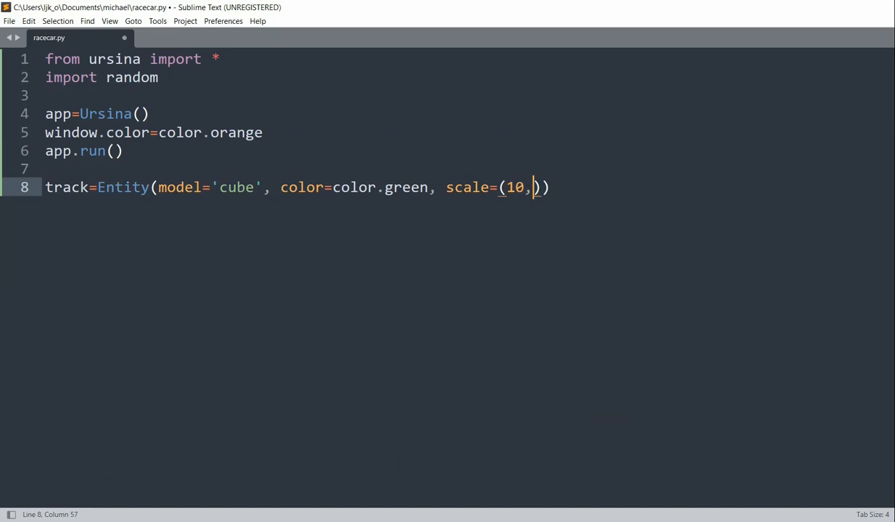
text(.5, 60),)
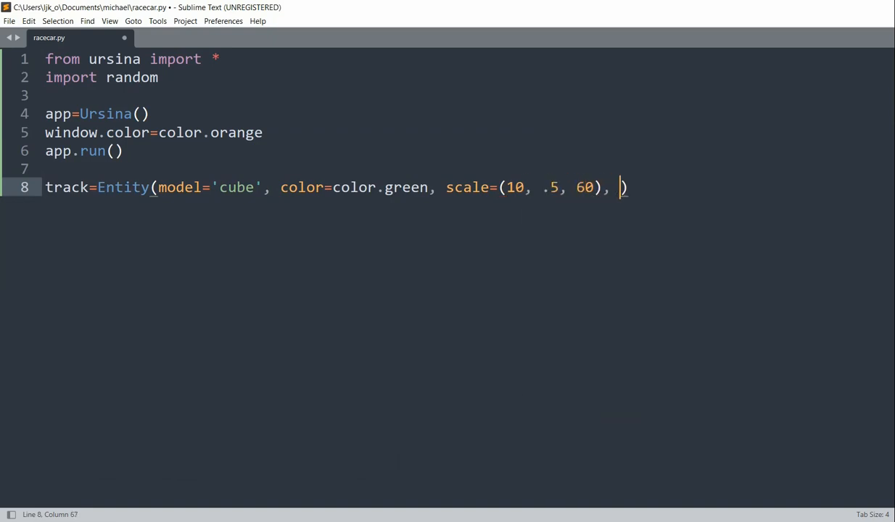
text(position=)
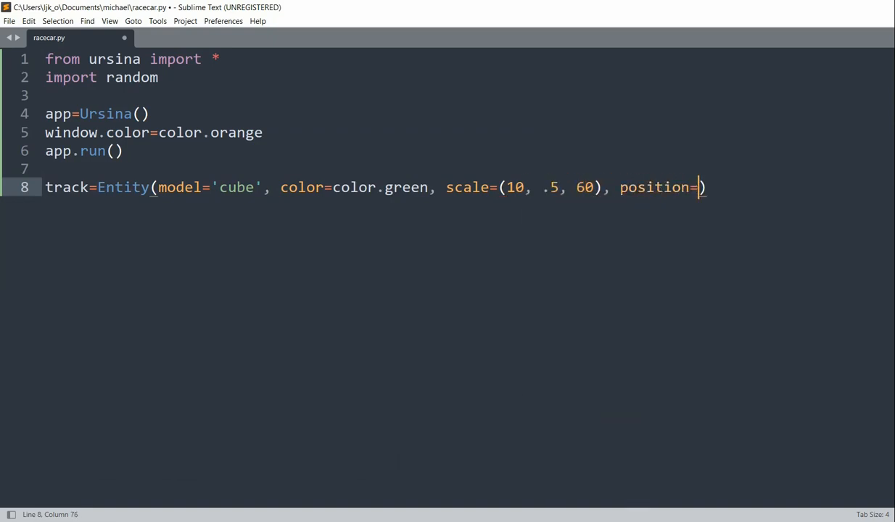
text(()
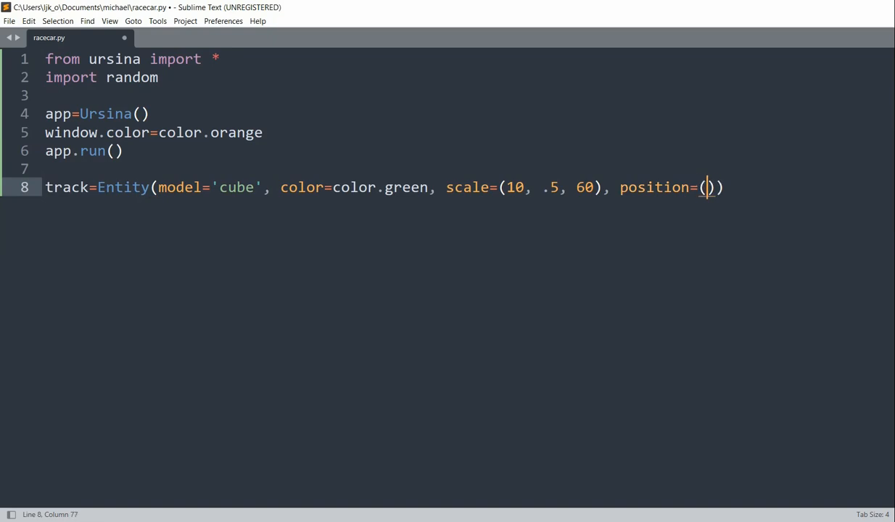
text(0,0),)
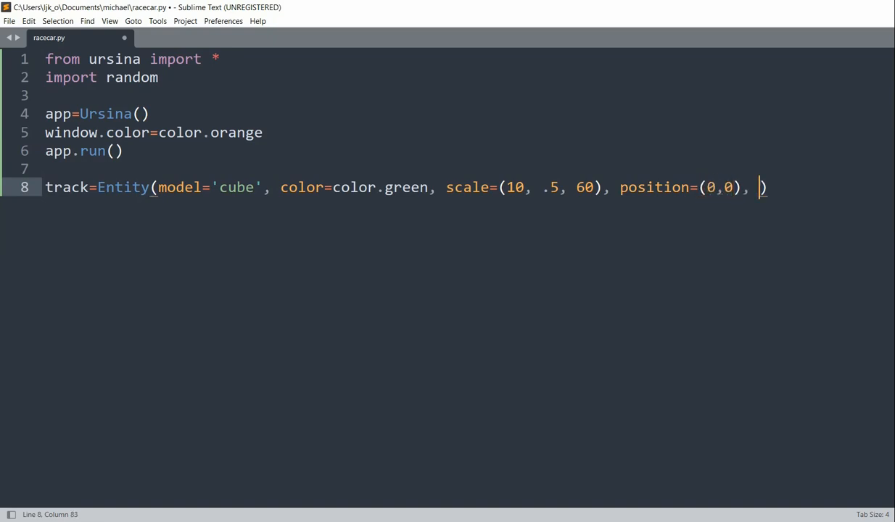
Give the track the texture assets/track.png
text(texture="")
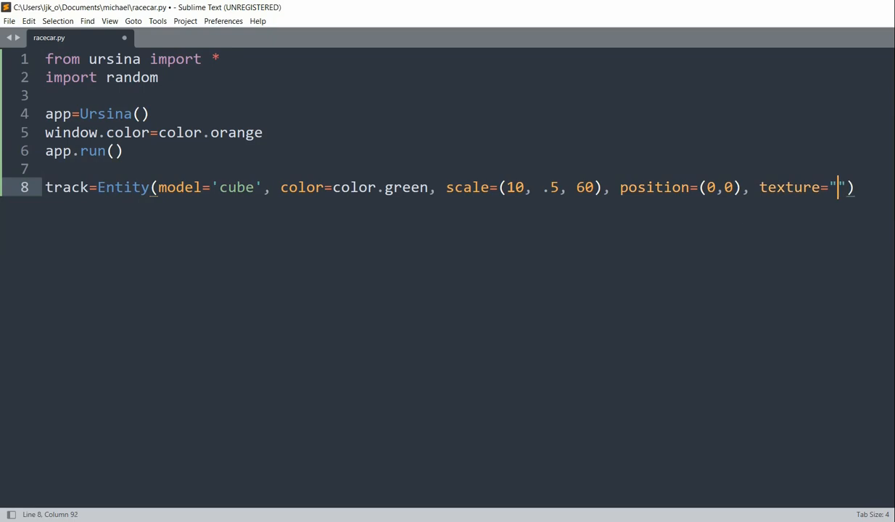
text(assets)
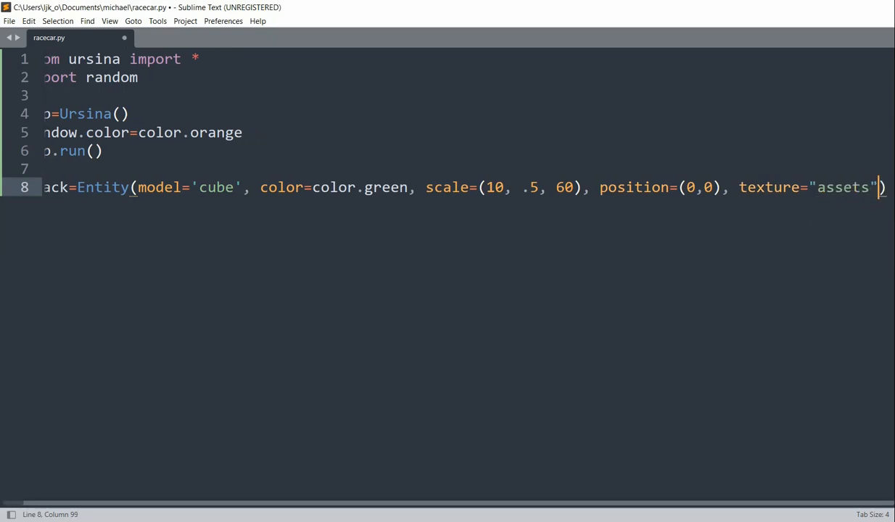
text(/)
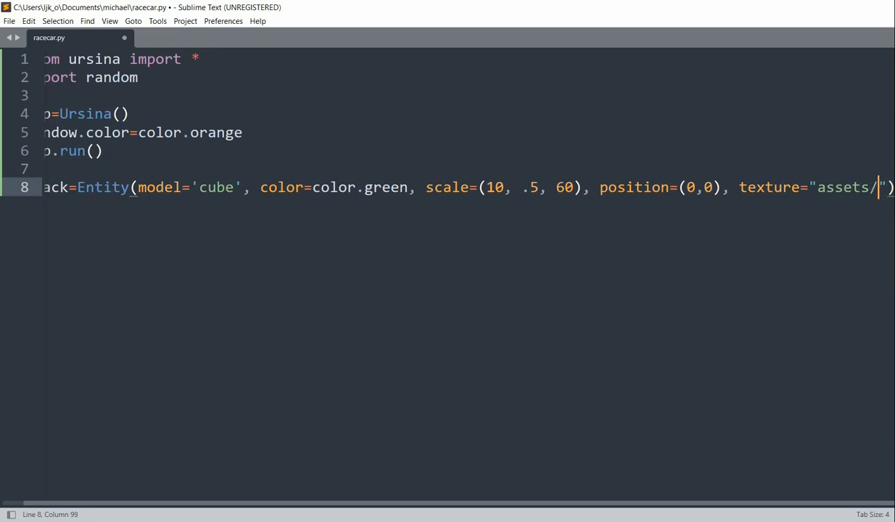
text(track,p)
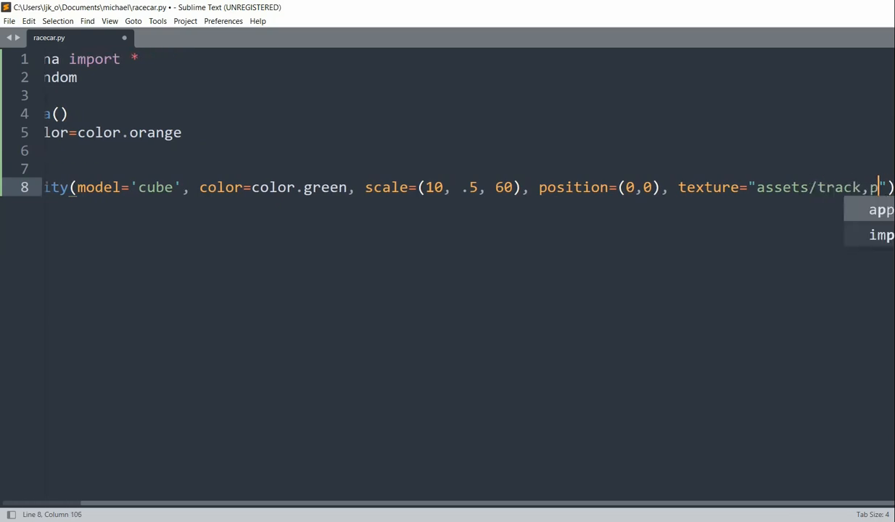
text(ng)
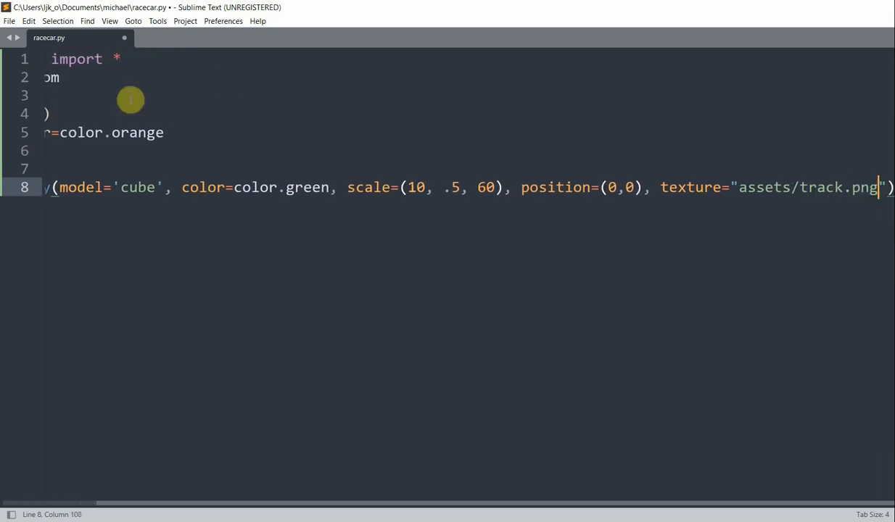
click(76, 187)
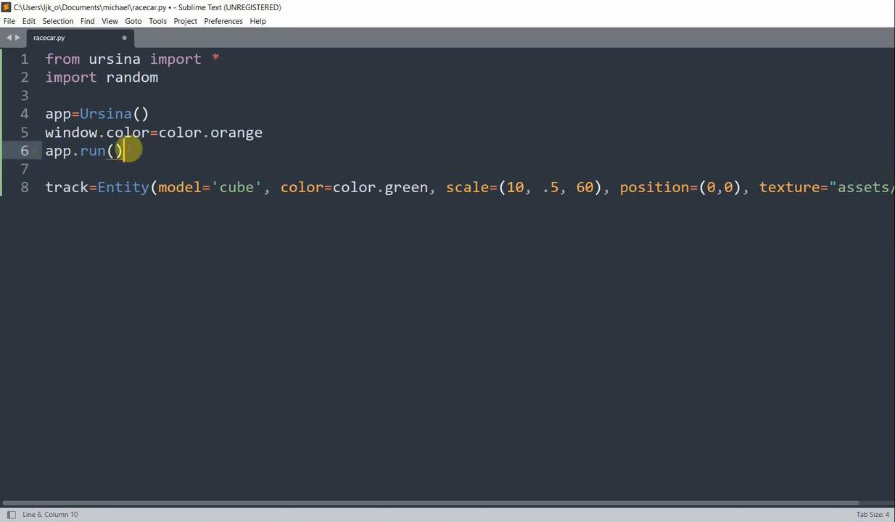
Move app.run() below the track line, save, build, and close the orange test window
key(ctrl+x)
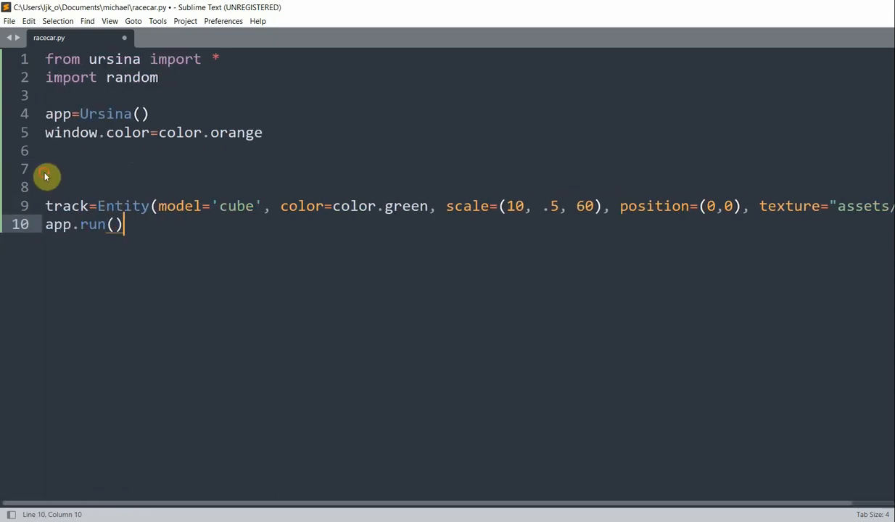
key(Backspace)
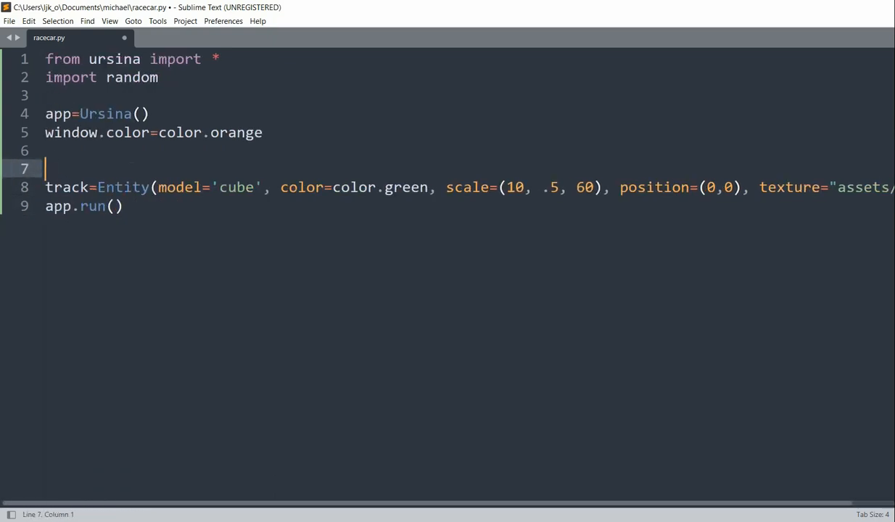
key(ctrl+s)
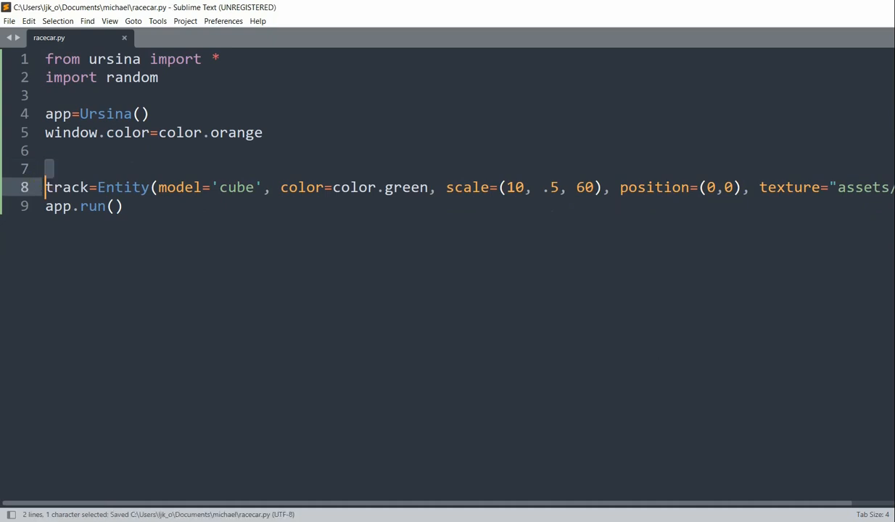
key(ctrl+b)
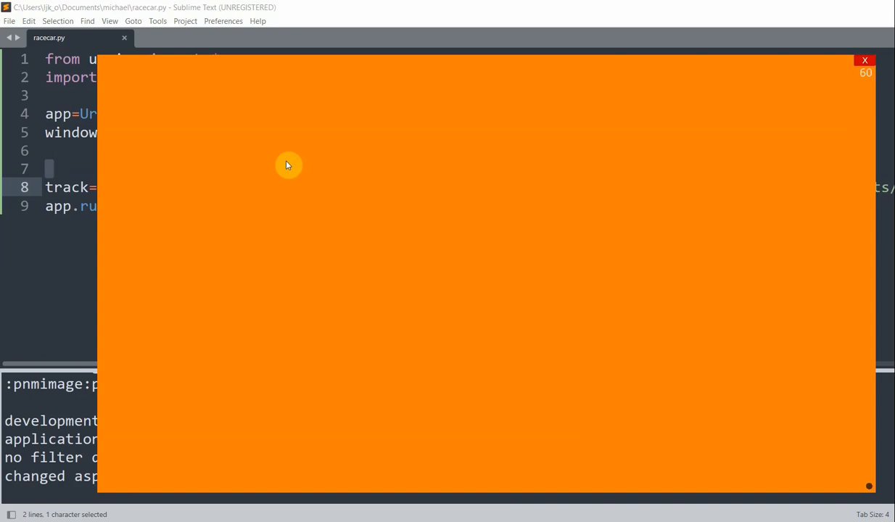
click(865, 60)
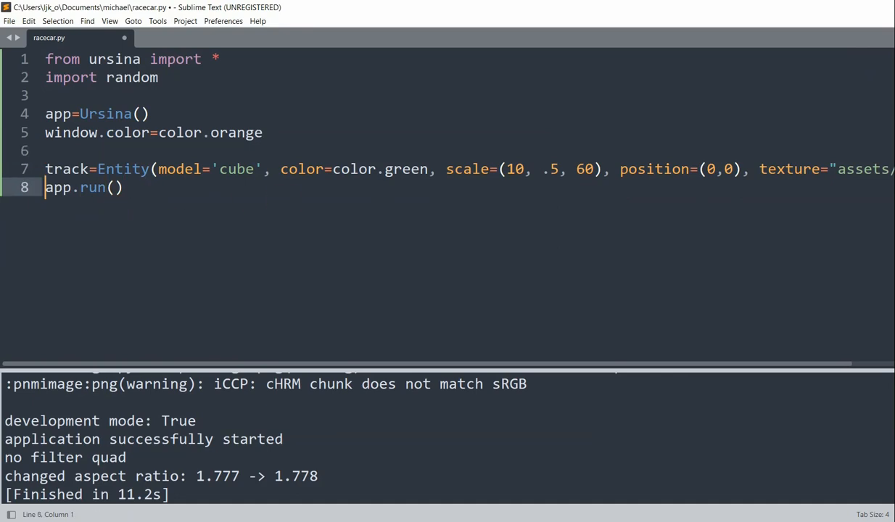
Add camera.position=(0,8,-26) and camera.rotation_x=20, then build the script
key(Enter)
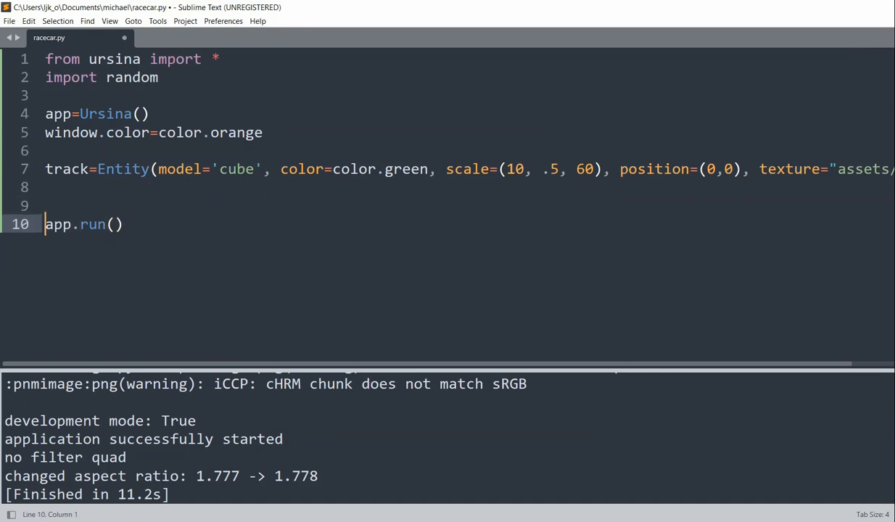
text(came)
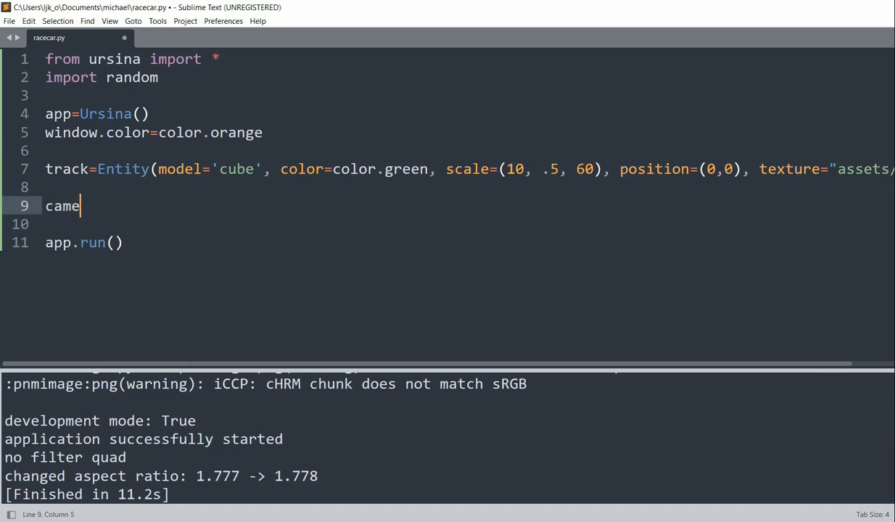
text(ra.position)
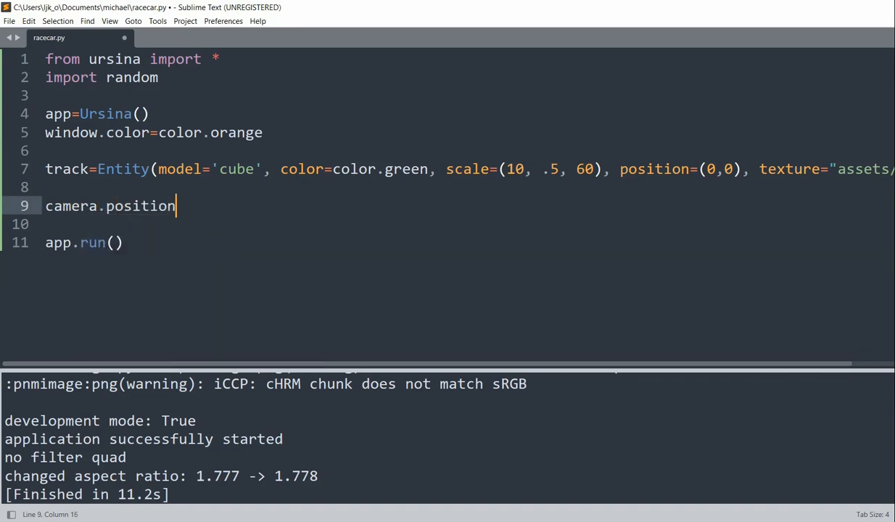
text(=(0,))
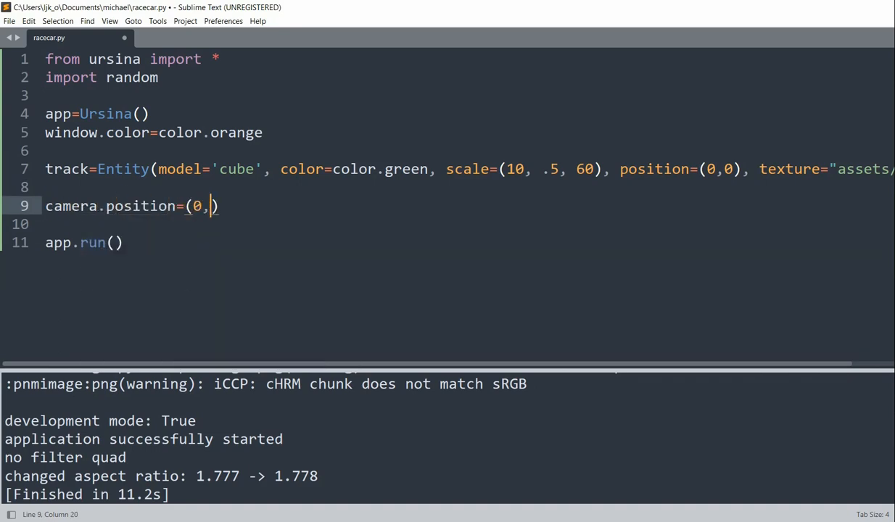
text(8, -2)
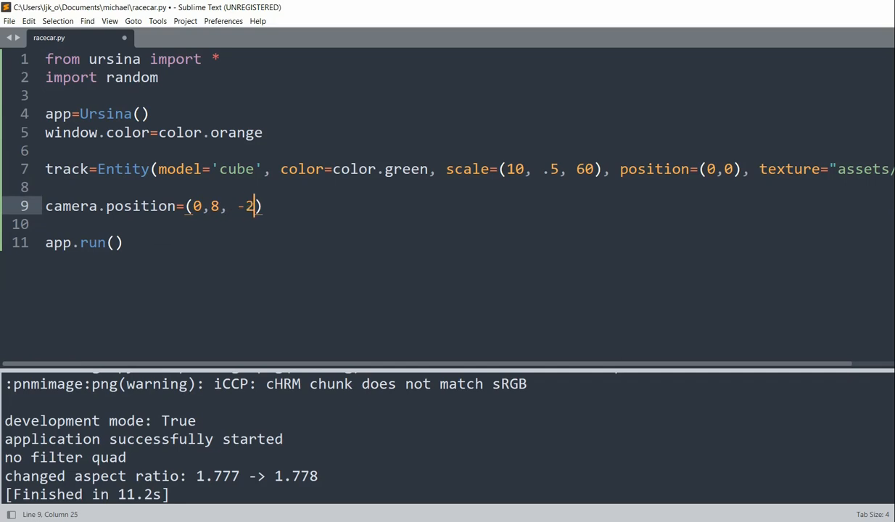
text(6)
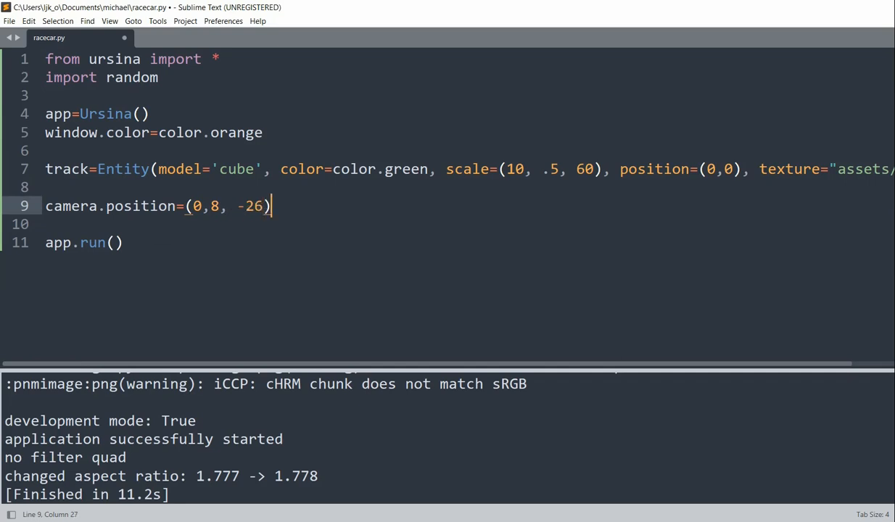
text(camera.rotatio)
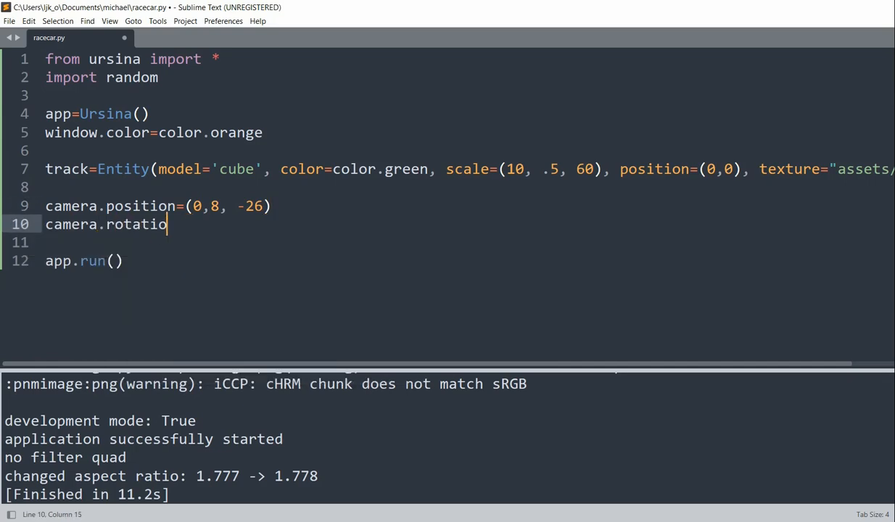
text(n_x=20)
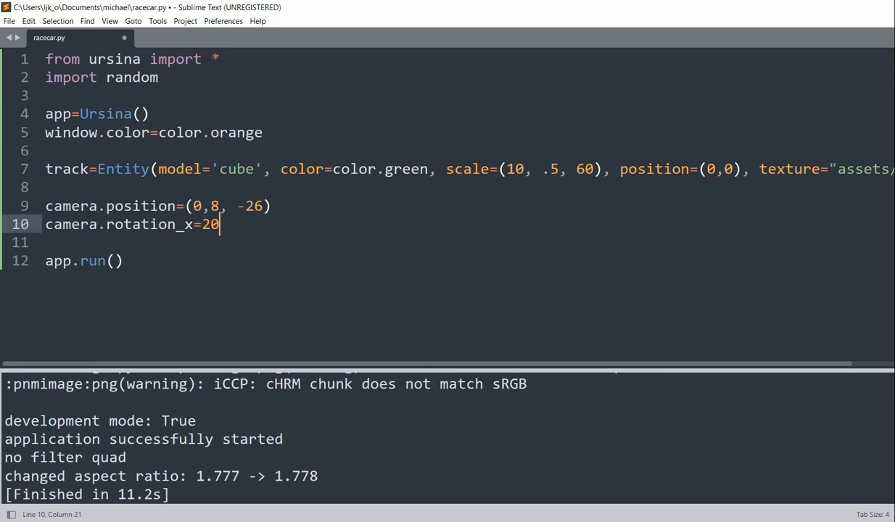
key(ctrl+b)
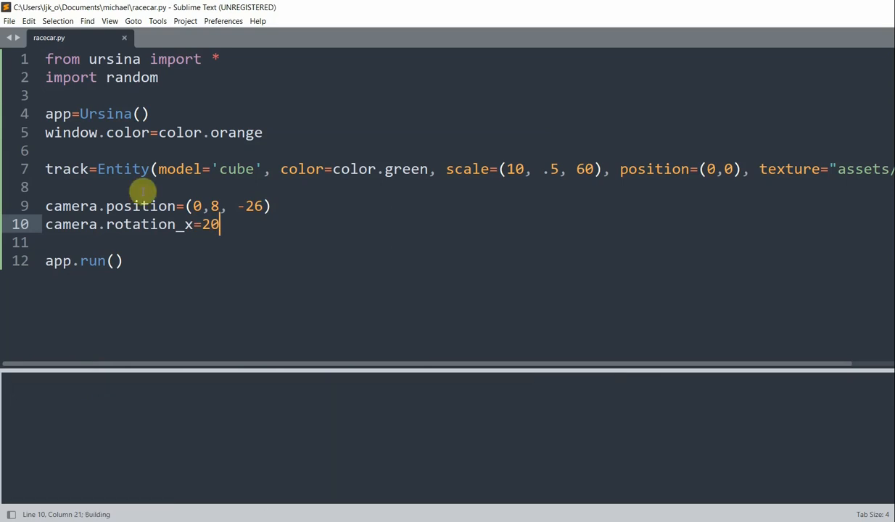
key(ctrl+b)
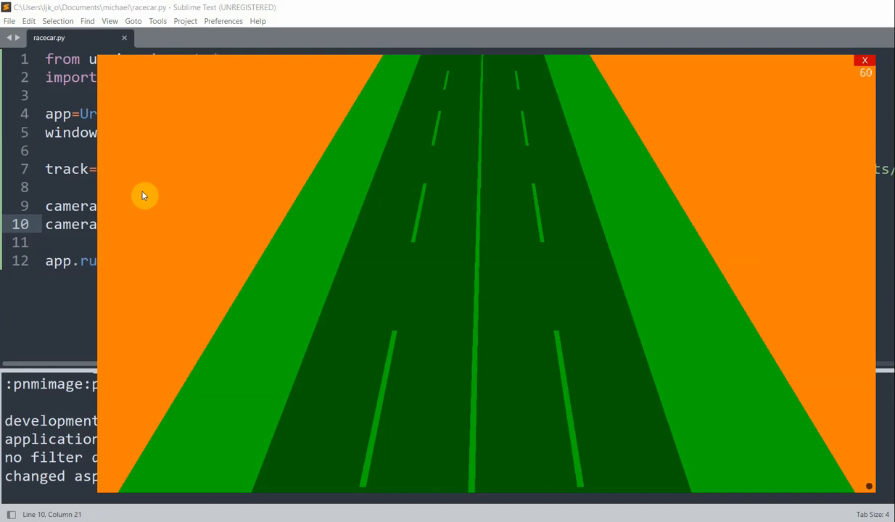
mouse_move(374, 141)
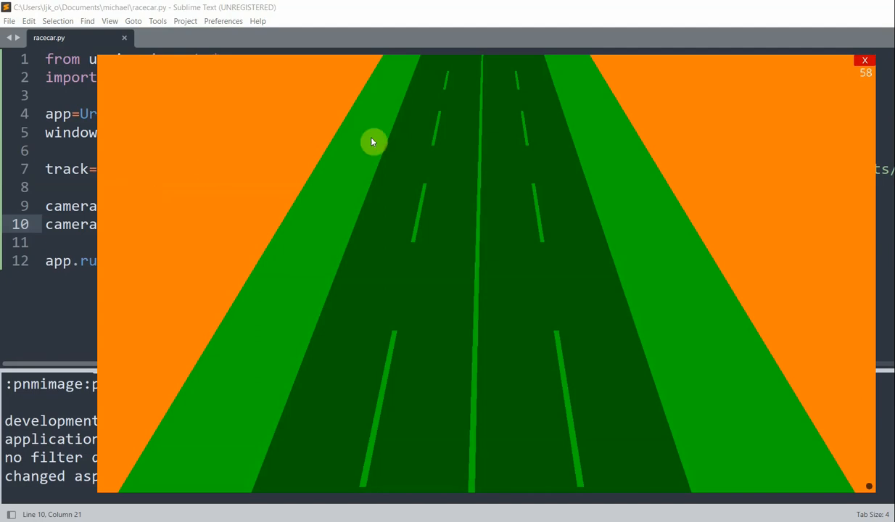
click(865, 60)
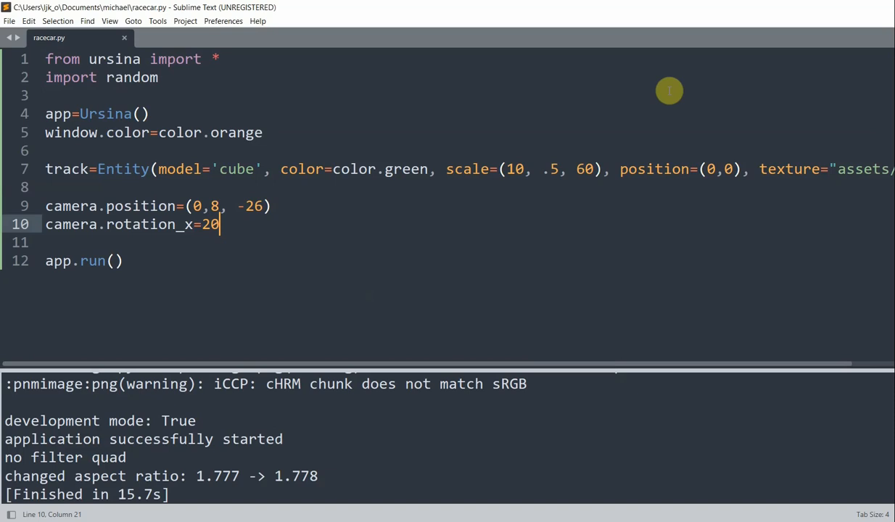
mouse_move(209, 176)
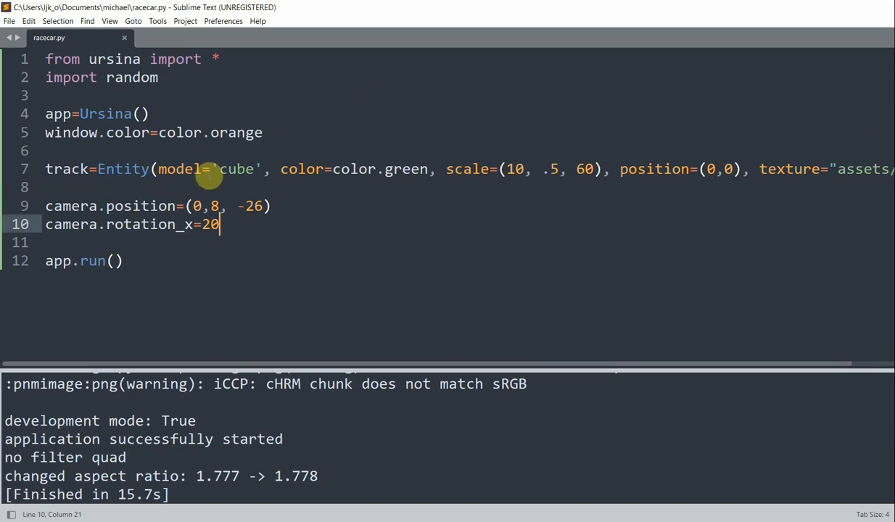
Start a Car(Entity) class below import random, typing .0001 and scale_z=.06 values
click(158, 78)
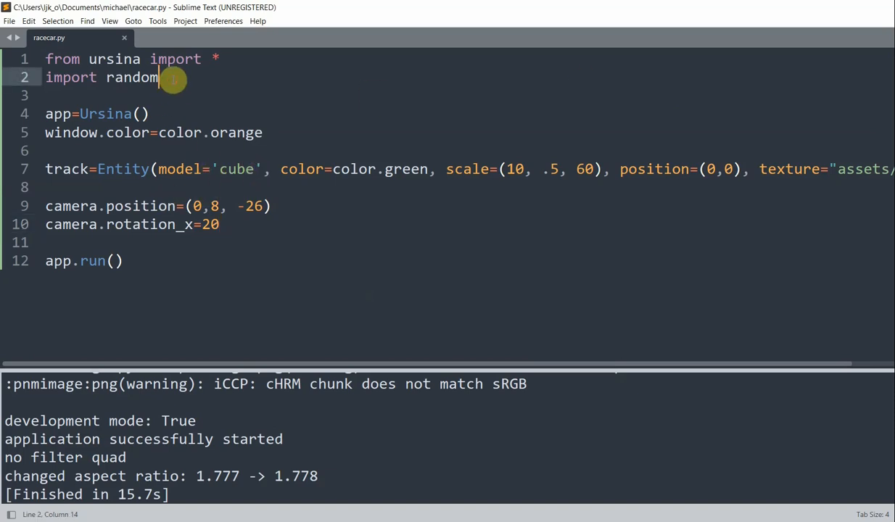
text(class Car)
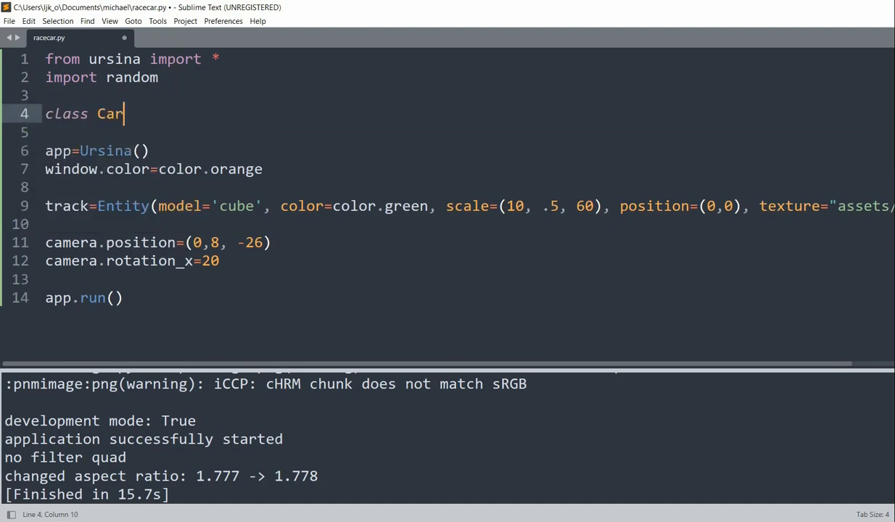
text((Entity):)
click(470, 132)
text(scale)
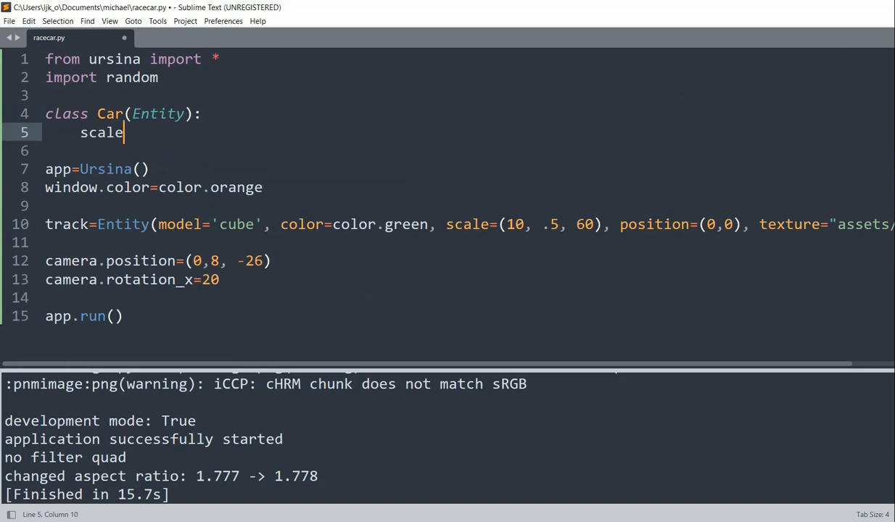
text(_y=)
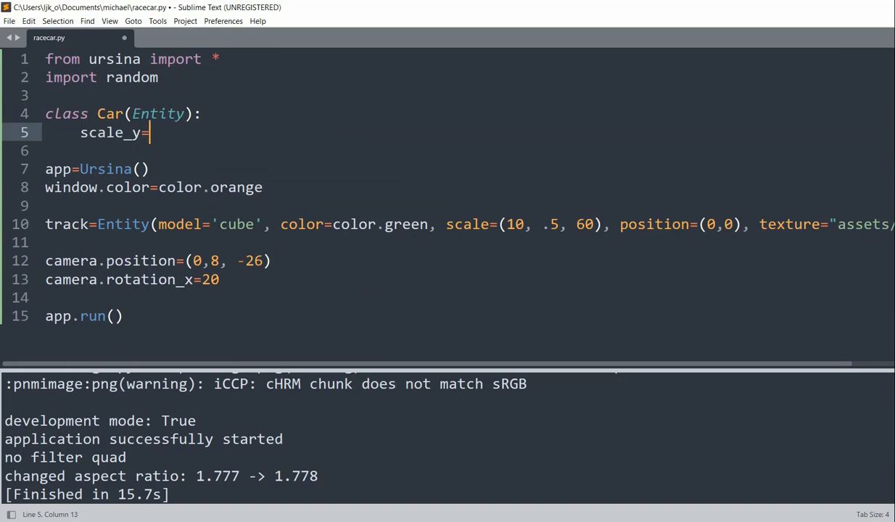
text(.0001)
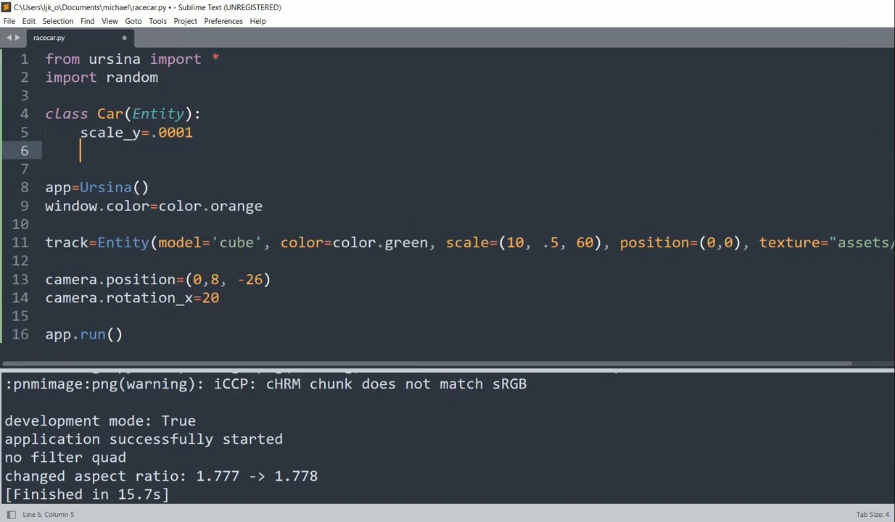
text(scale_z)
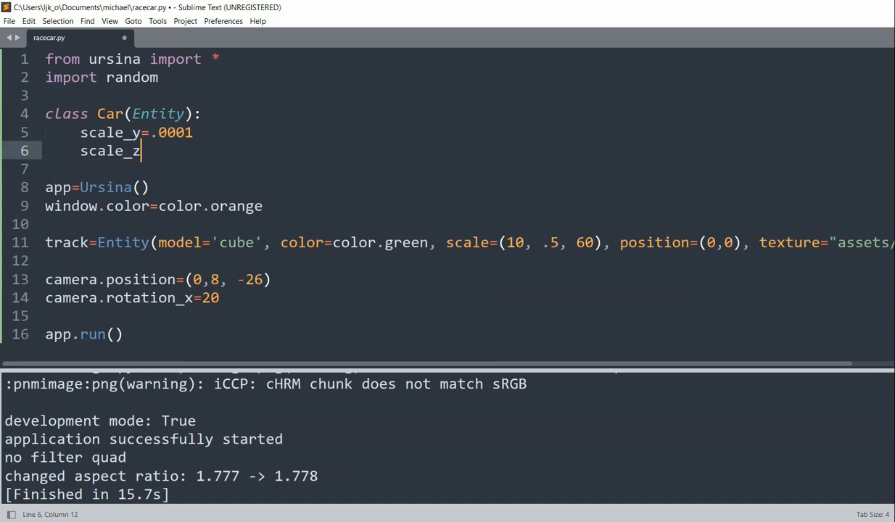
text(=.06)
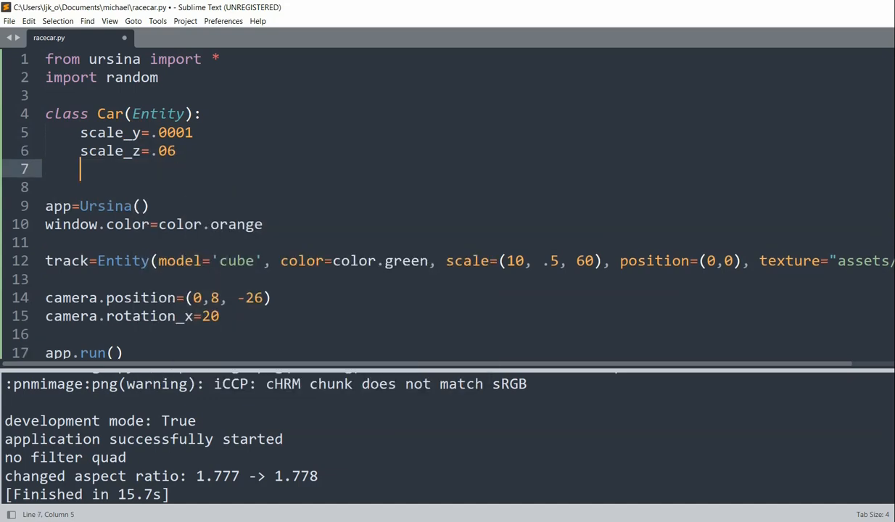
Define __init__(self, img, scale_x, position, angle) calling the parent __init__
text(def __init_)
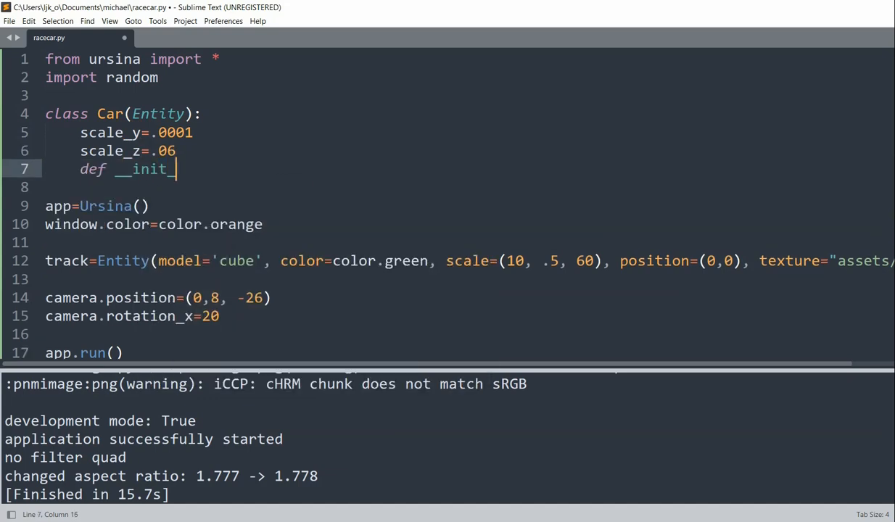
text(_(self))
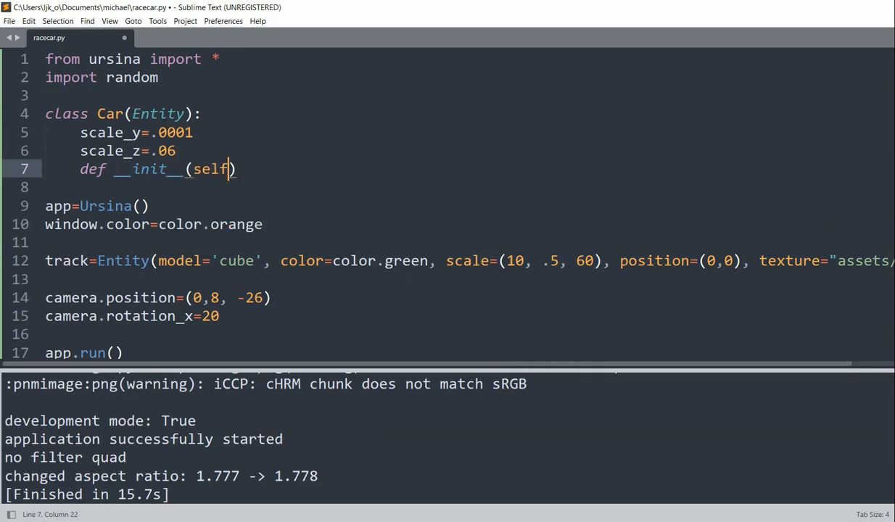
text(, img, scale)
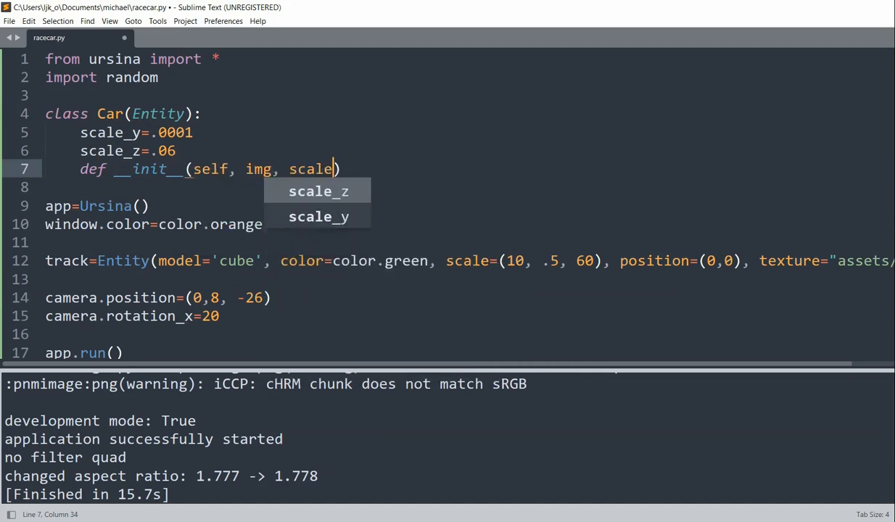
text(_x, positio)
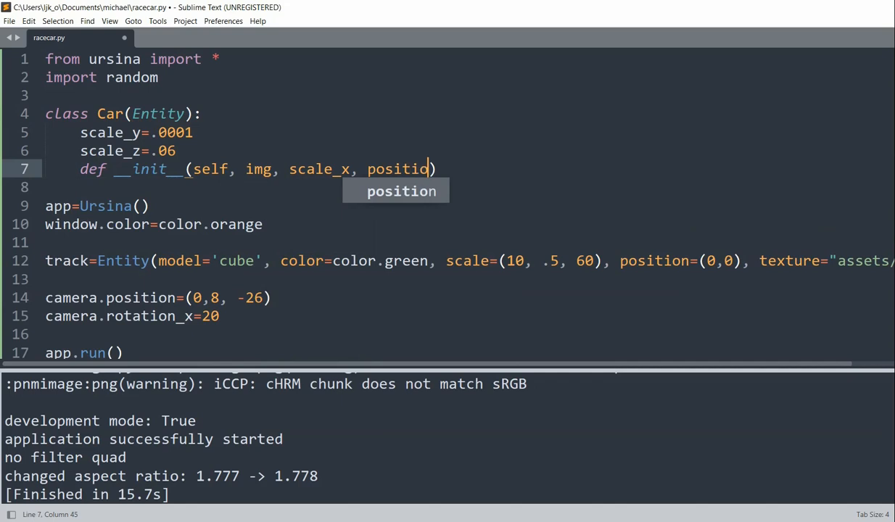
text(n, angle):)
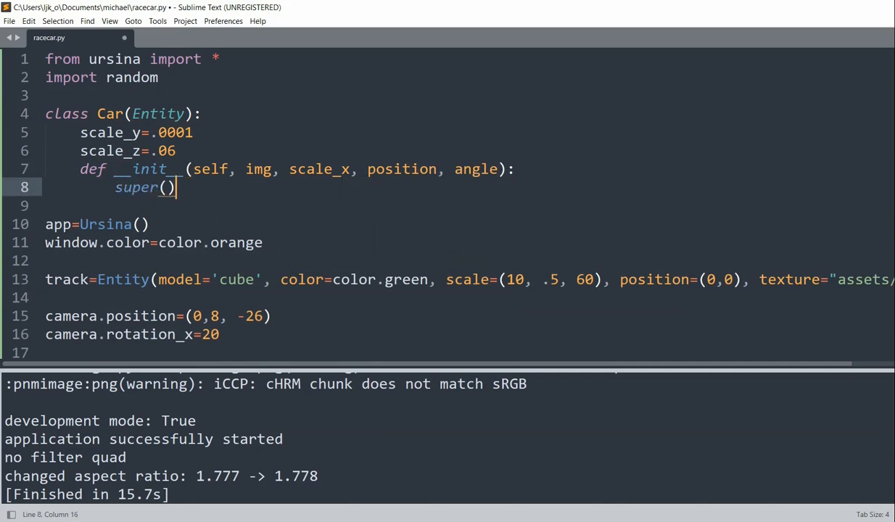
text(.__init_)
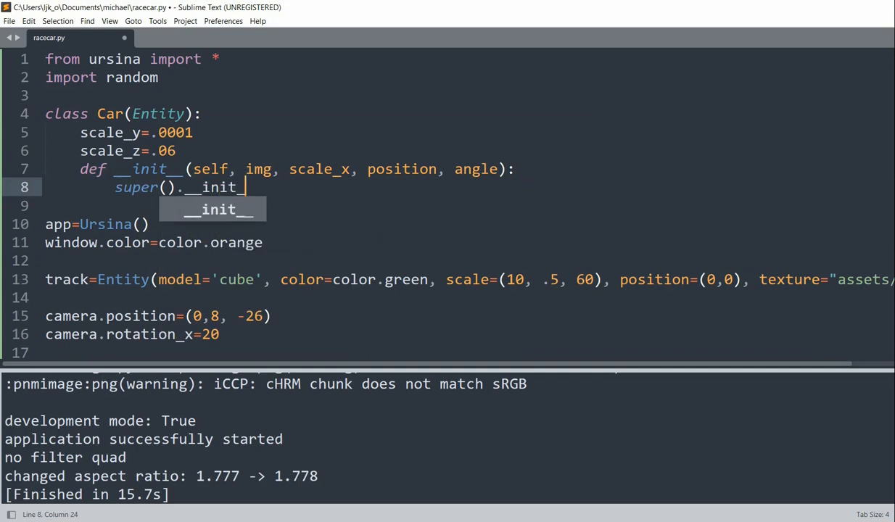
key(Enter)
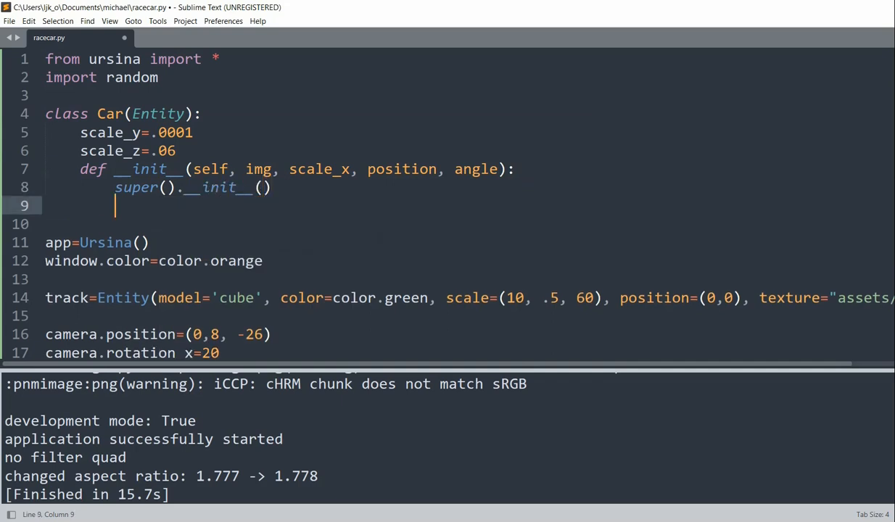
Parent each car to the track with a cube model and scale from scale_x
text(self.parent=)
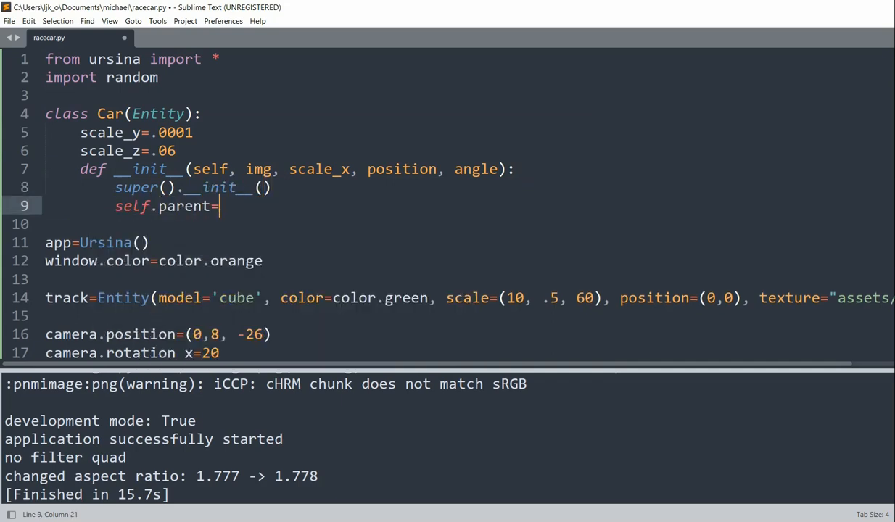
text(track)
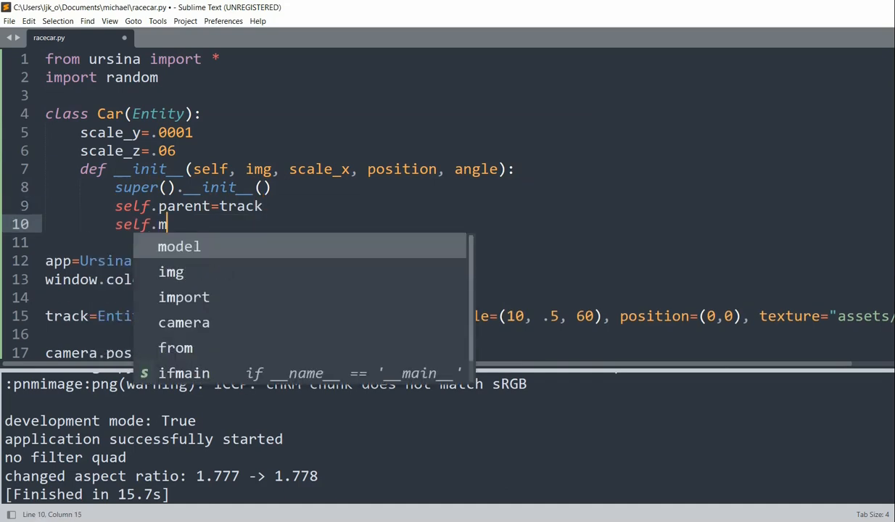
text(odel="cube")
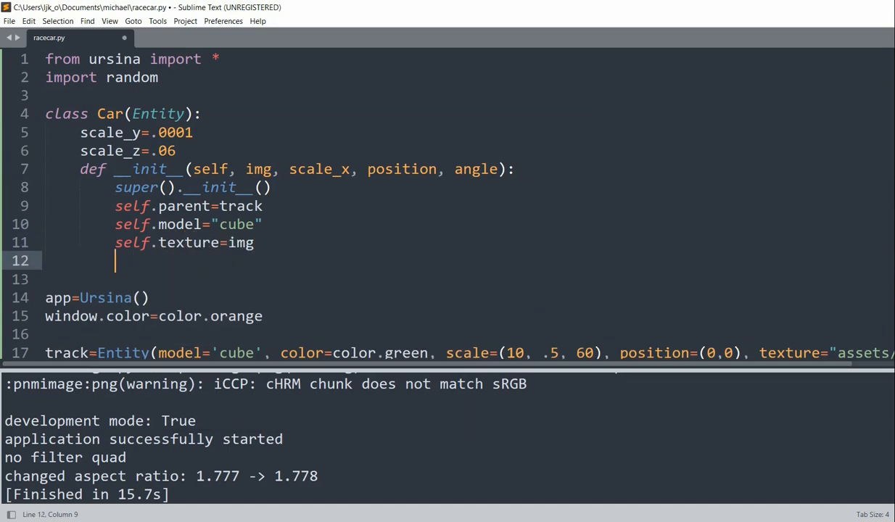
text(self.scale)
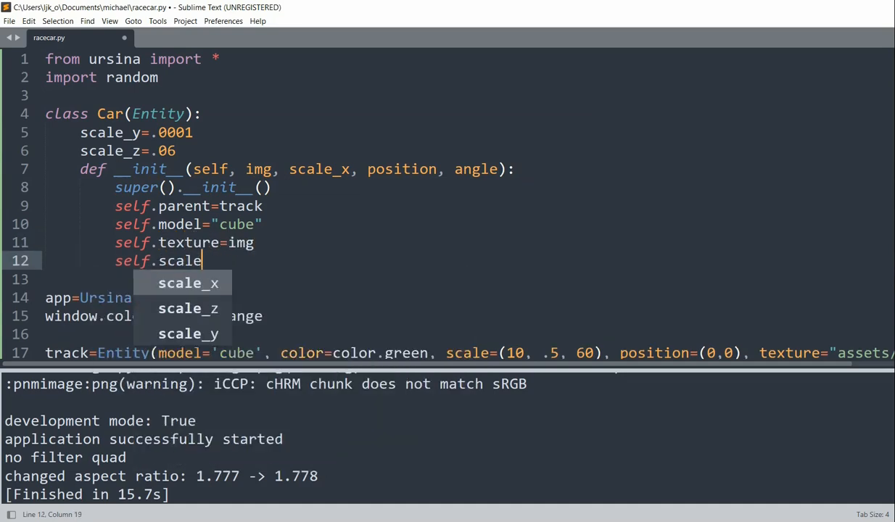
text(=(scale_x,)
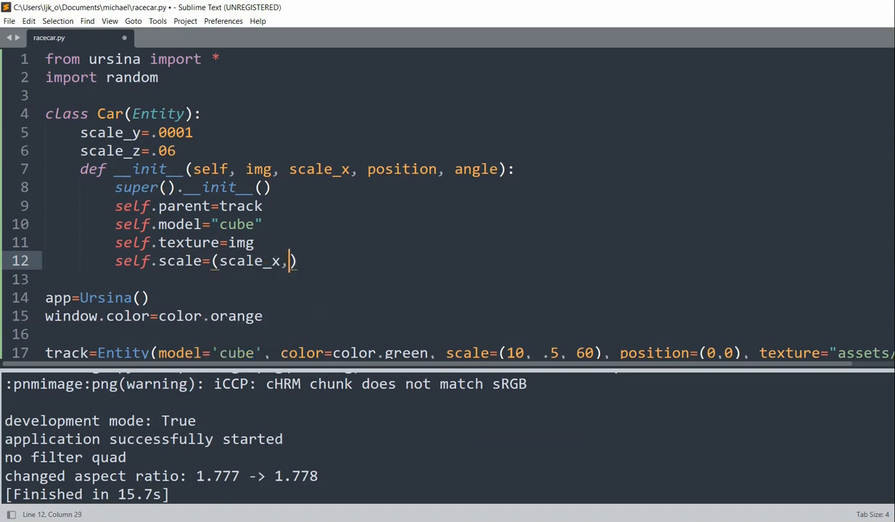
text(self.scale_y,)
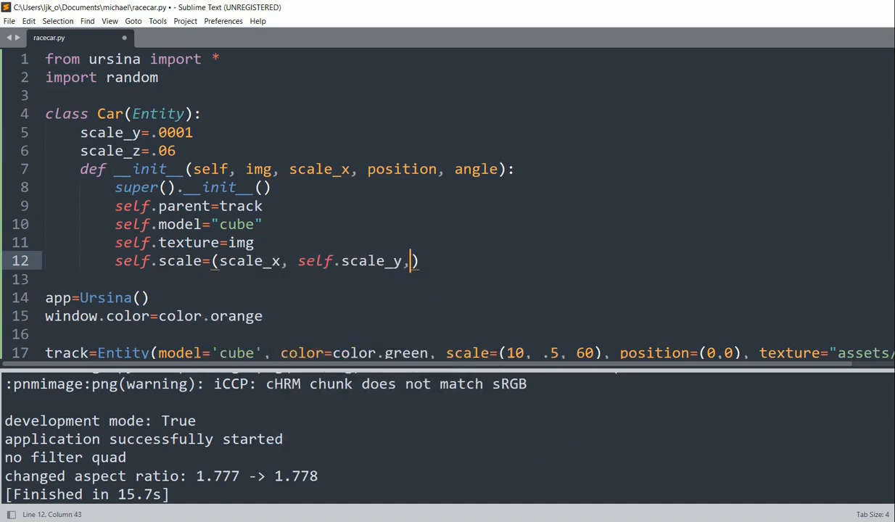
text(self.scale_z)
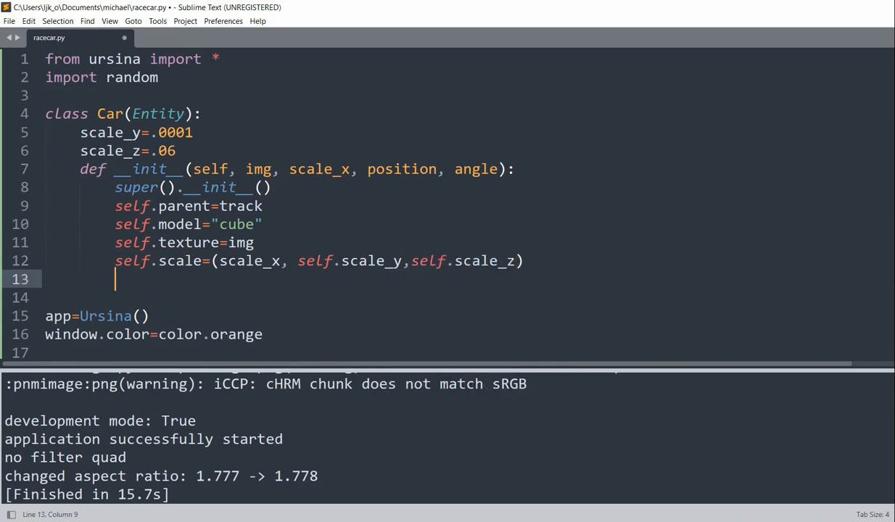
Set self.position=position, self.collider="box" and self.rotation_y=angle
text(self.po)
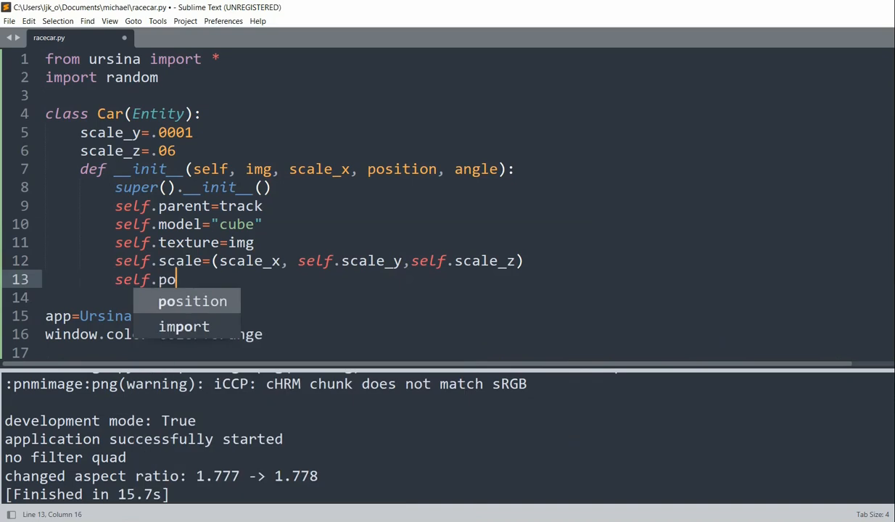
text(sitio)
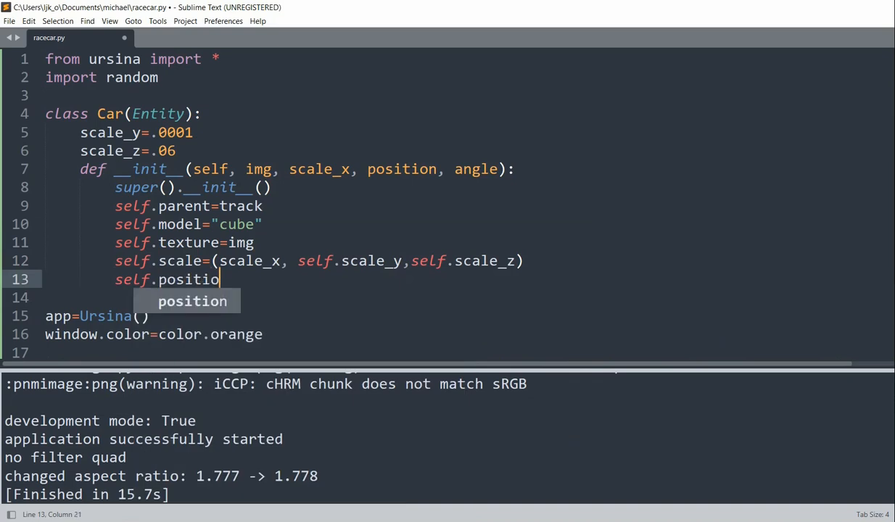
text(=posit)
click(468, 298)
text(self.c)
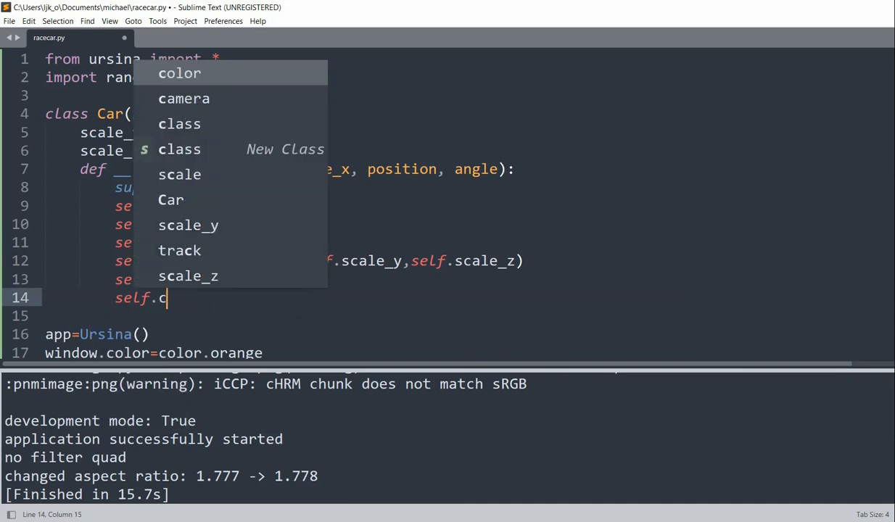
text(ollider="box")
text(self.rotat)
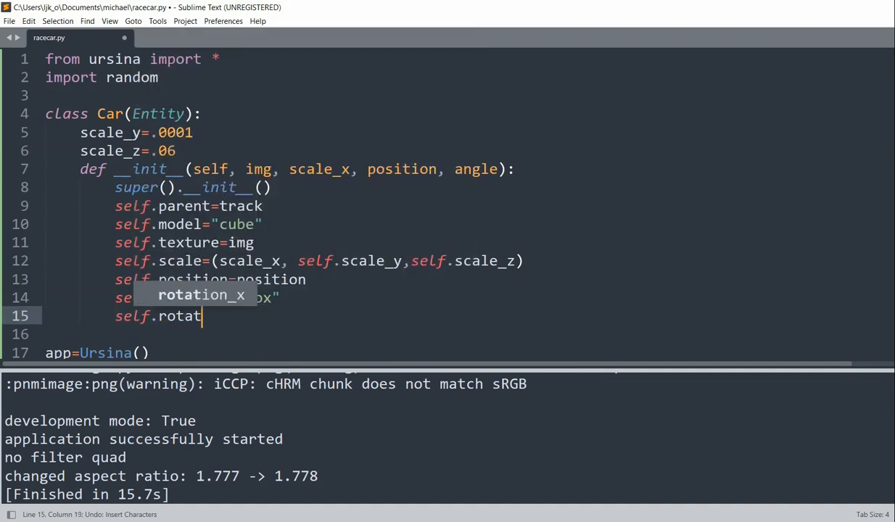
text(ion_y=angle)
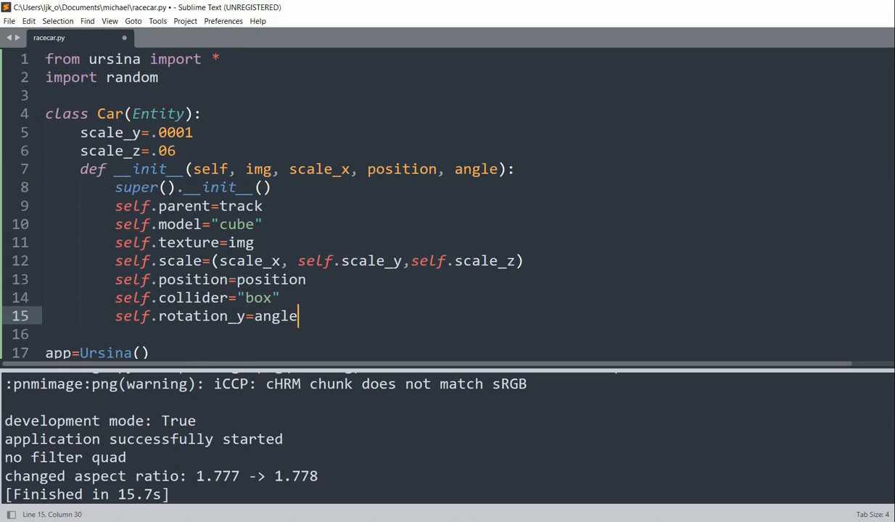
mouse_move(172, 78)
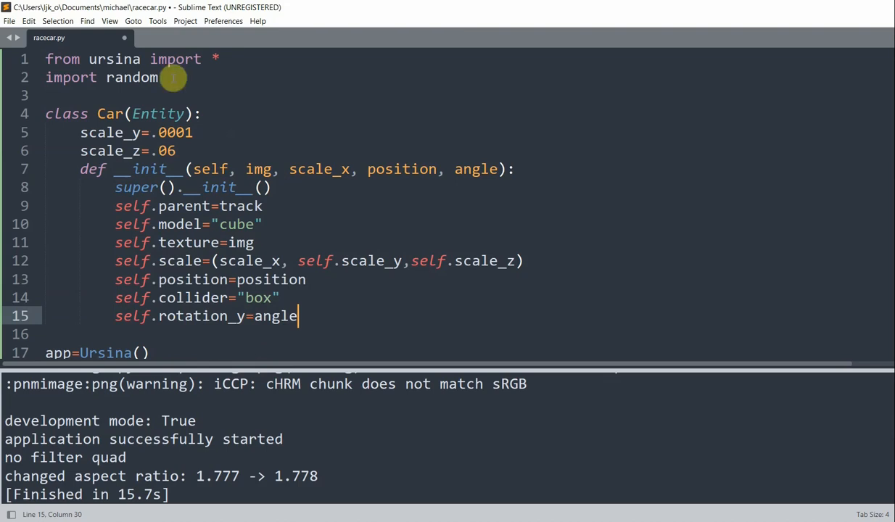
Above the track line, type cars_img=["assets/car0.png", …, "assets/car4.png"]
scroll(down, 3)
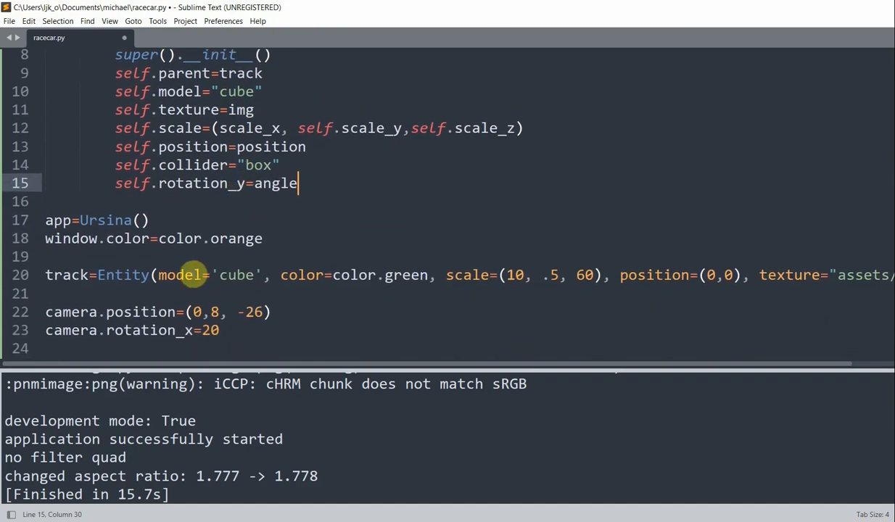
key(enter)
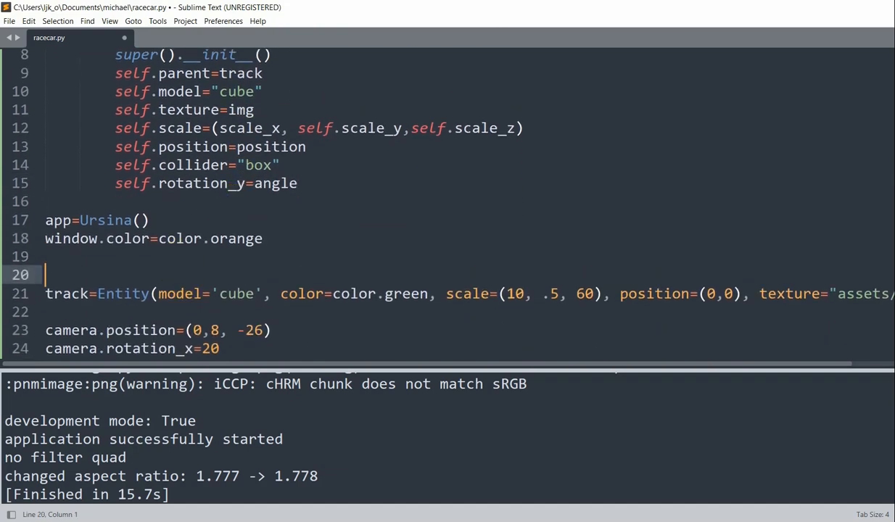
text(cars)
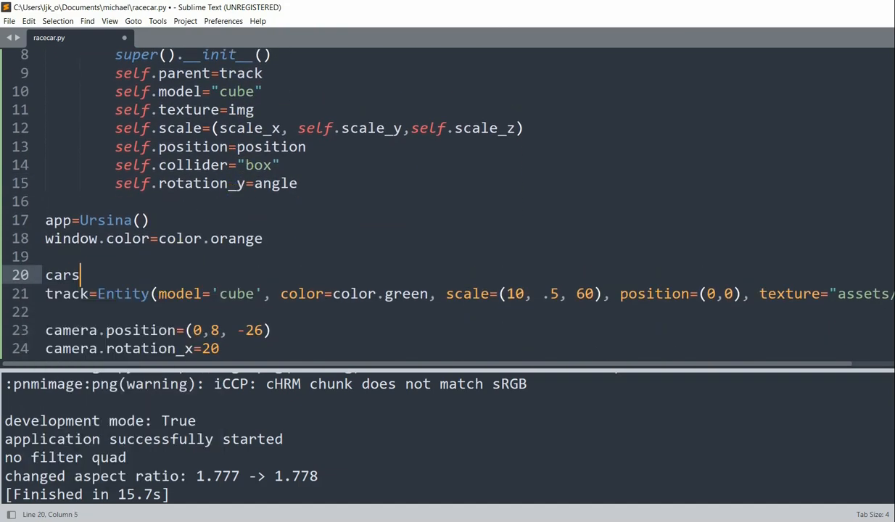
text(_img=[")
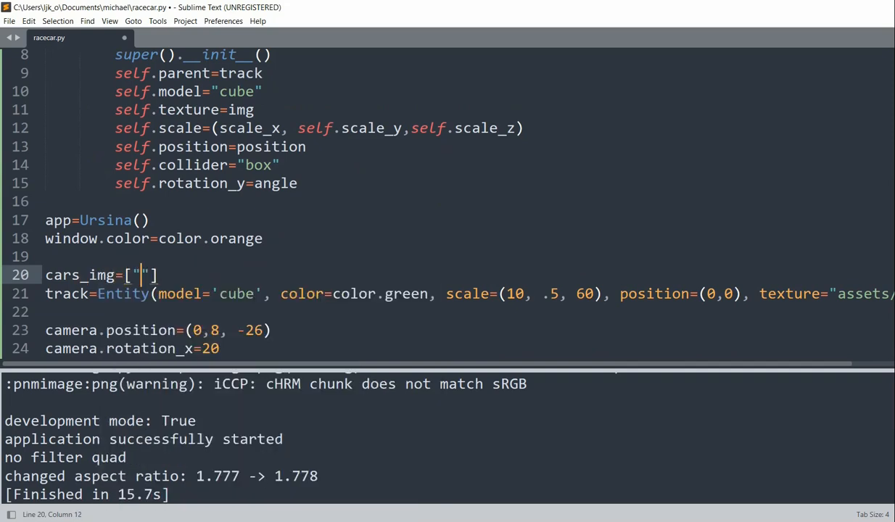
text(assets/car0.png)
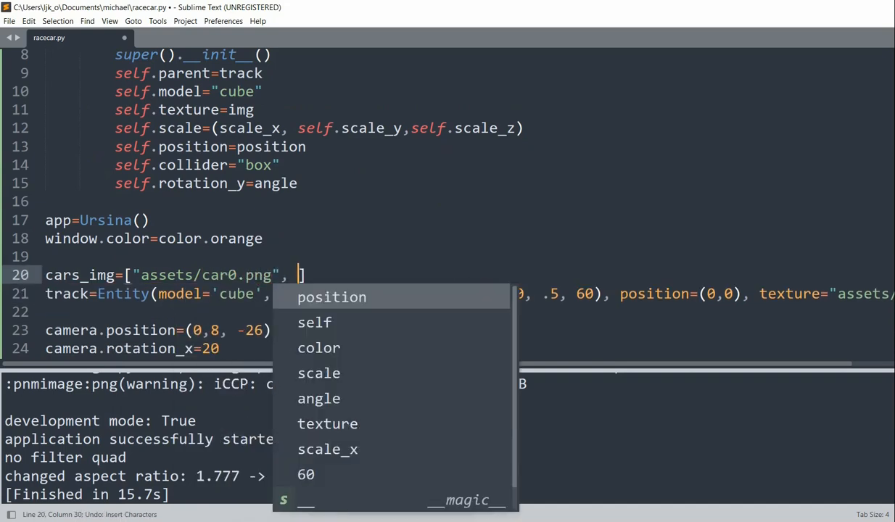
text("assets/car1.png", ")
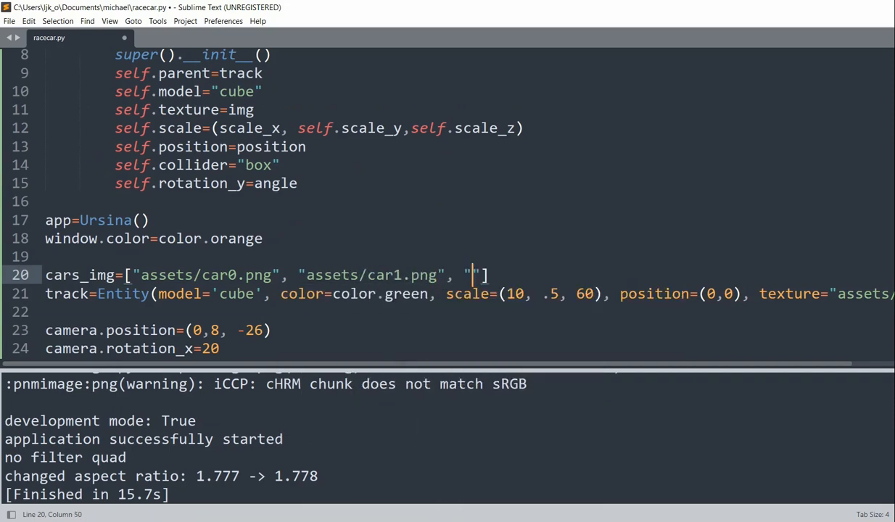
text(assets/car)
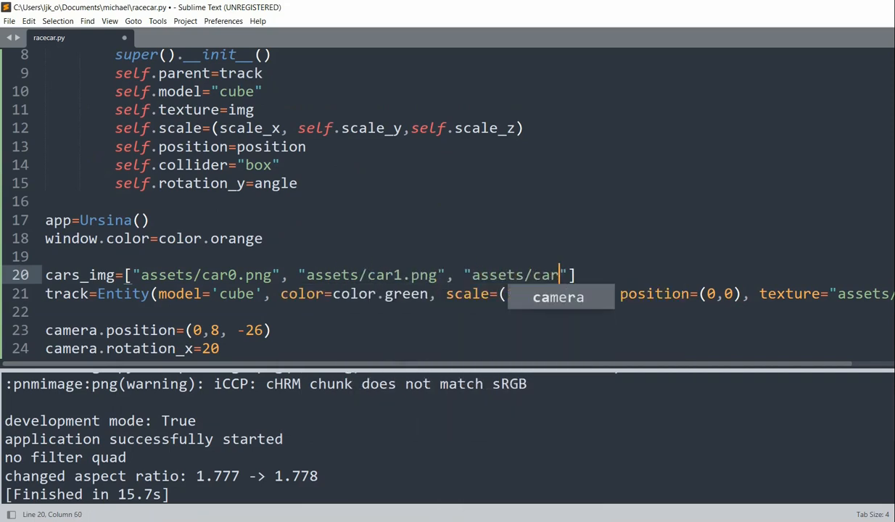
text(2.png",)
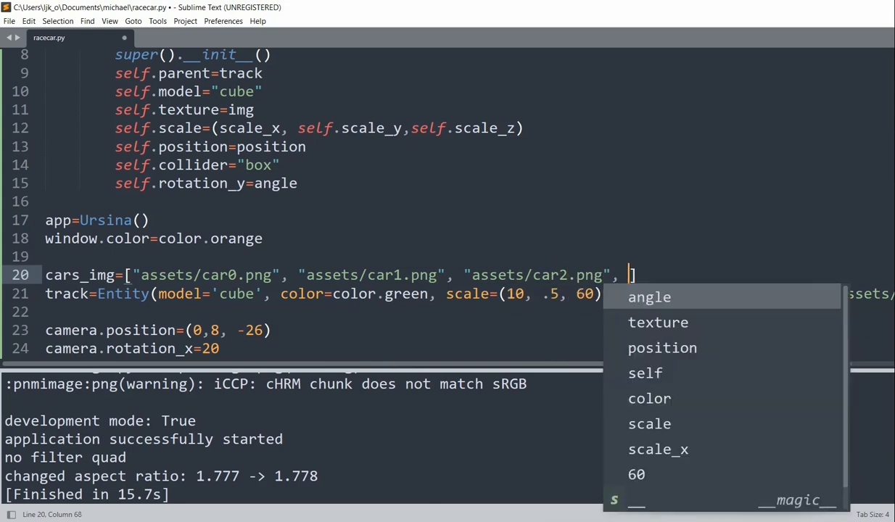
text("assets/car3)
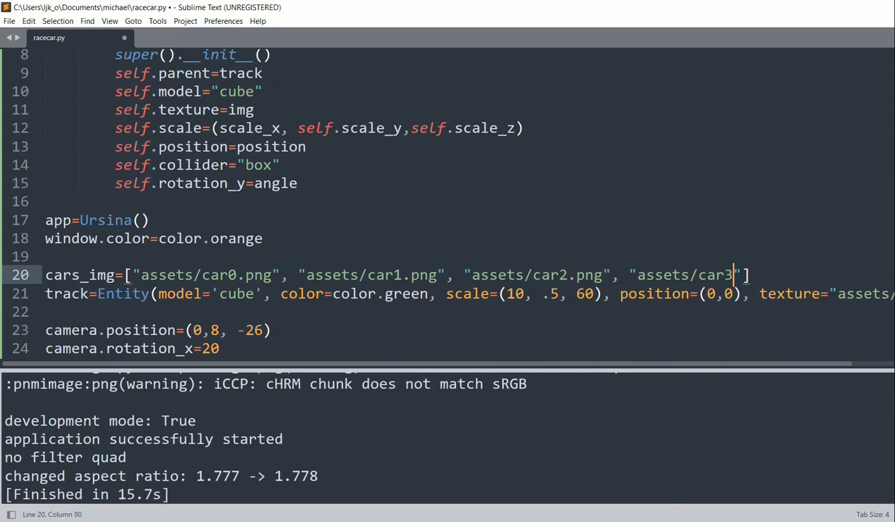
text(.png",)
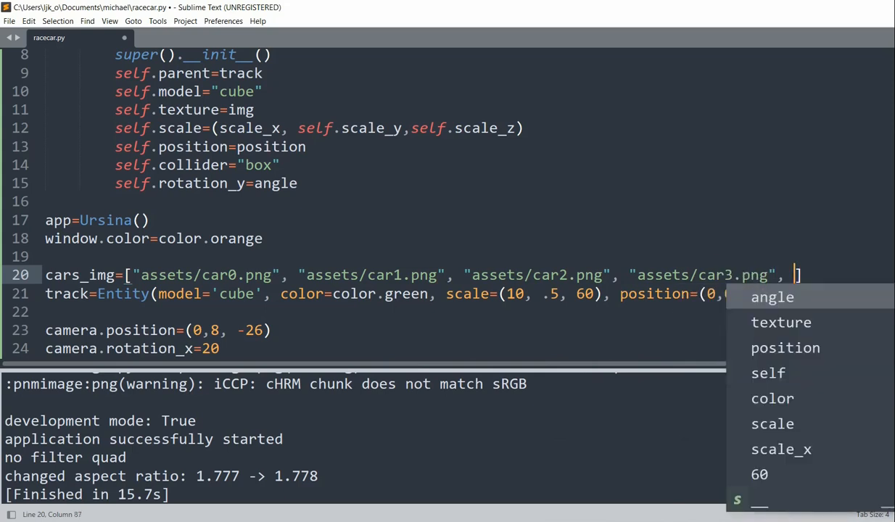
text("assets/)
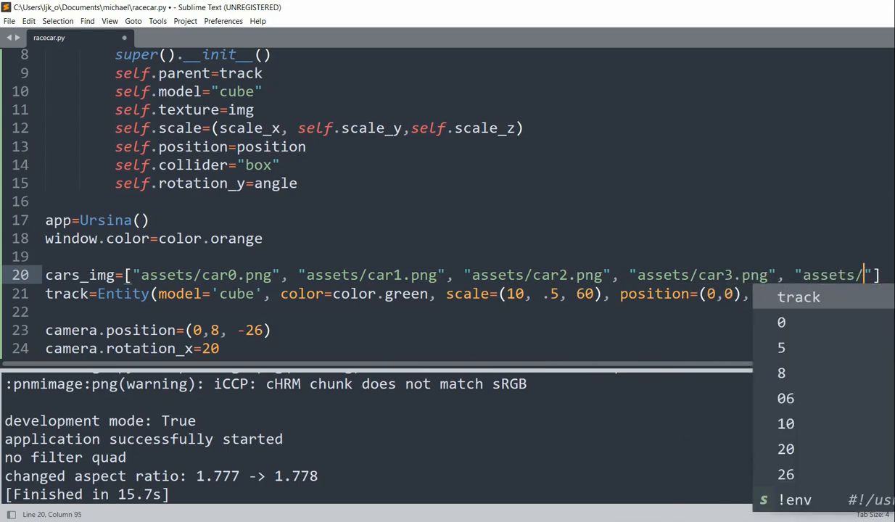
text(car4.png)
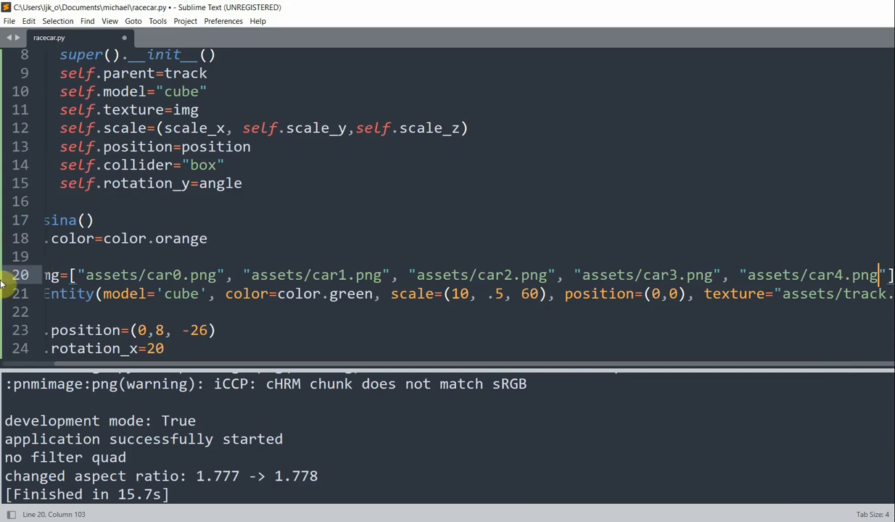
Start car0 as Car(cars_img[0], 0.15, …) below the track
scroll(down, 3)
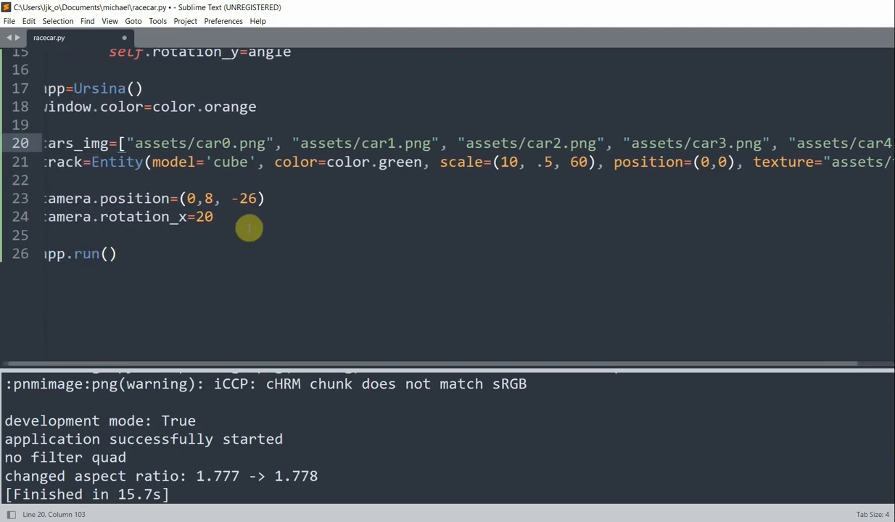
click(45, 236)
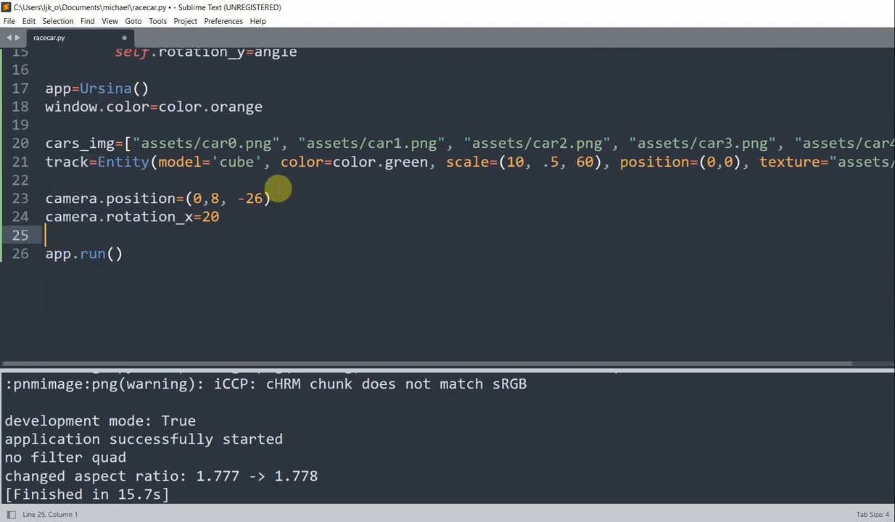
text(c)
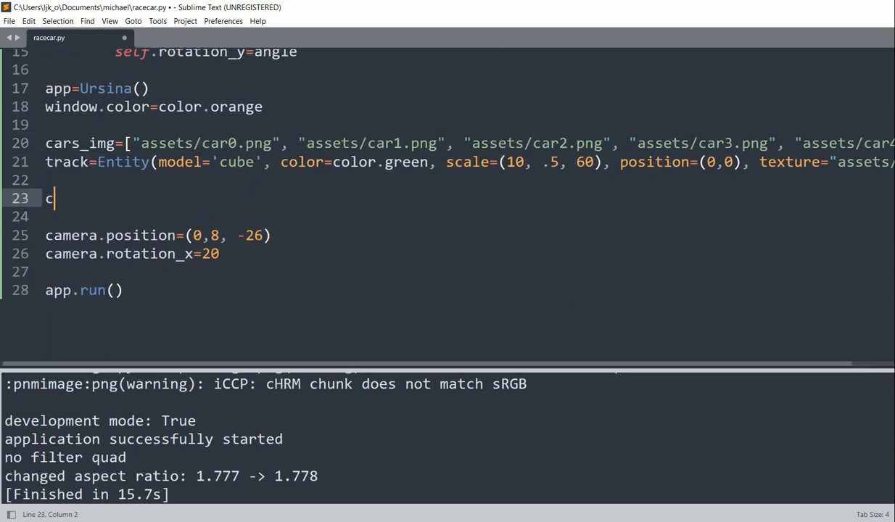
text(ar0=)
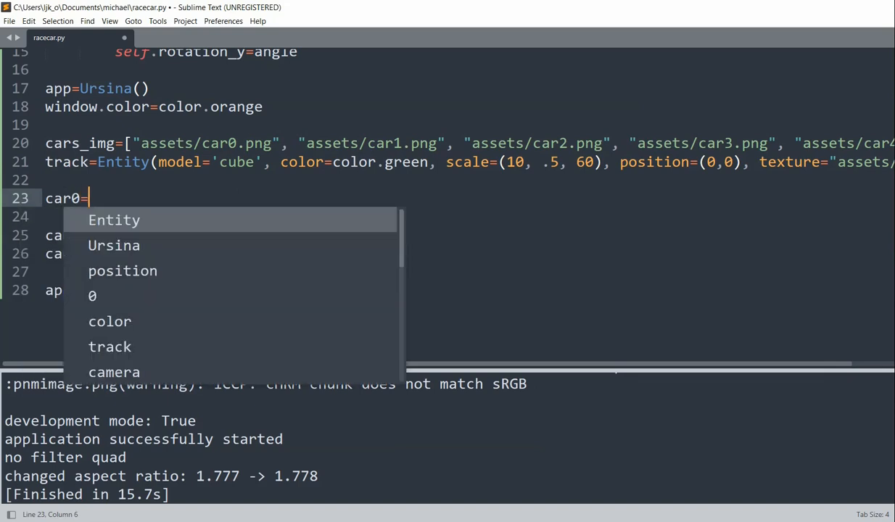
text(Car(cars_img)
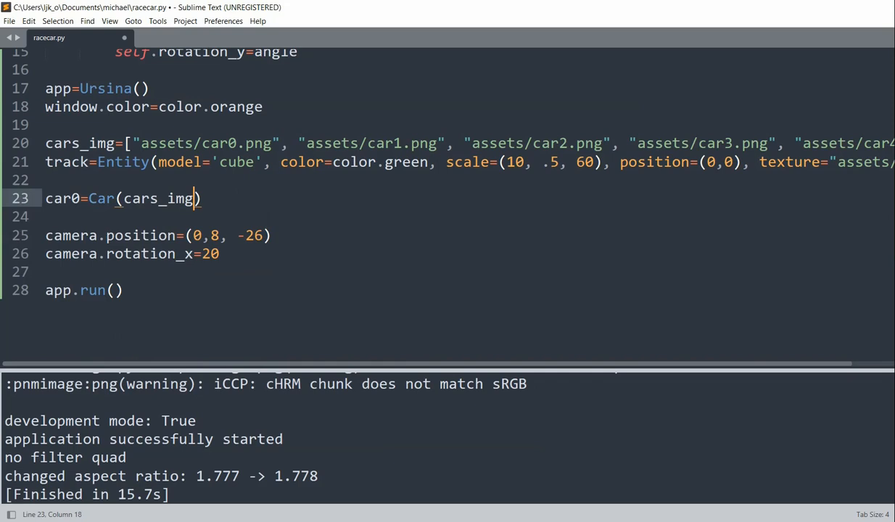
text([0],)
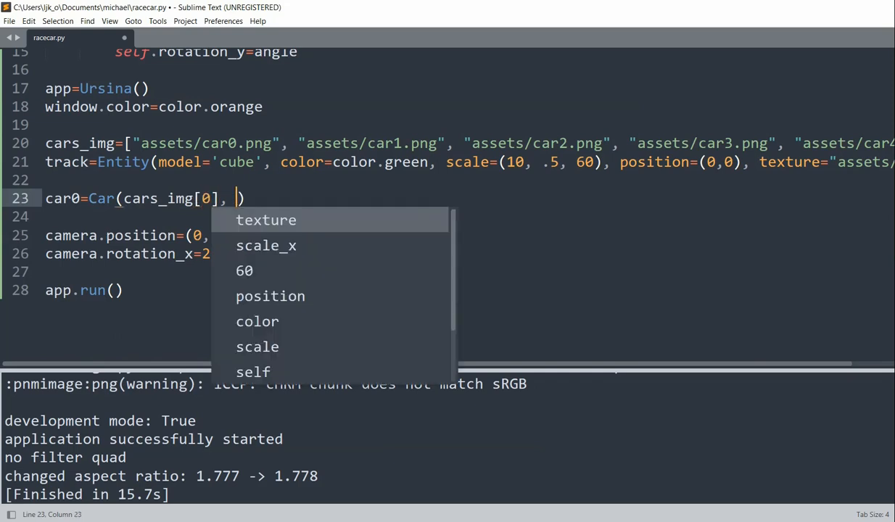
text(0.)
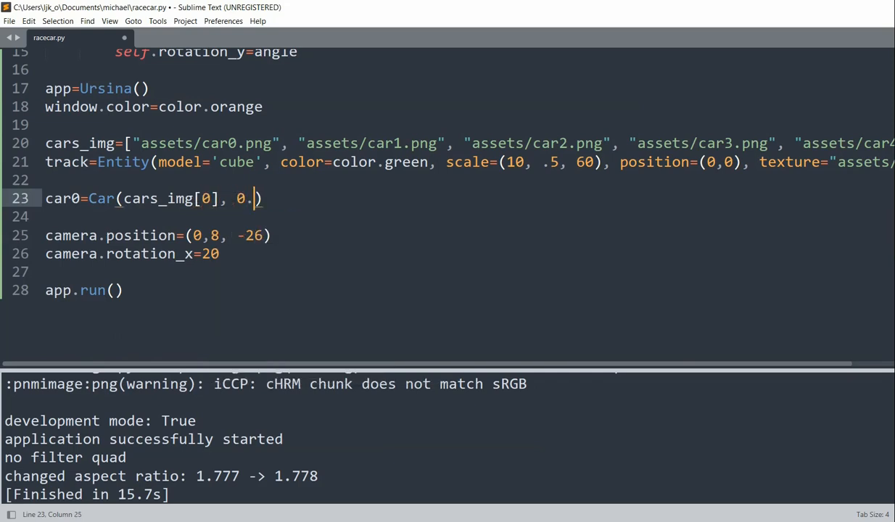
text(15)
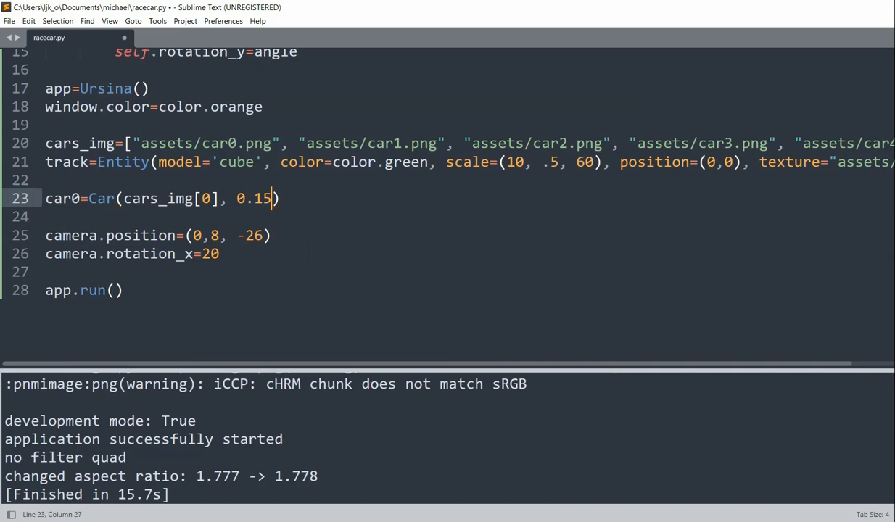
Give car0 the position (.05, 1, -.12)
scroll(up, 3)
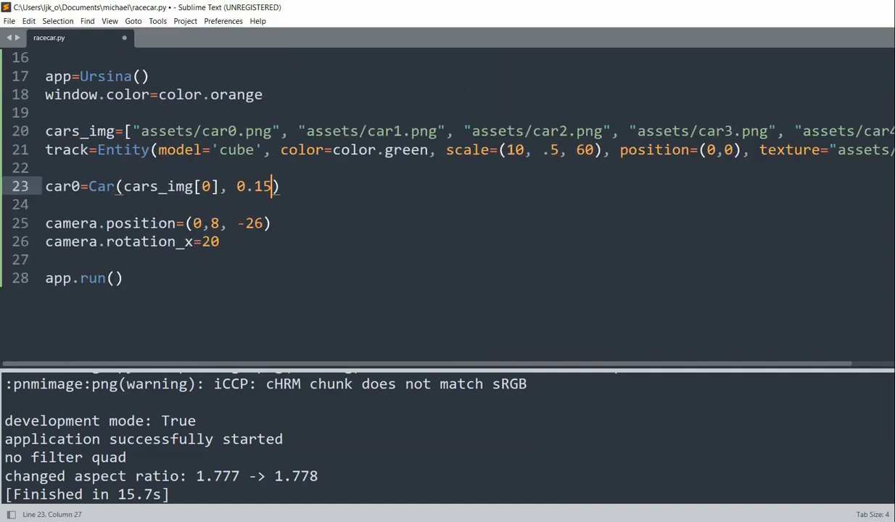
scroll(up, 3)
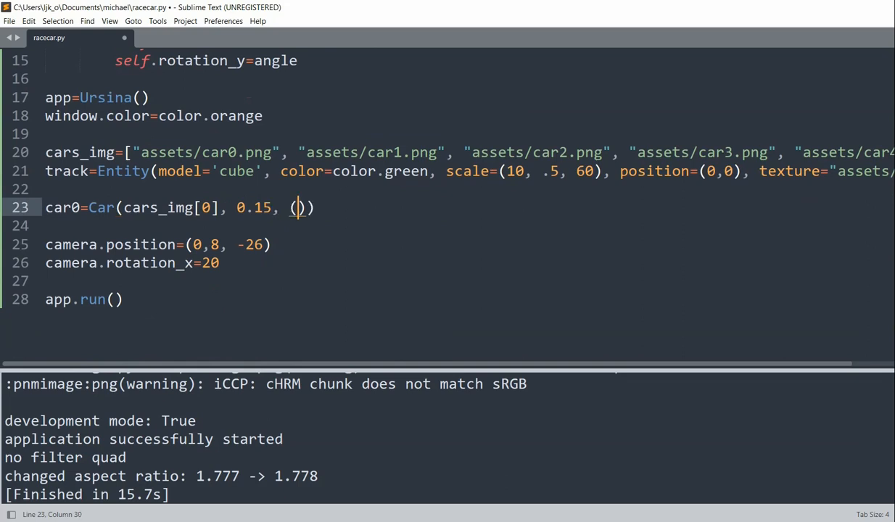
scroll(down, 3)
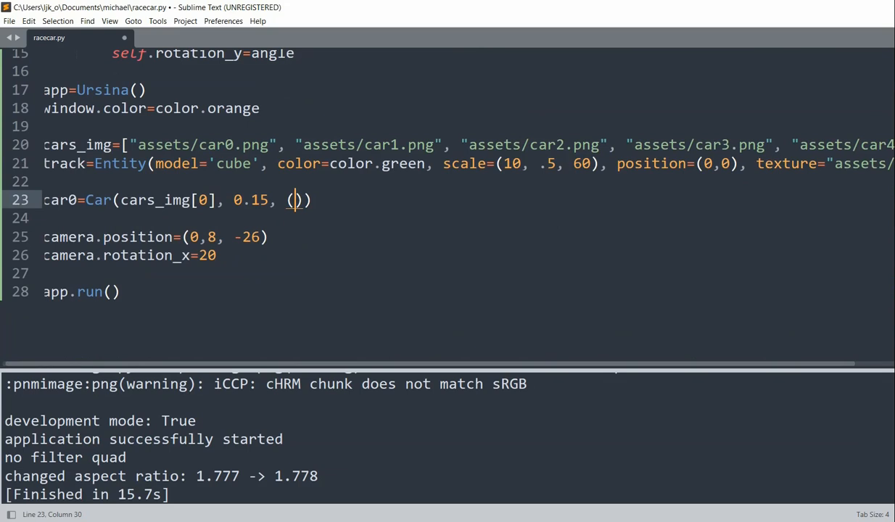
text(.05, 1)
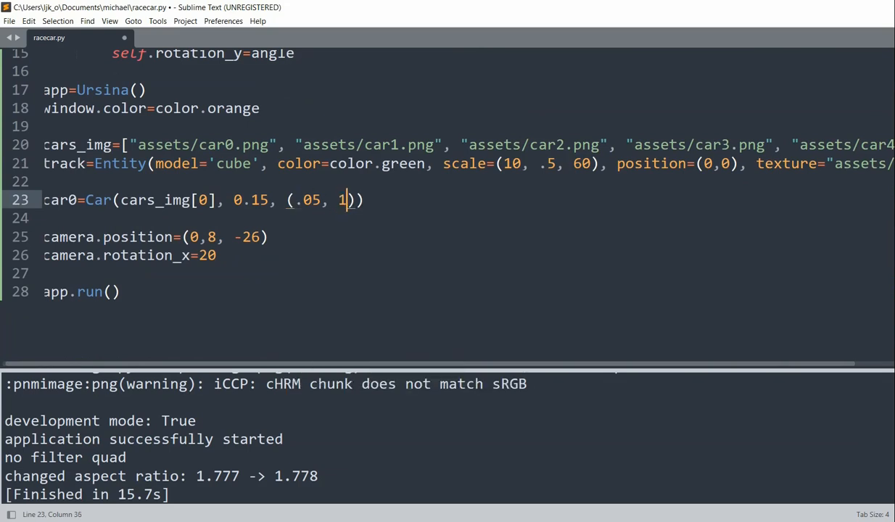
text(, -.12)
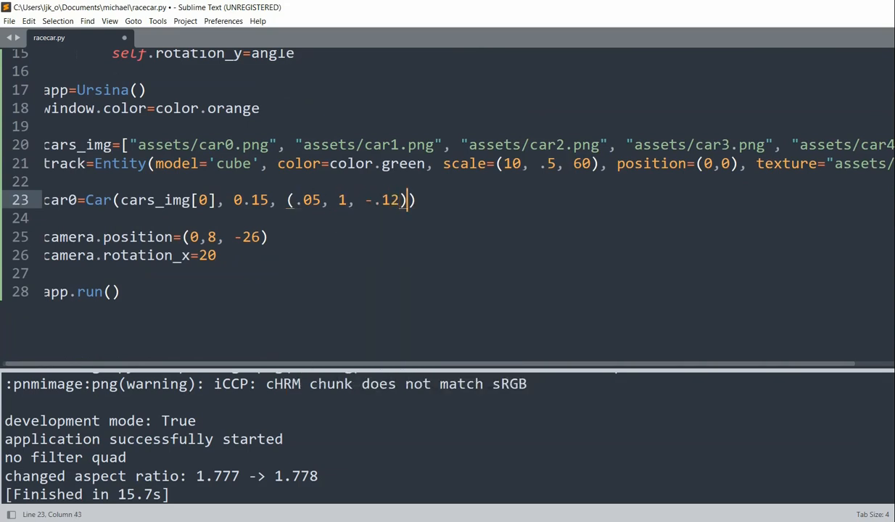
scroll(up, 3)
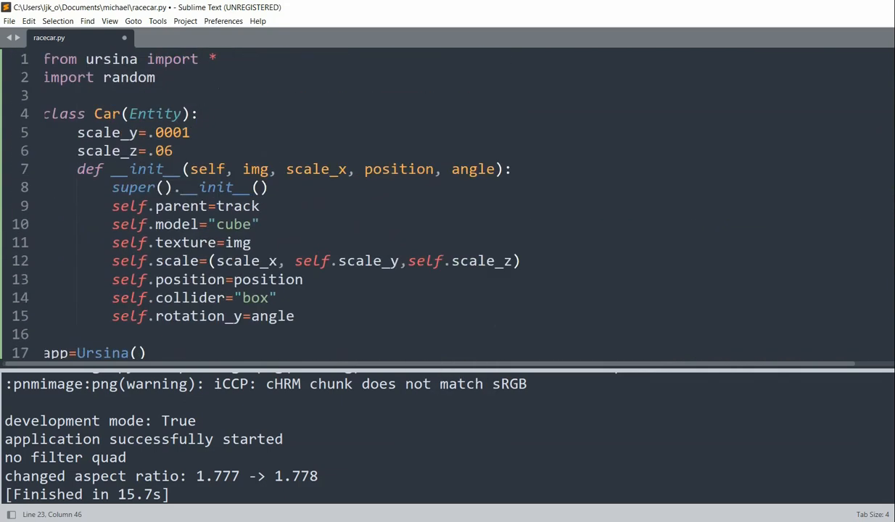
scroll(down, 3)
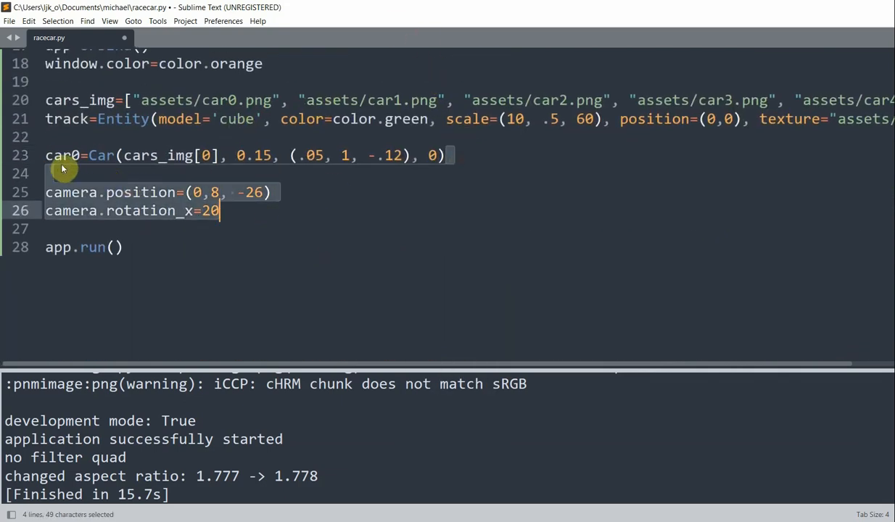
Duplicate the car0 line and rename the copy car1
click(54, 155)
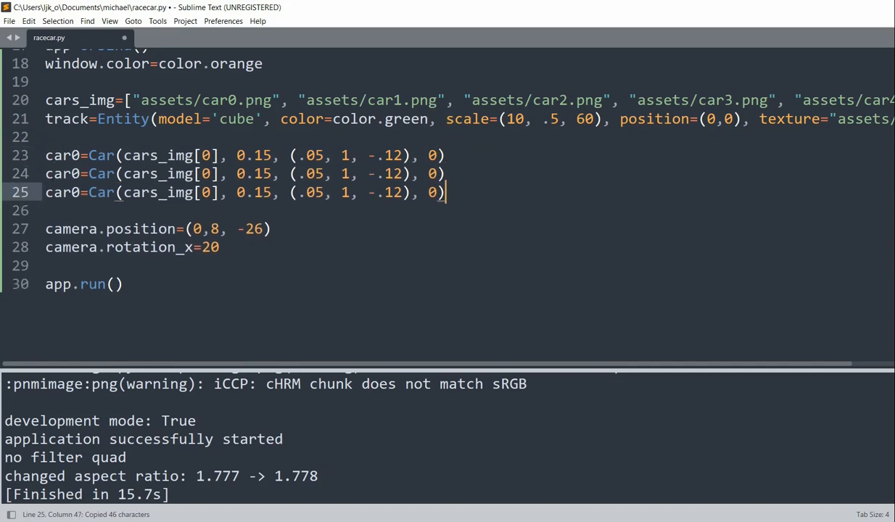
key(ctrl+v)
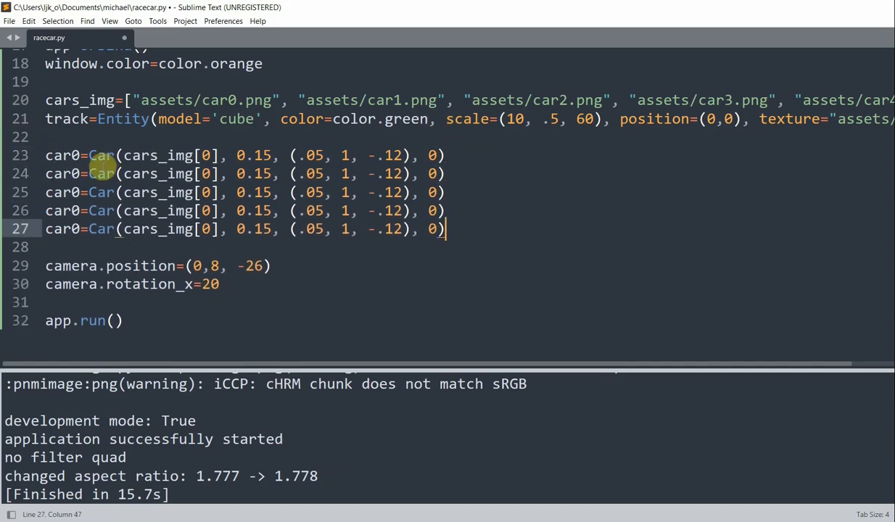
text(1)
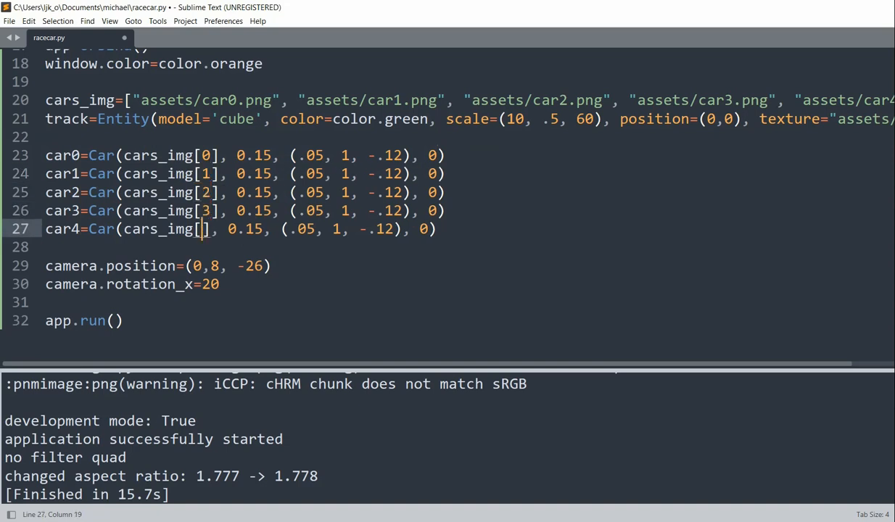
Change car1–car4 scale and position values, entering 19, -.09 and 23
text(4)
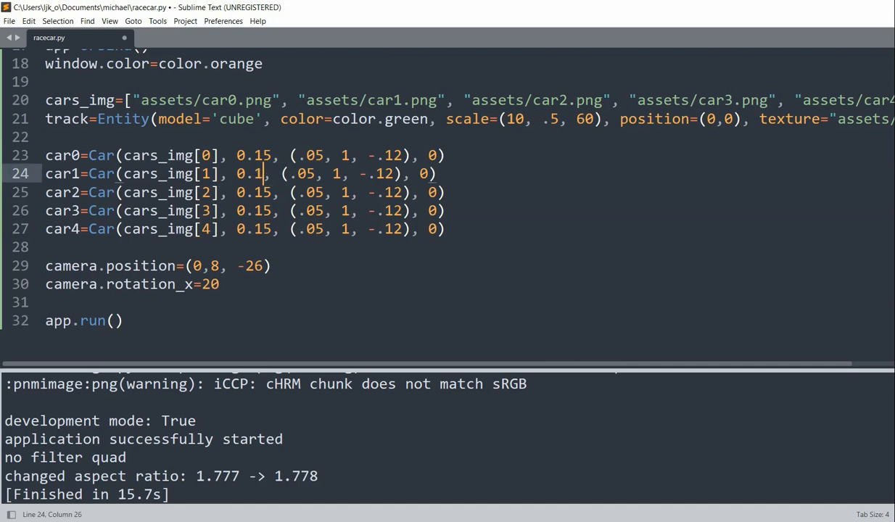
text(.)
click(245, 229)
text(07)
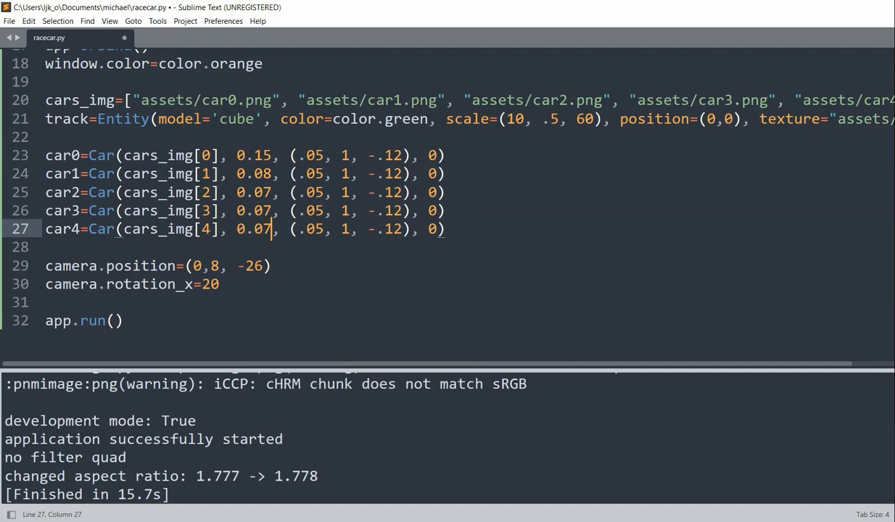
click(312, 174)
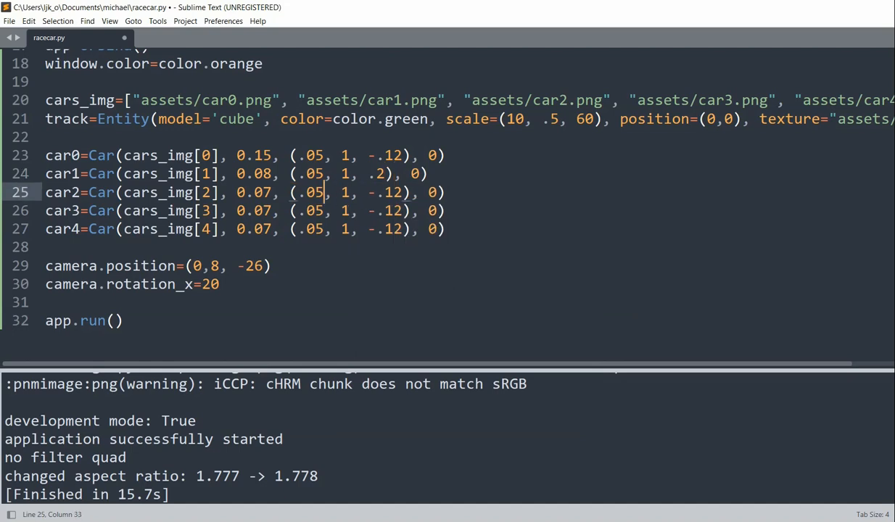
text(19)
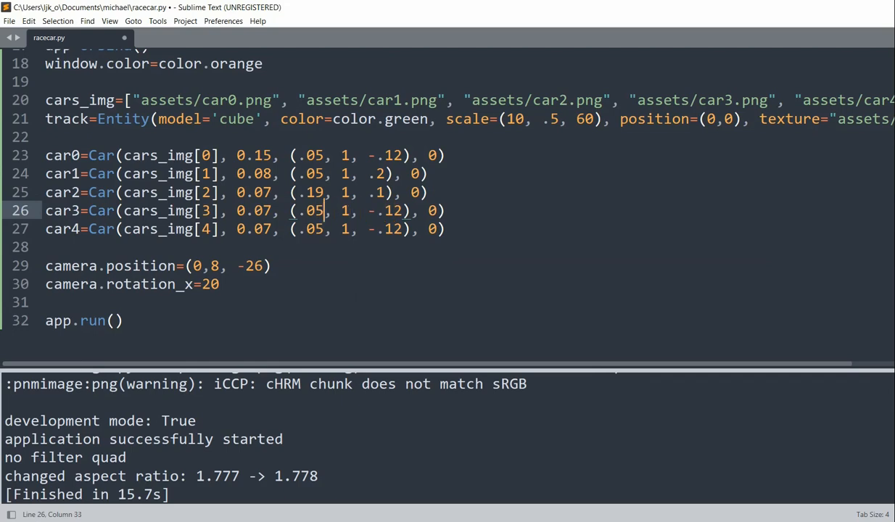
text(-.09)
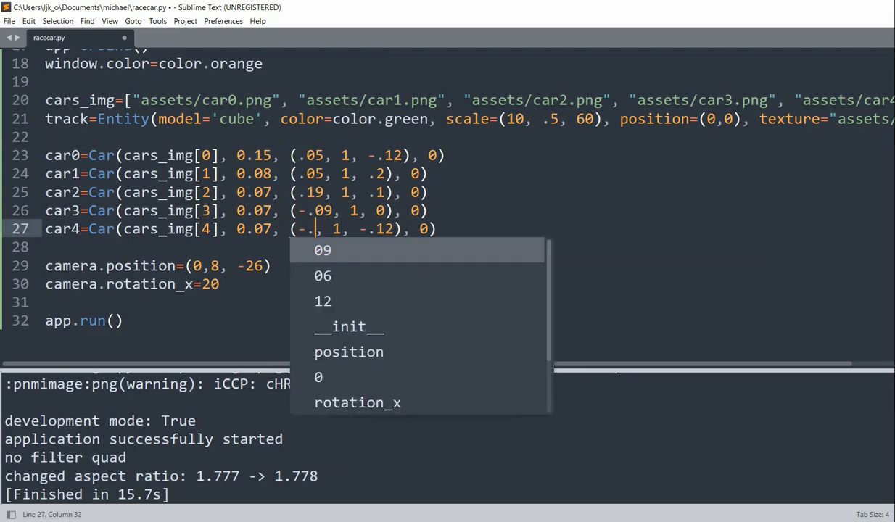
text(23)
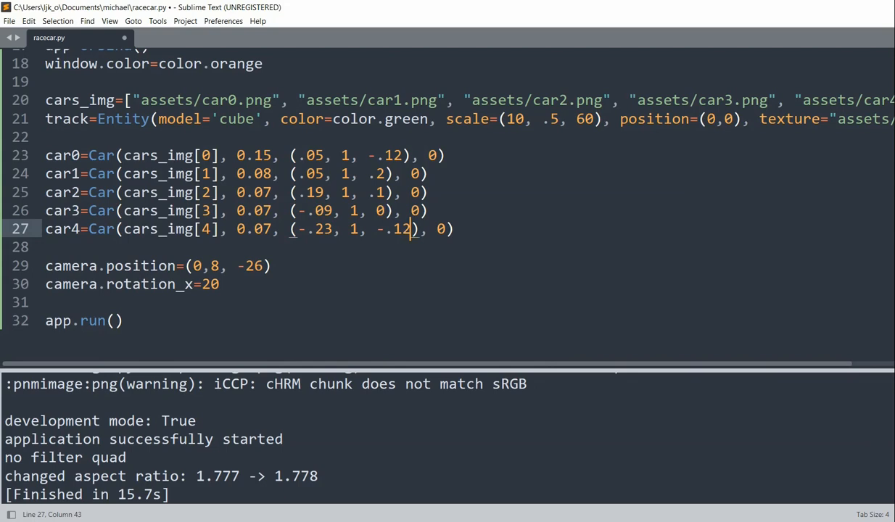
Set car3 and car4 angles to 180 and save the script
key(Backspace)
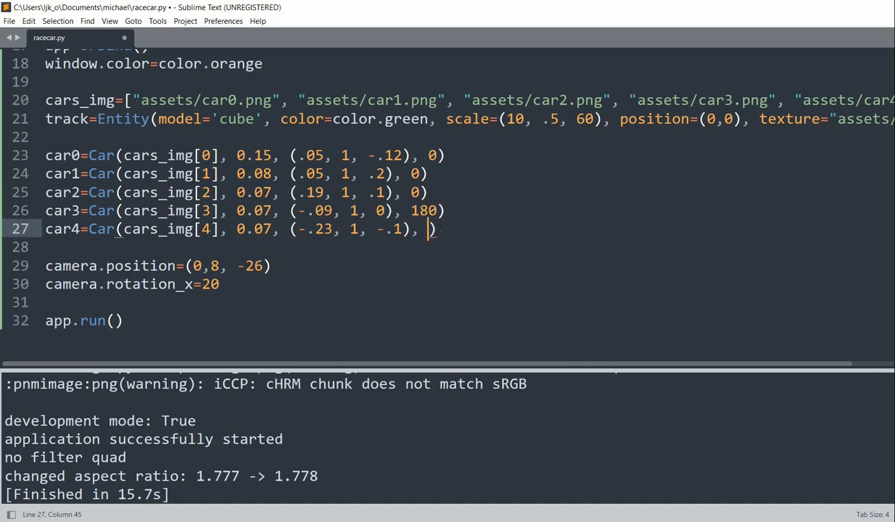
text(180)
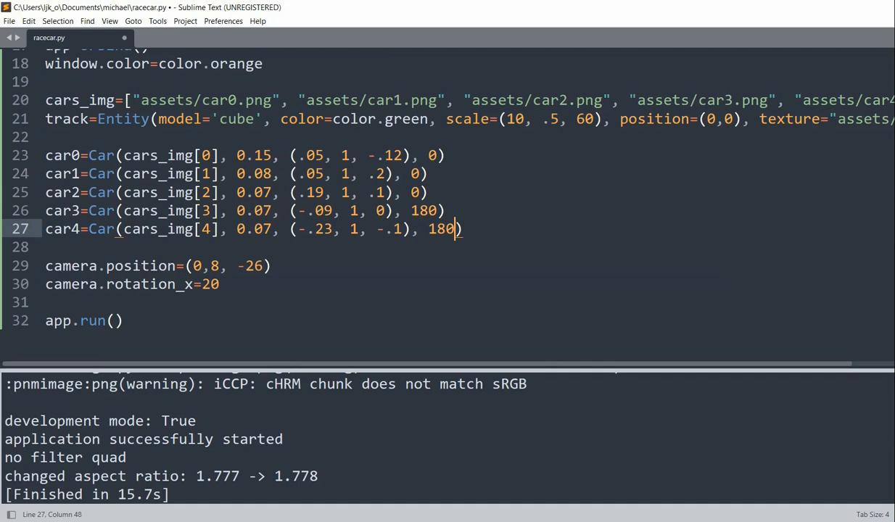
key(ctrl+s)
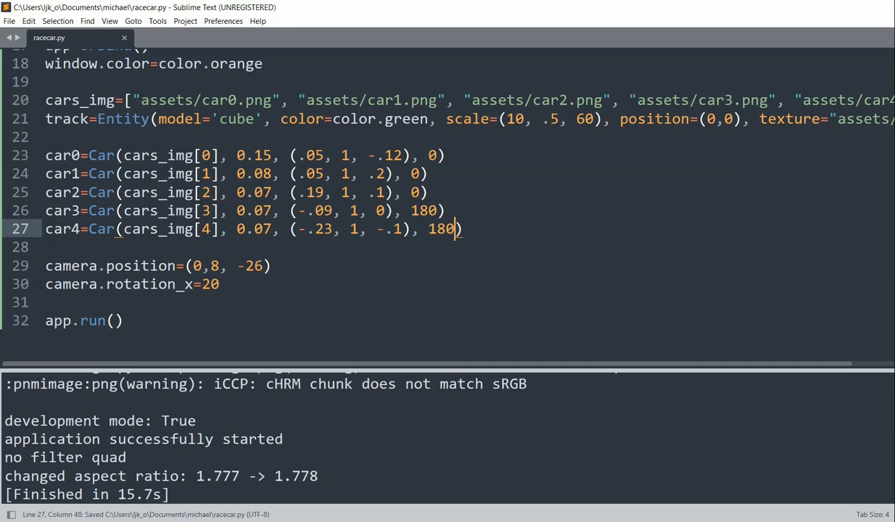
key(ctrl+b)
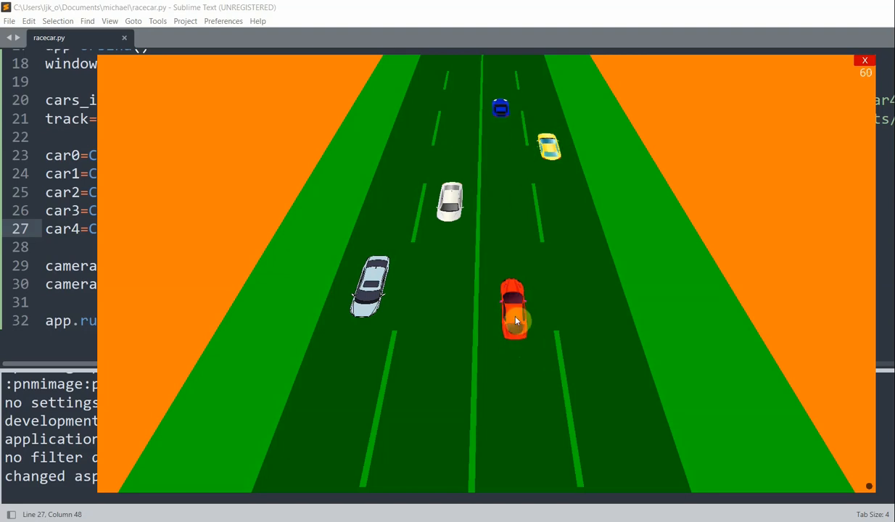
mouse_move(416, 284)
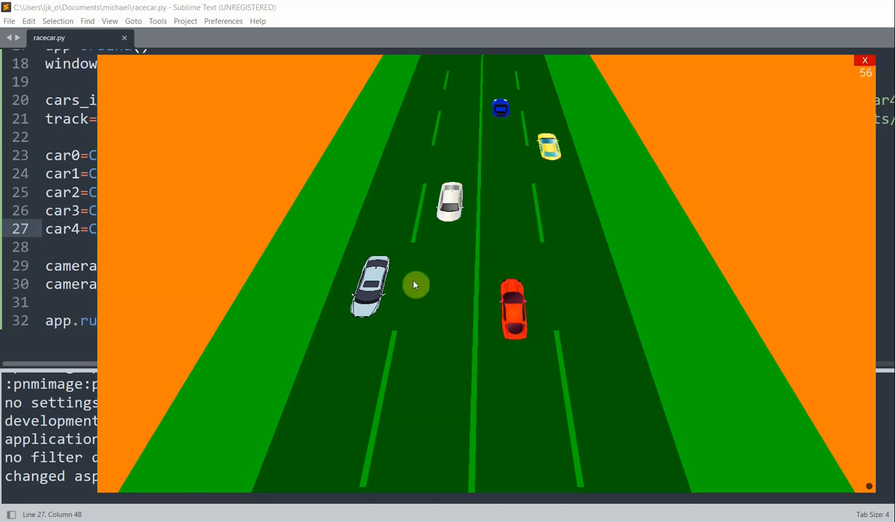
mouse_move(398, 283)
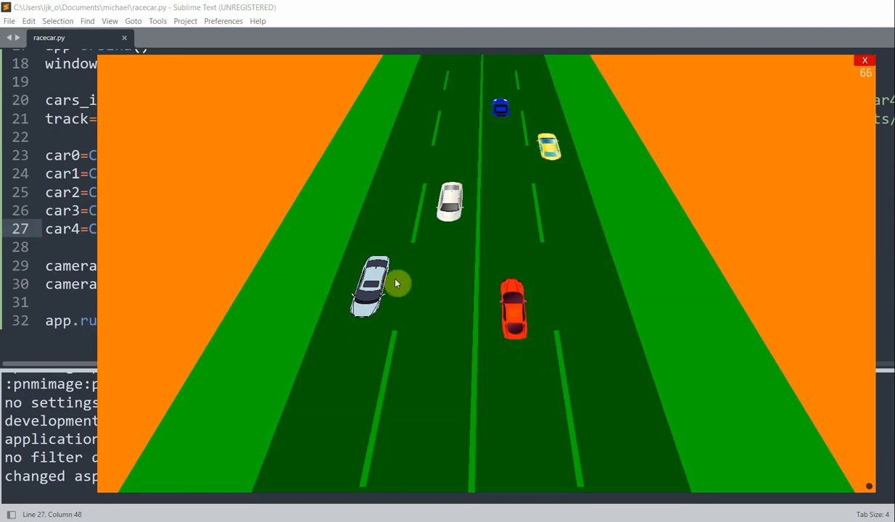
mouse_move(866, 11)
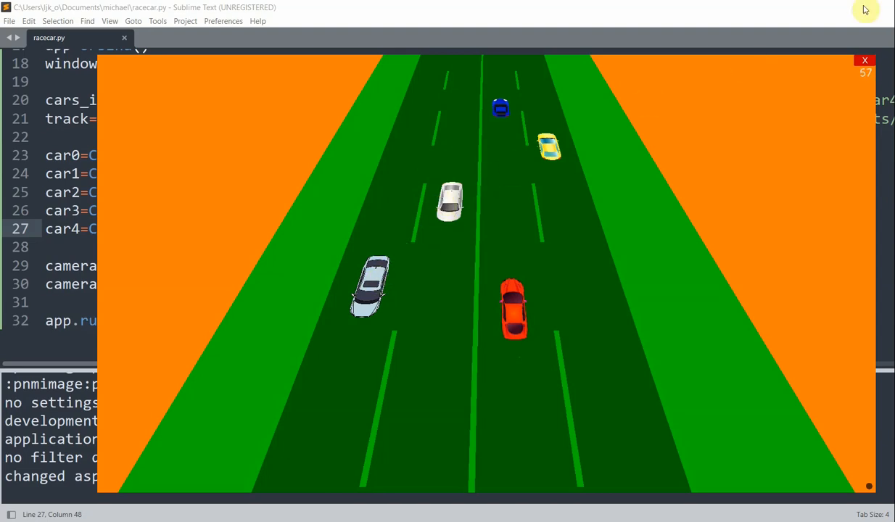
click(864, 60)
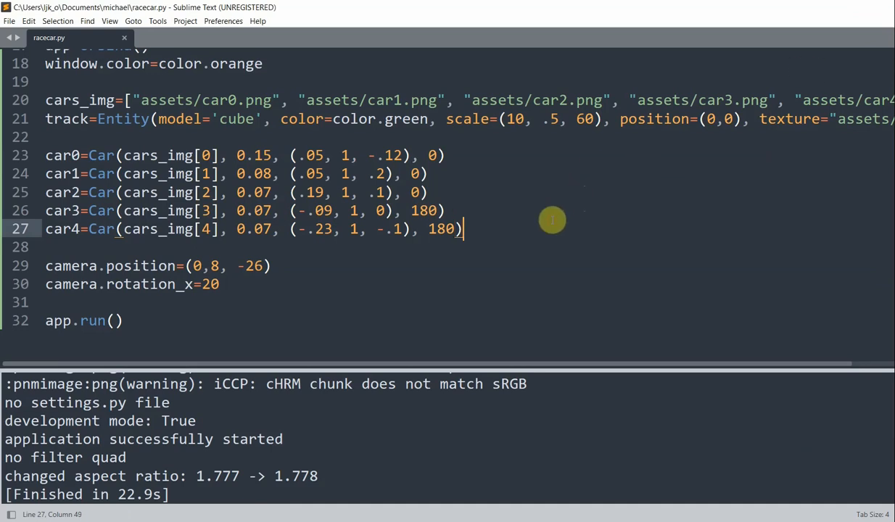
Add cars=[car1, car2, car3, car4] and offset=0 below the car lines
text(cars=)
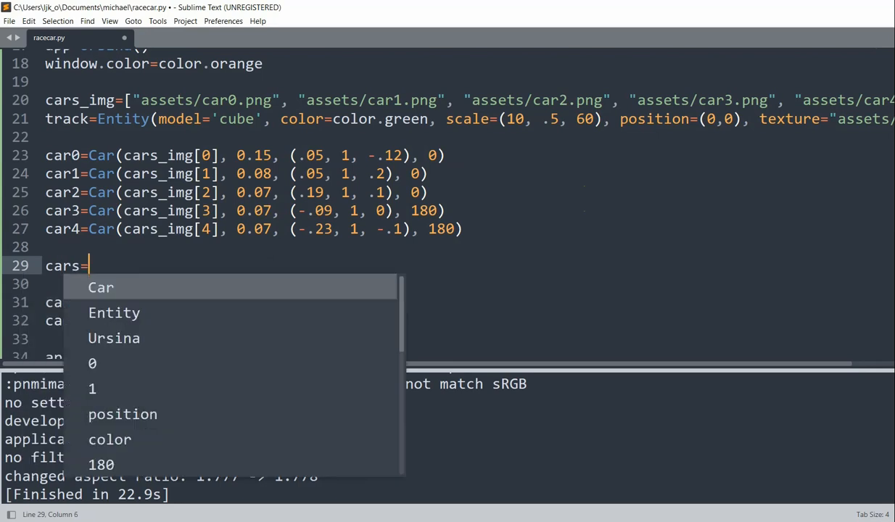
text([)
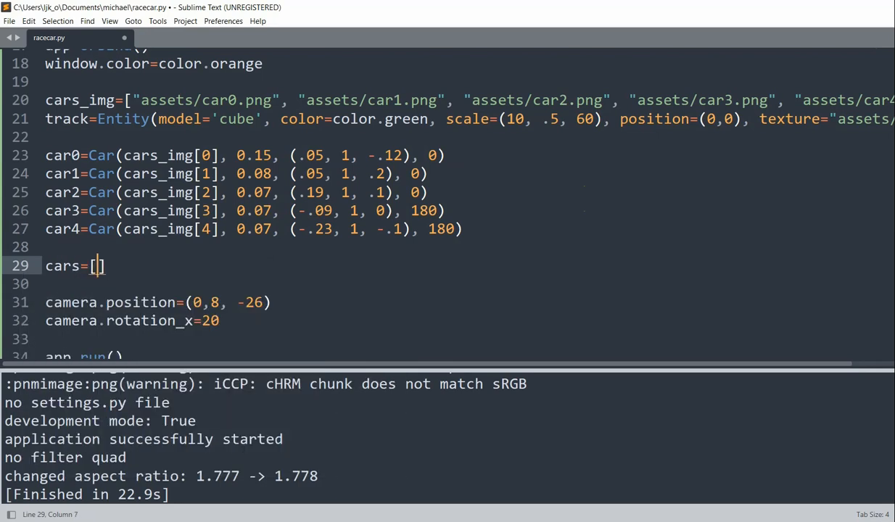
text(car1, car2, car3, car3)
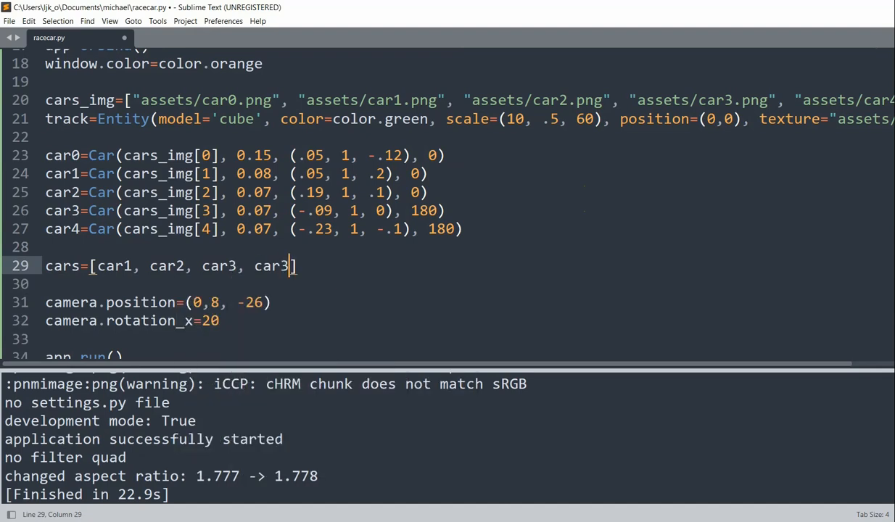
text(4)
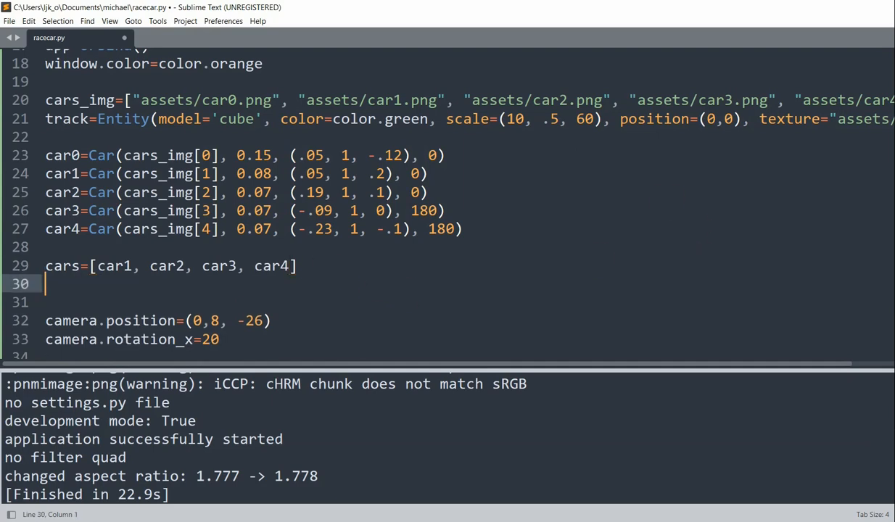
text(offset=0)
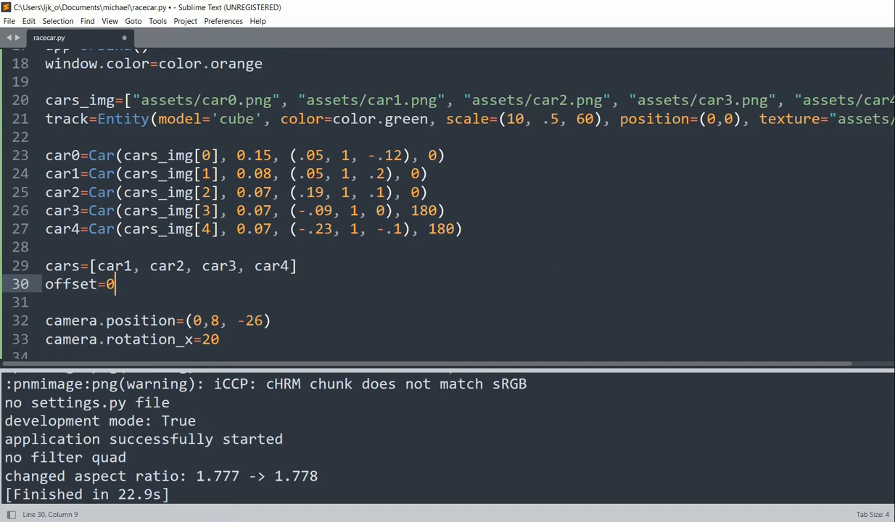
scroll(up, 3)
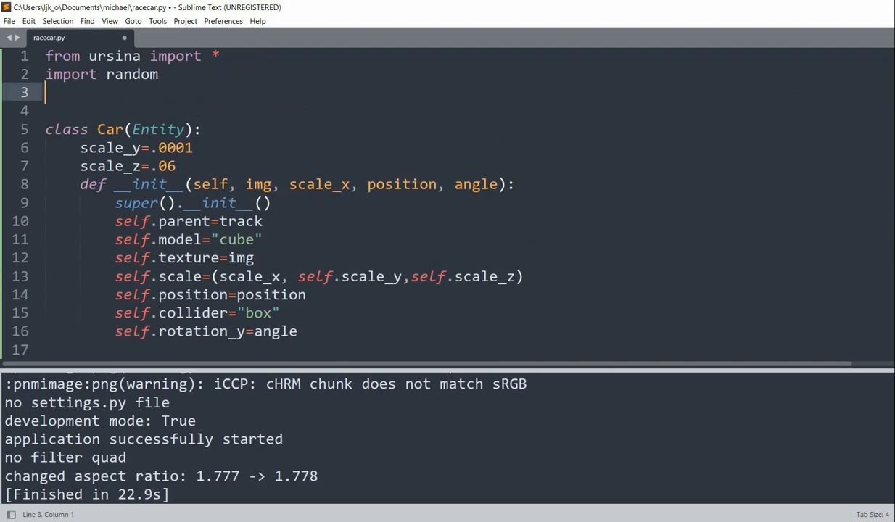
Define update() with global offset, incrementing offset by time.dt * .3
text(def upda)
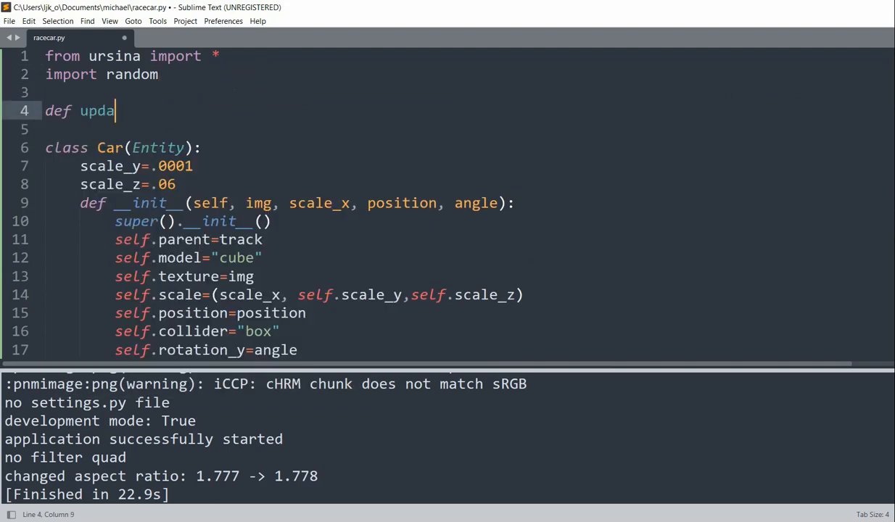
text(te():)
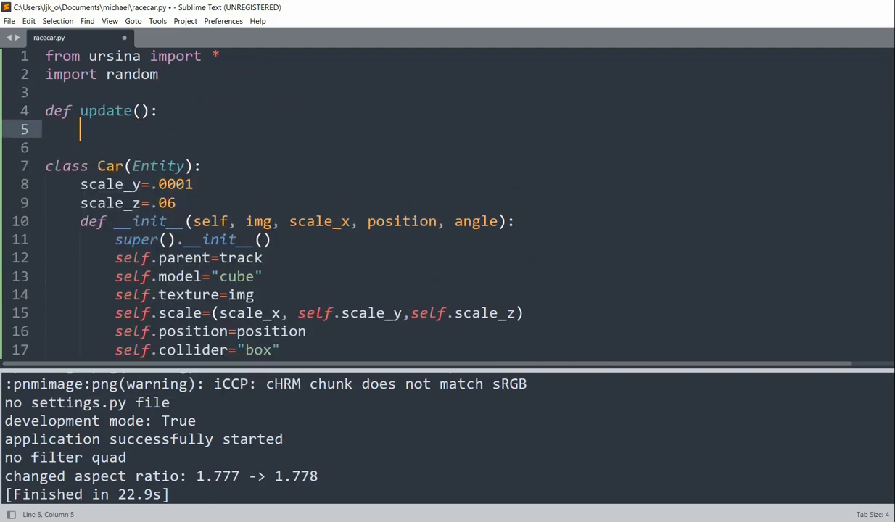
text(global)
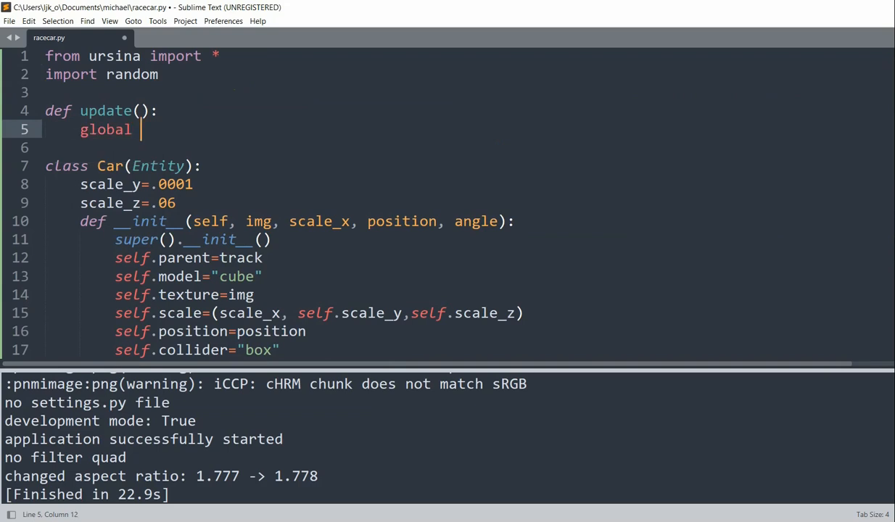
text(offse)
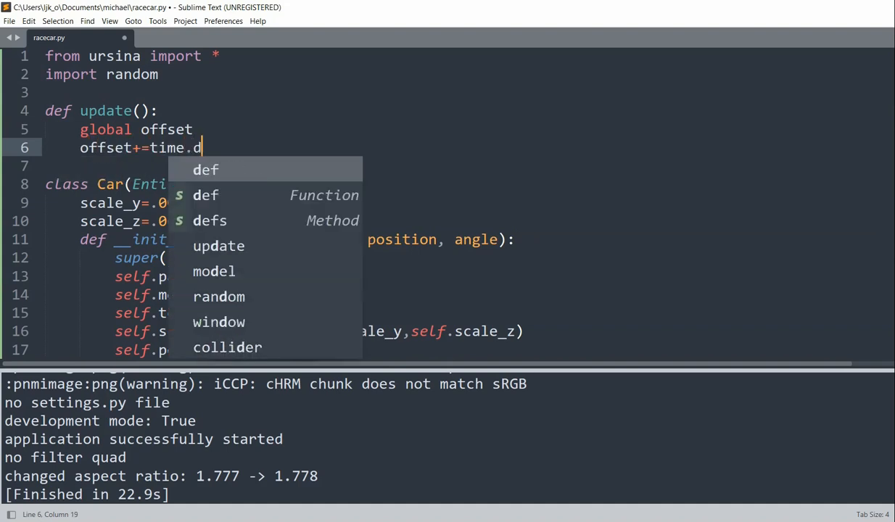
text(t *)
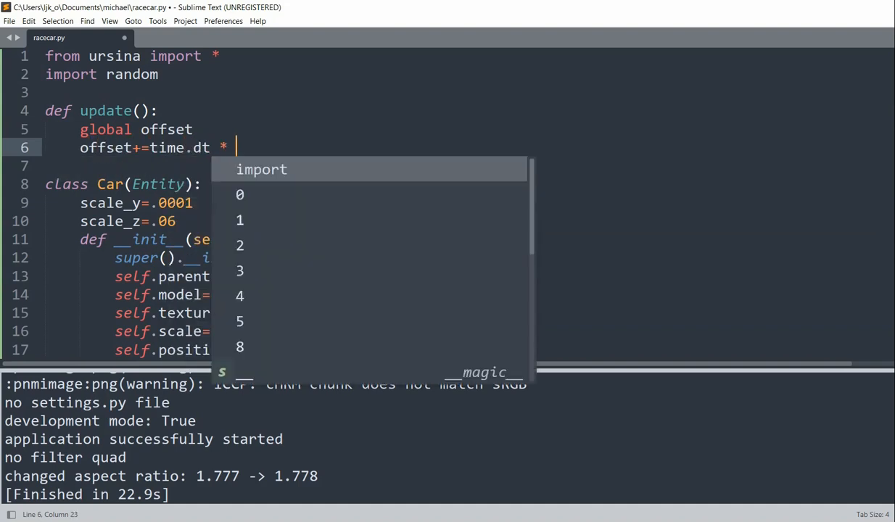
text(.23)
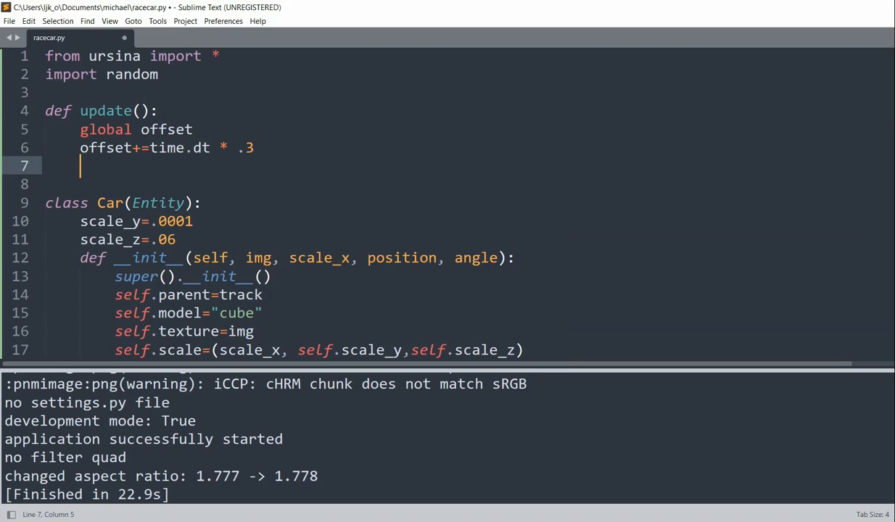
Set the track's texture_offset to (0, offset), then save and run the game
text(setattr)
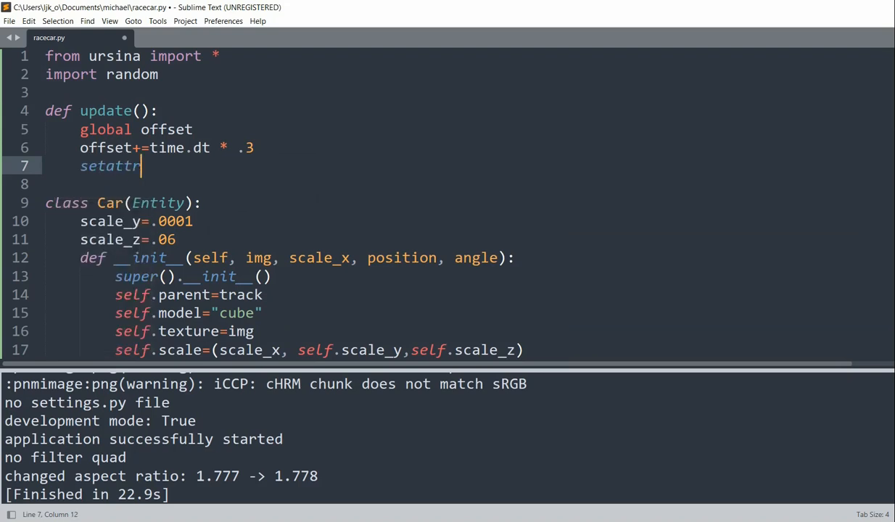
text((track))
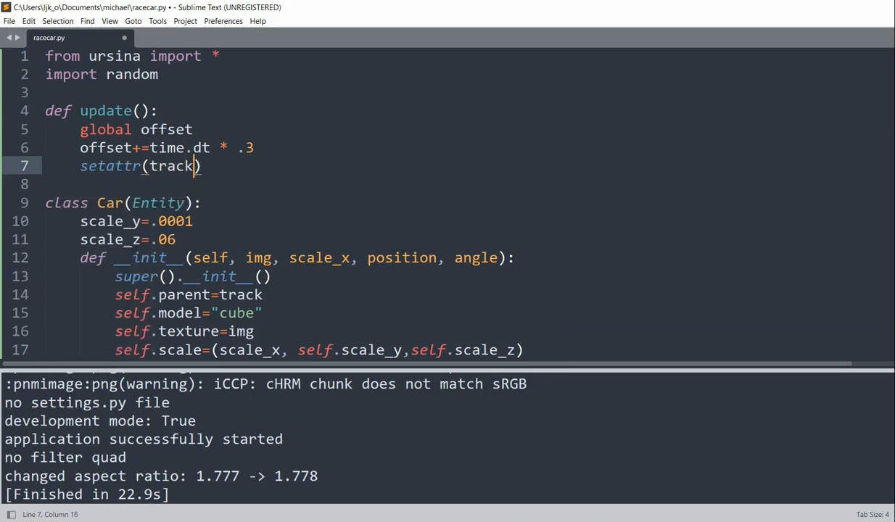
text(, "texture_")
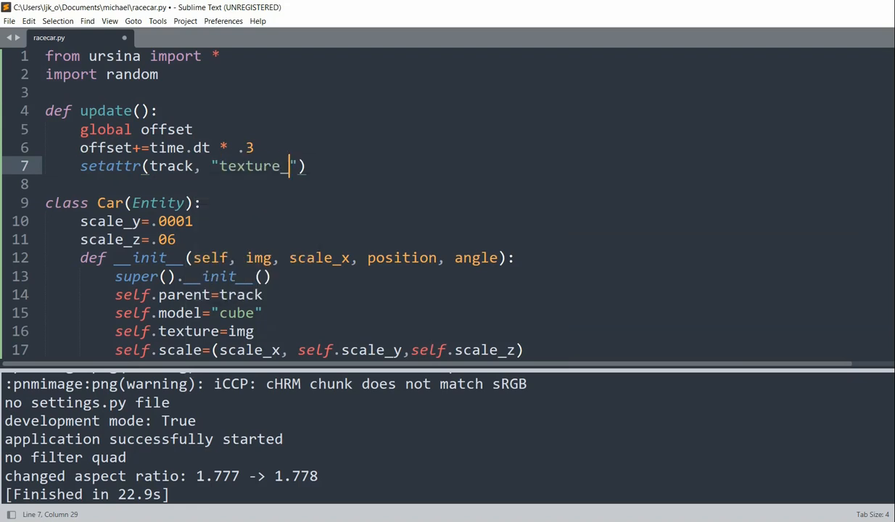
text(offset))
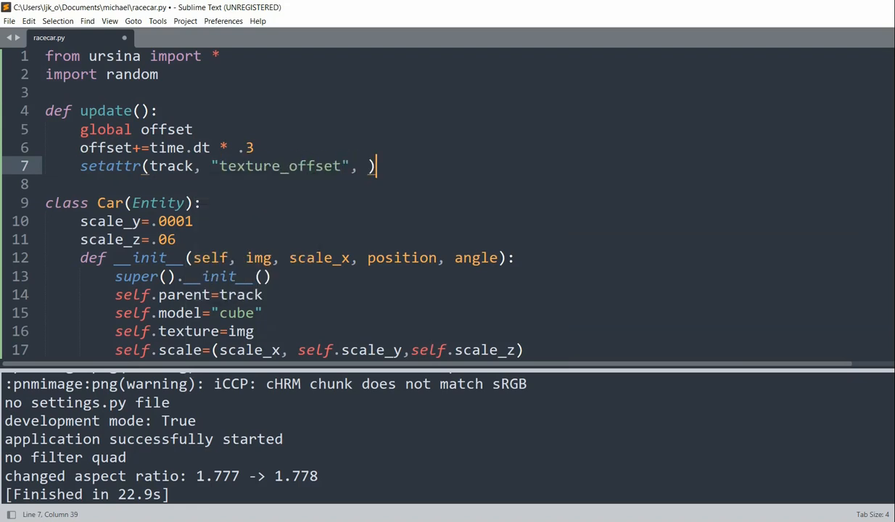
text(0, offset)
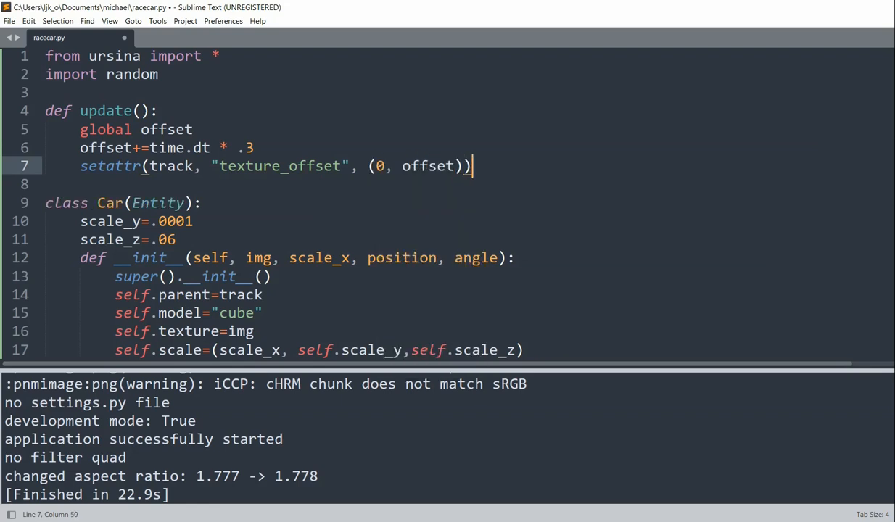
key(ctrl+s)
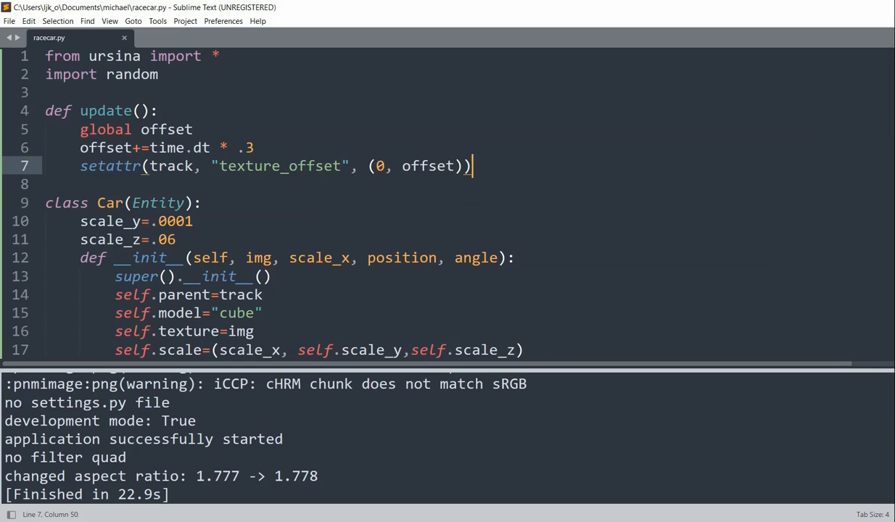
key(ctrl+b)
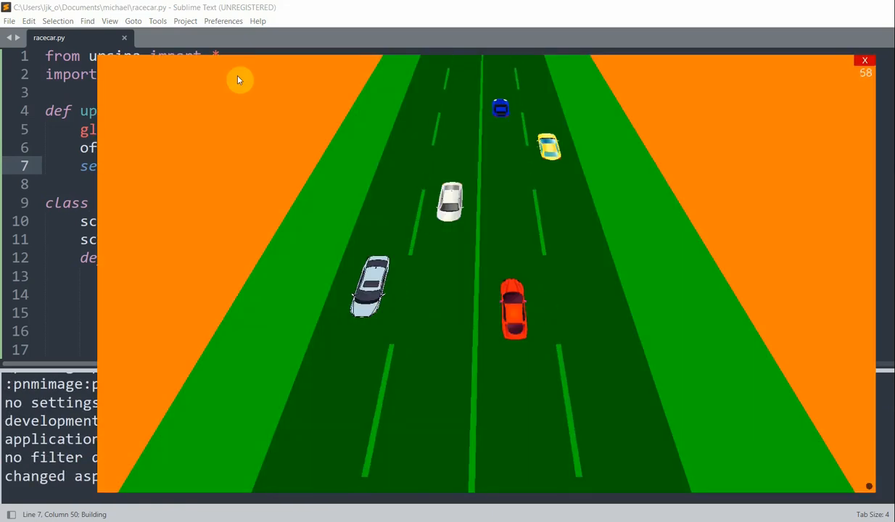
mouse_move(428, 17)
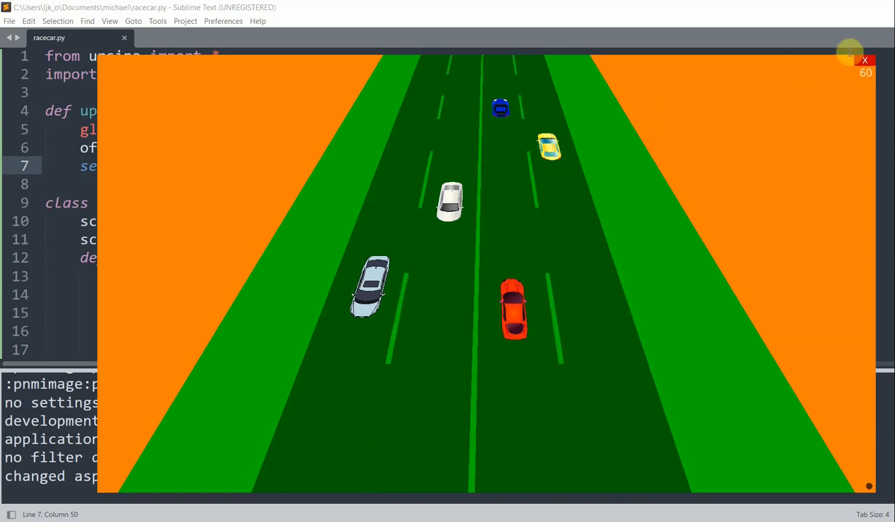
Watch the lane markings scroll beneath the cars, then close the game window
click(864, 59)
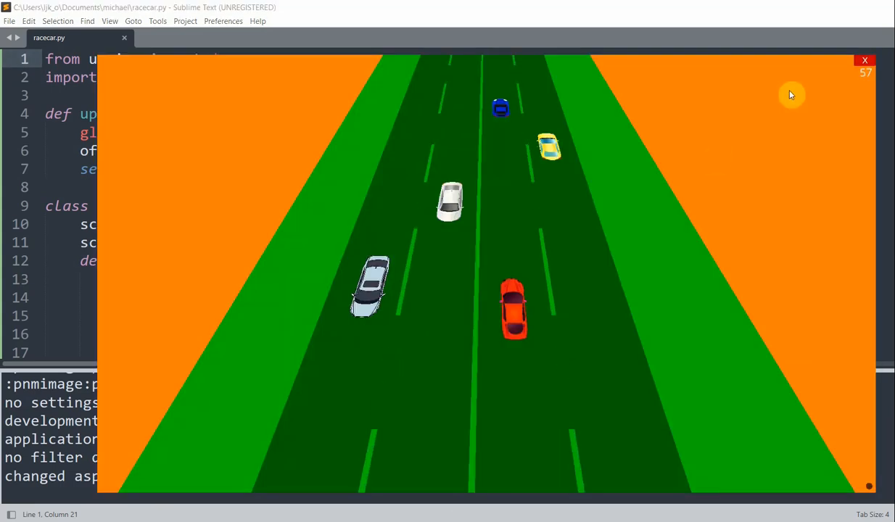
click(865, 60)
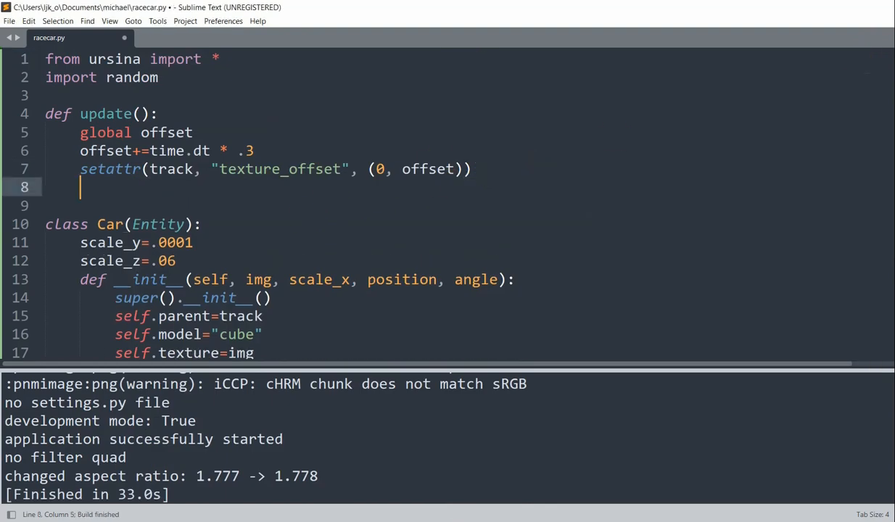
Move car0 right by held_keys['d']*time.dt in update()
text(car0)
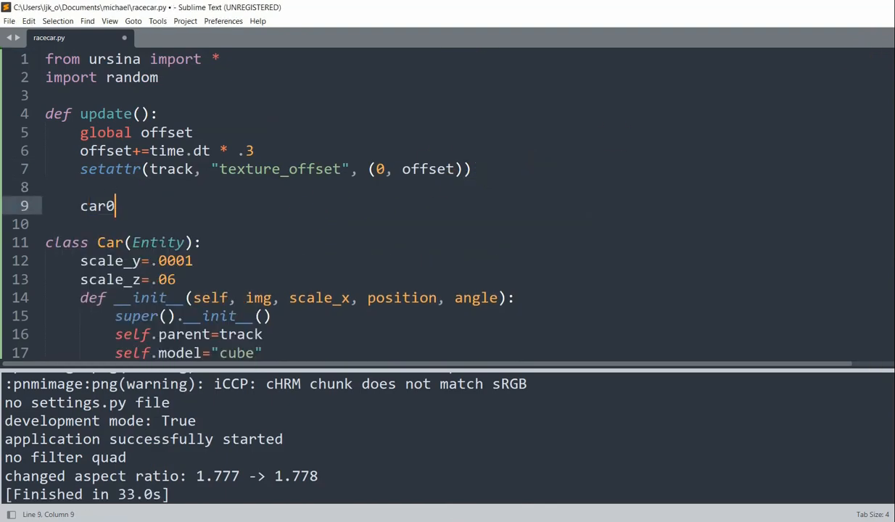
text(.x++)
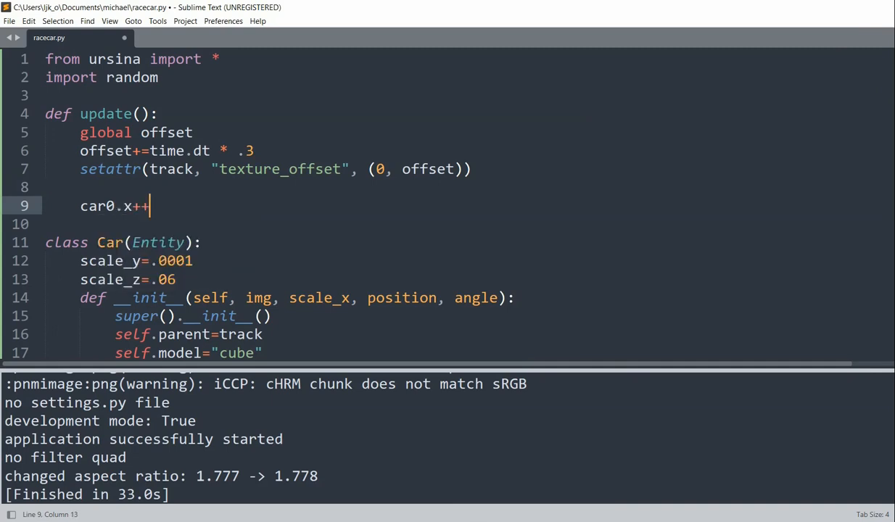
text(eld)
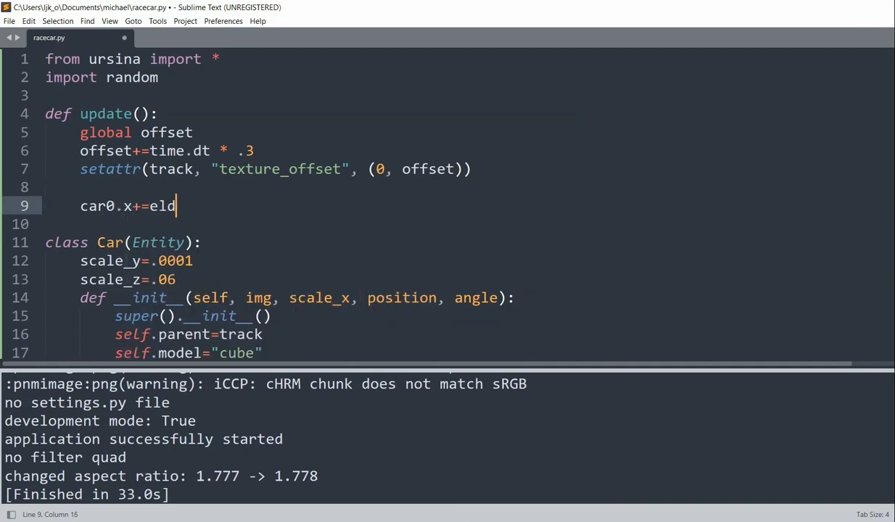
text(held_keys)
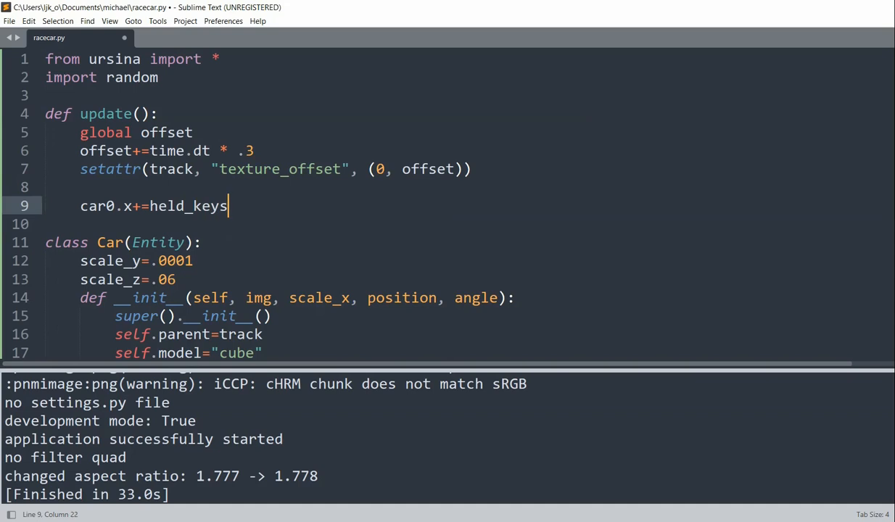
text(['d'])
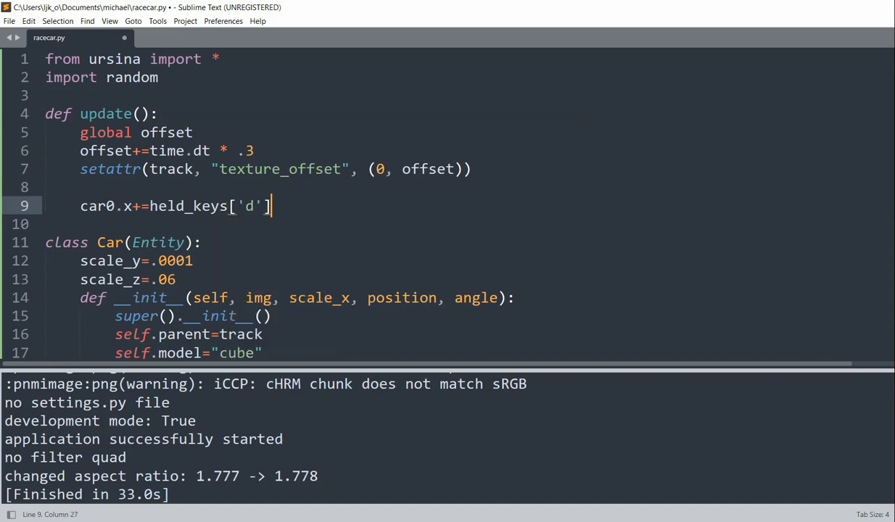
text(*)
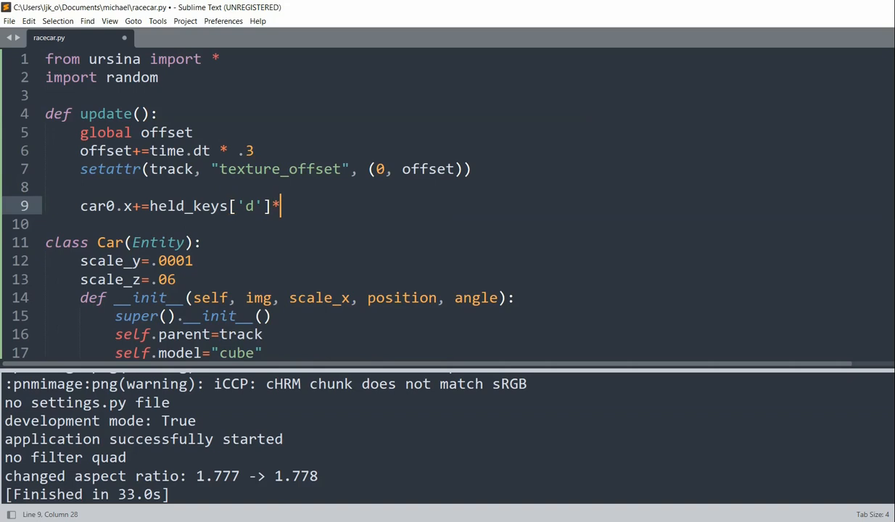
text(time.dt*.2)
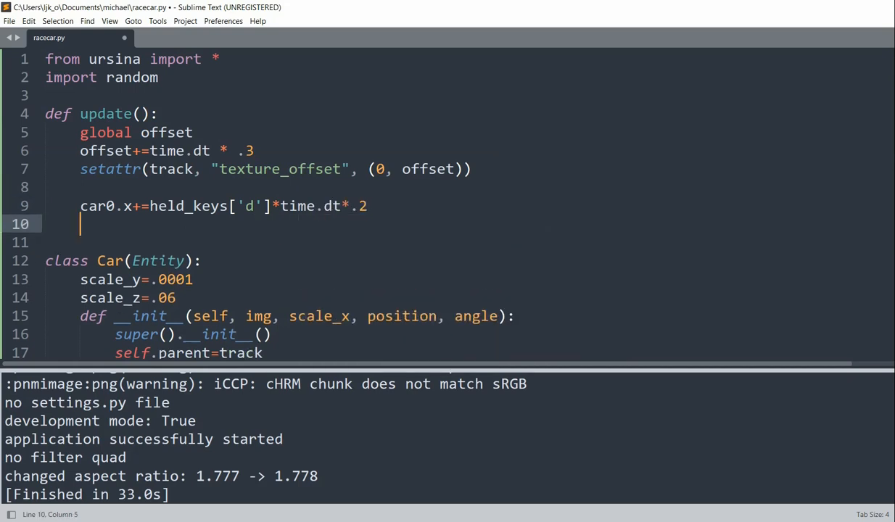
Move car0 left by held_keys['a']*time.dt*.2, keeping .2 as the speed
text(car0.x)
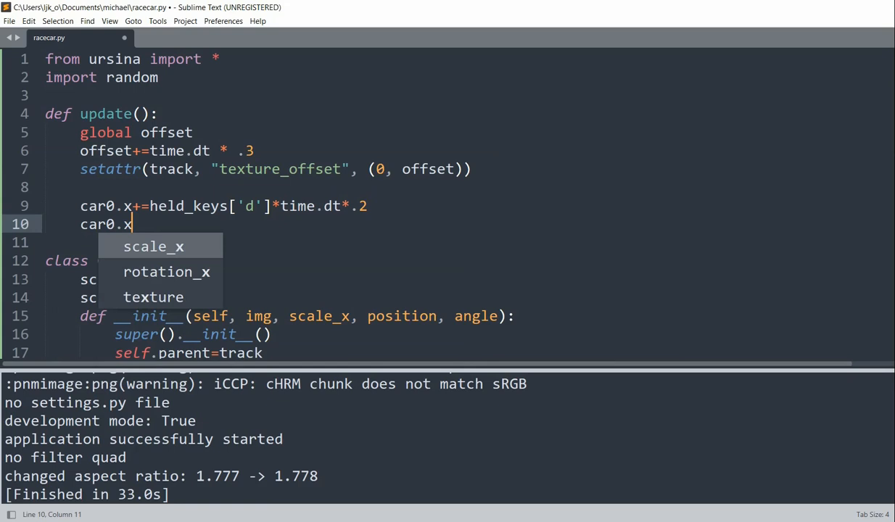
text(-=held_keys['a)
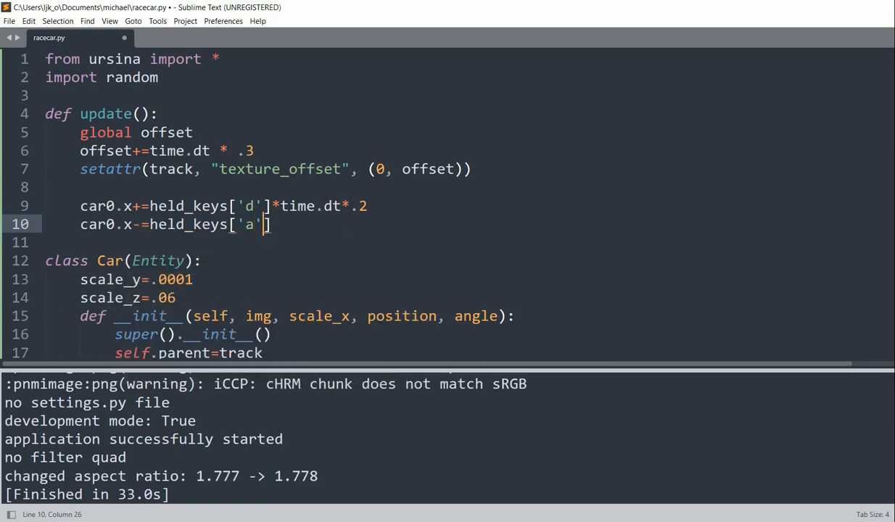
text(*time.)
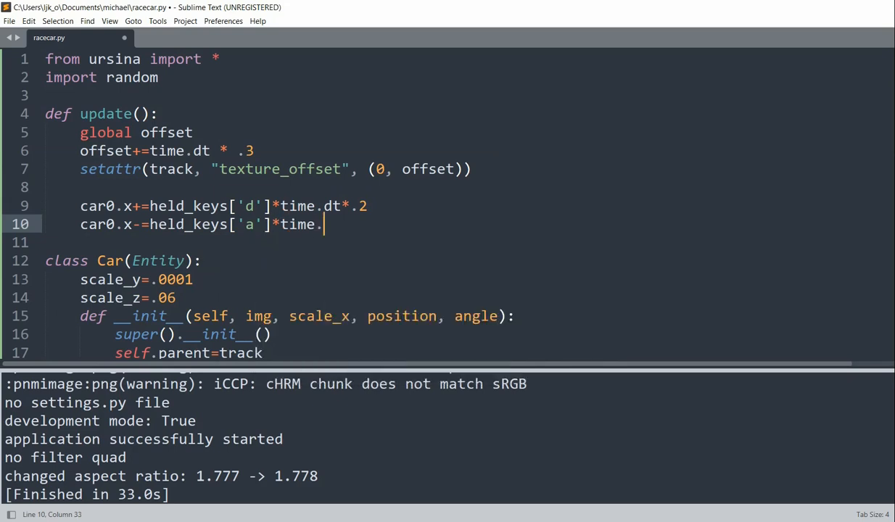
text(dt*.2)
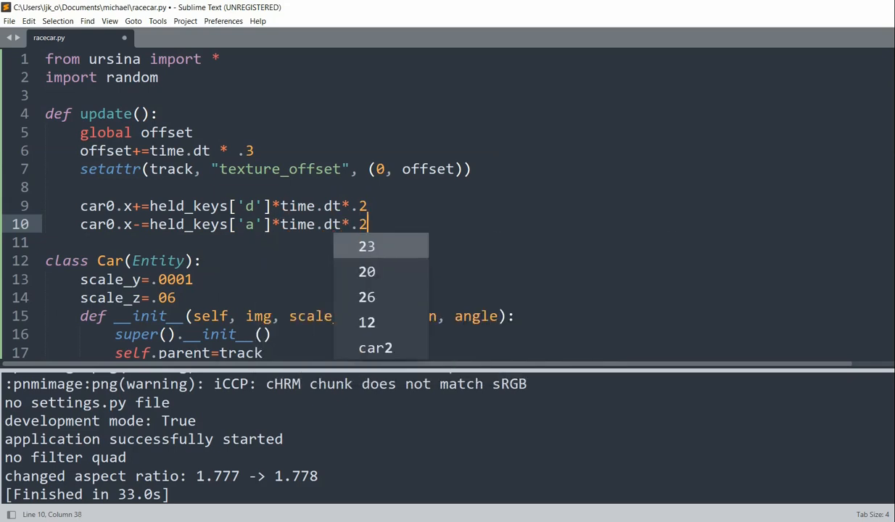
key(escape)
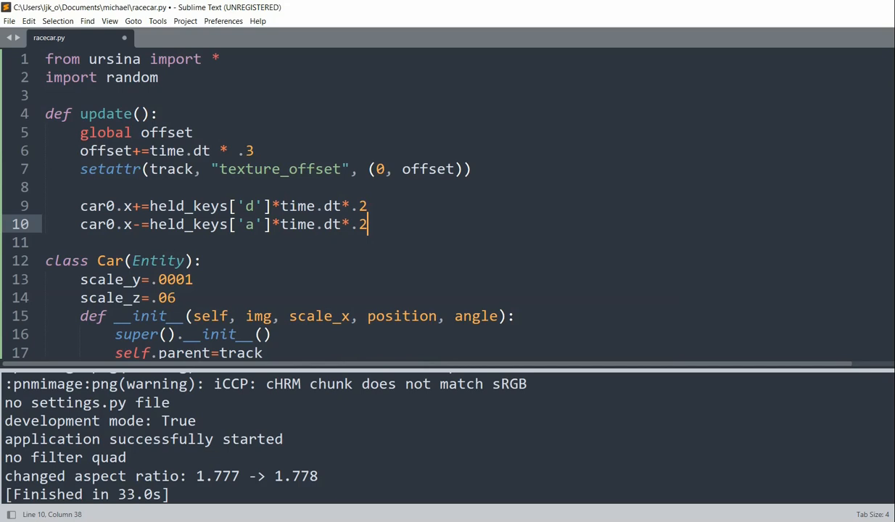
mouse_move(253, 189)
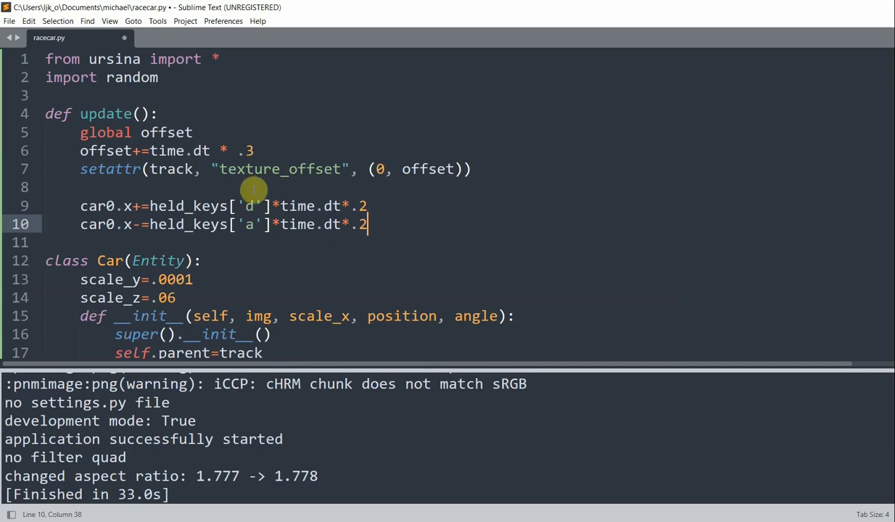
click(250, 206)
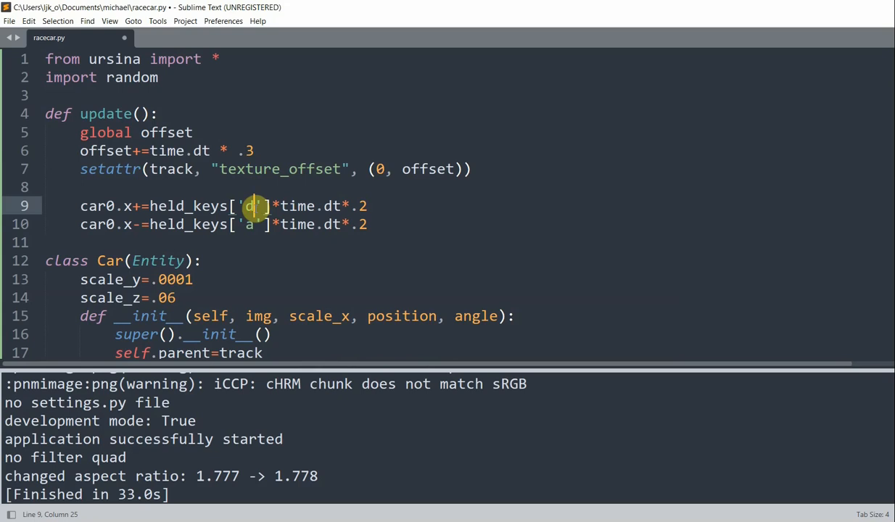
Run the script, steer the red car into the right lane, and close the game
key(ctrl+b)
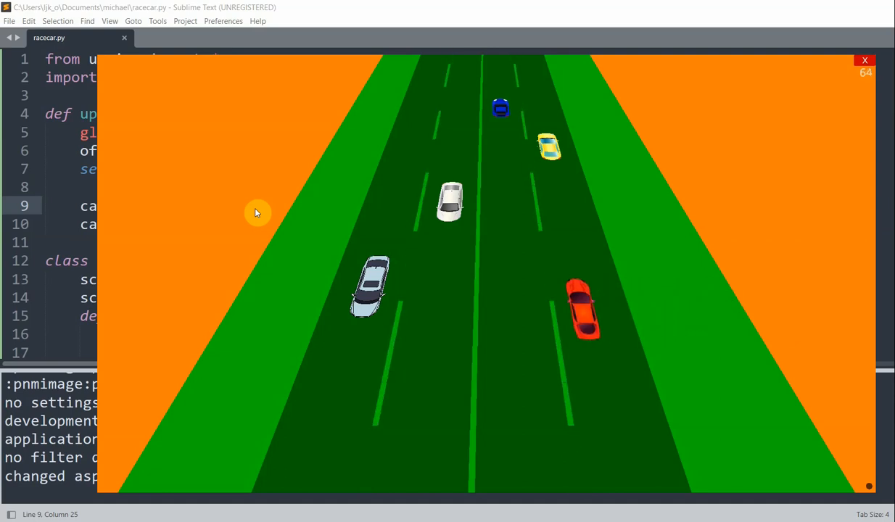
mouse_move(878, 13)
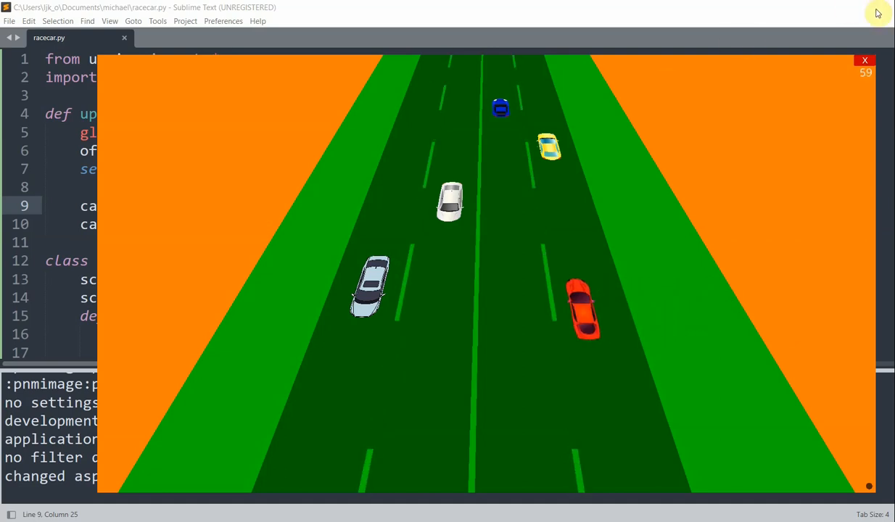
click(865, 60)
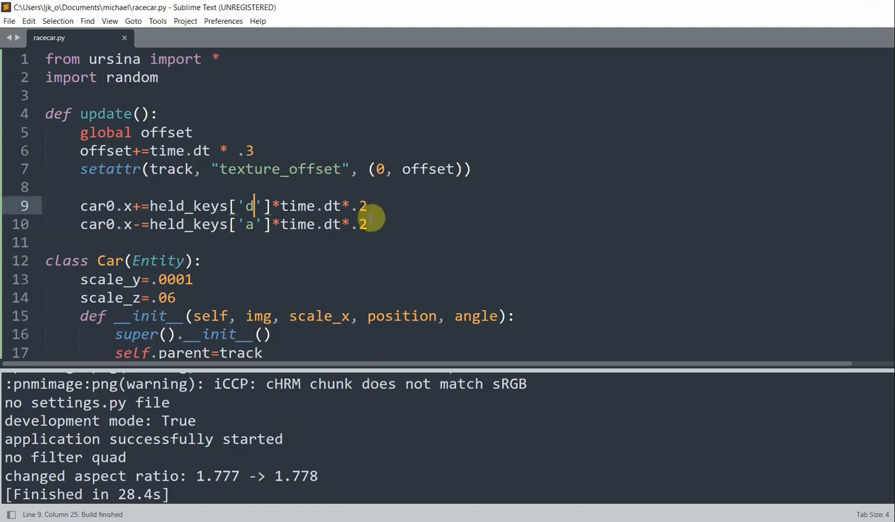
Add a right-edge check clamping car0.x at .24
key(enter)
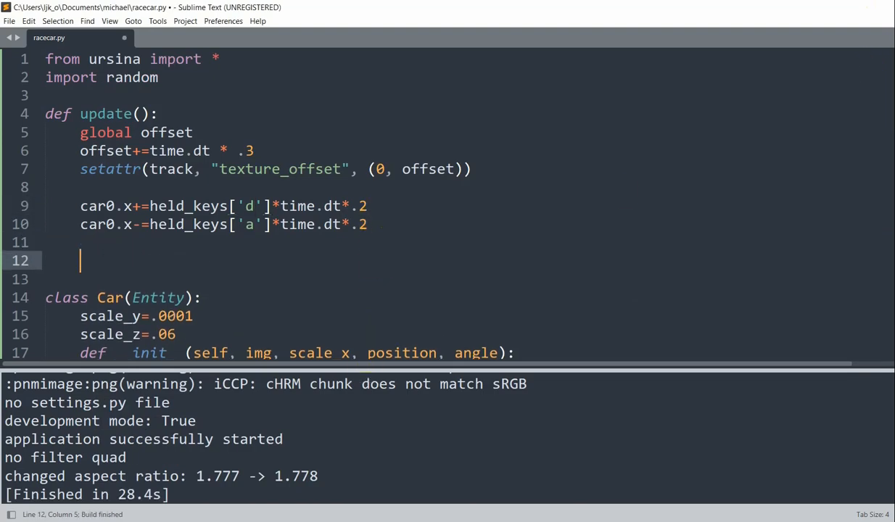
text(if c)
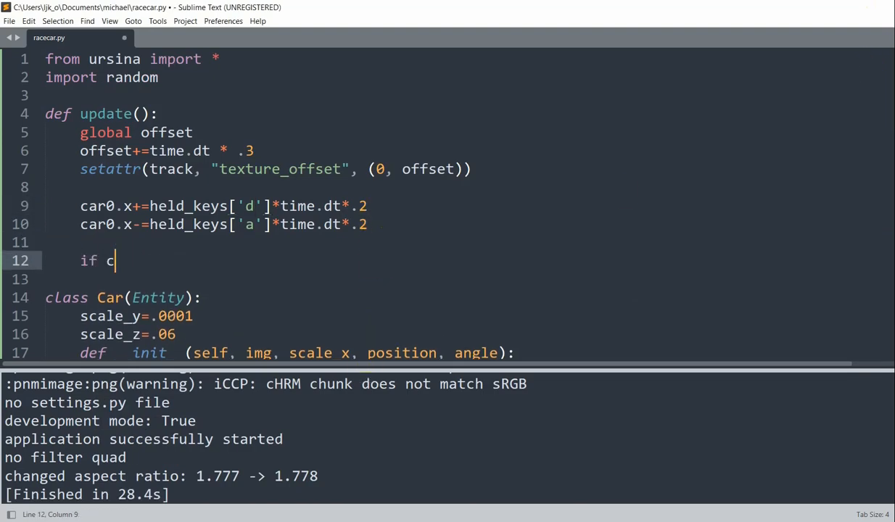
text(ar0.x)
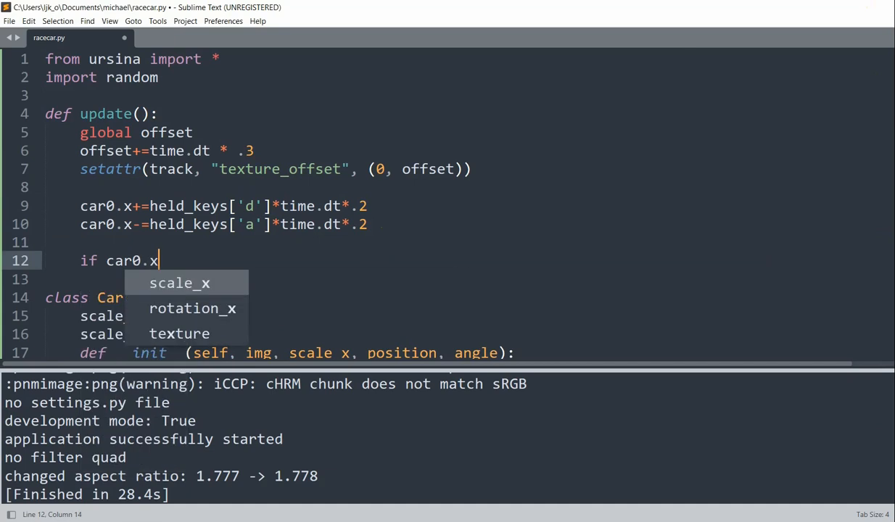
text(>=.2)
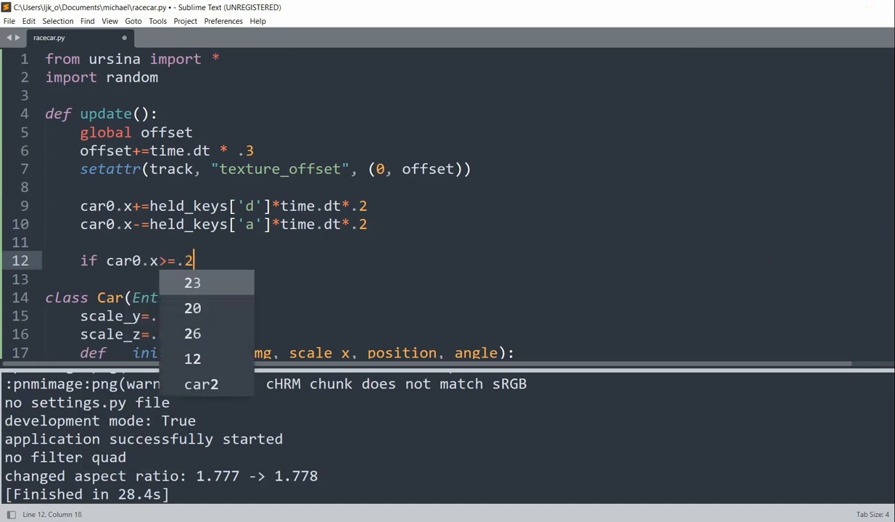
key(enter)
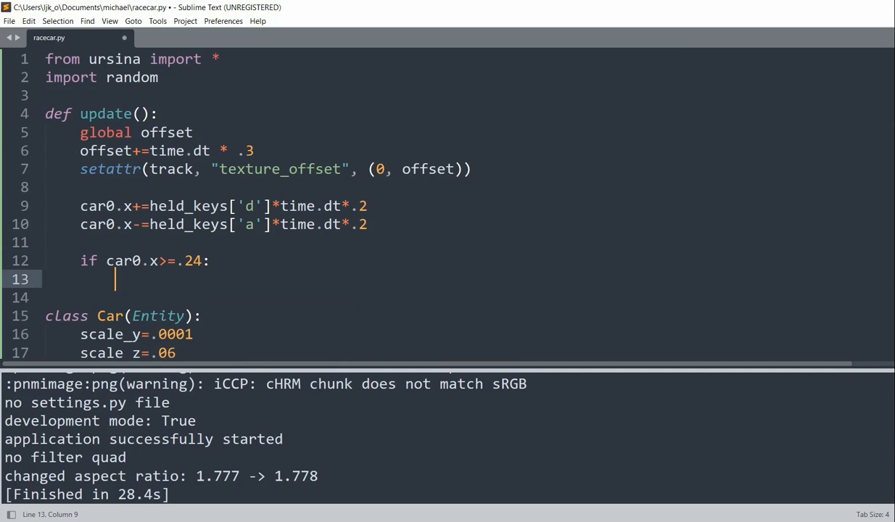
scroll(down, 3)
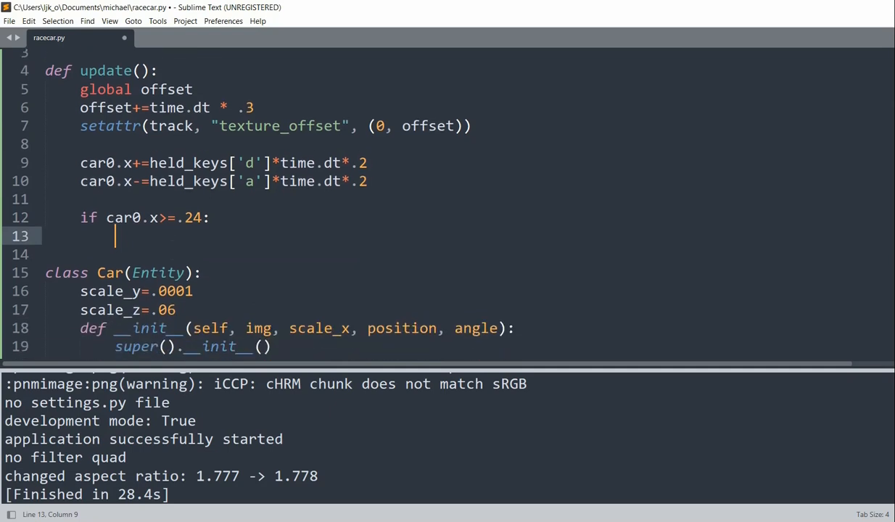
mouse_move(206, 209)
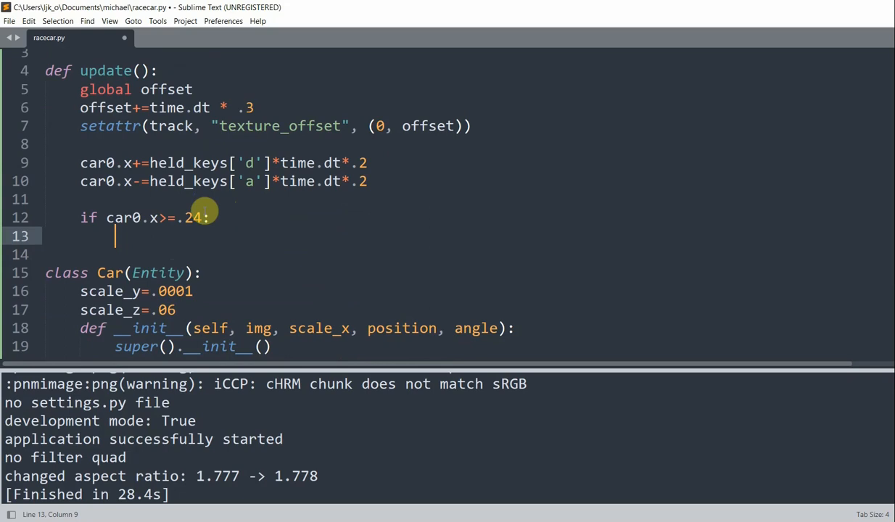
text(car0.x=.24)
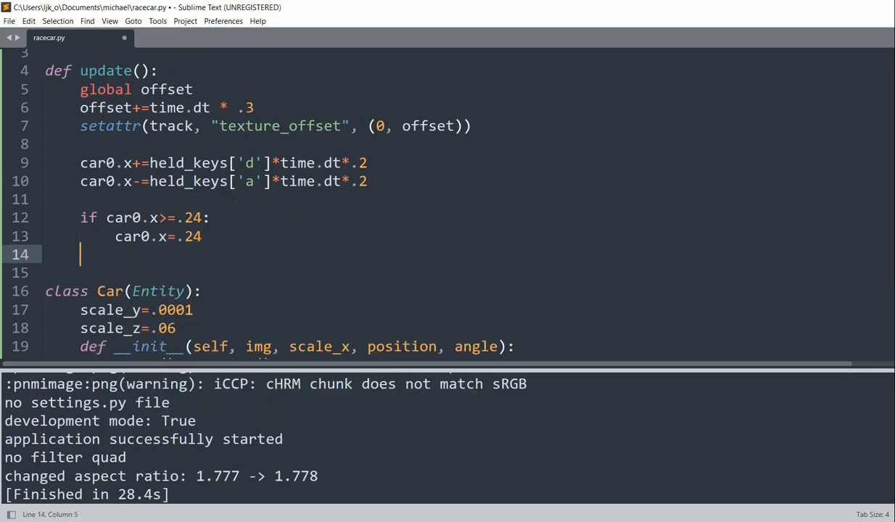
Clamp car0.x at -.28 on the left edge and run the script
text(if car0.x<)
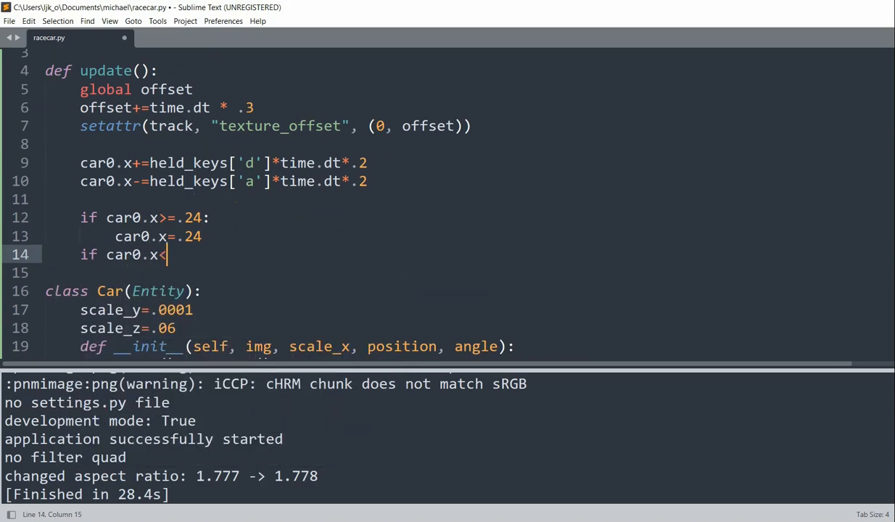
text(=)
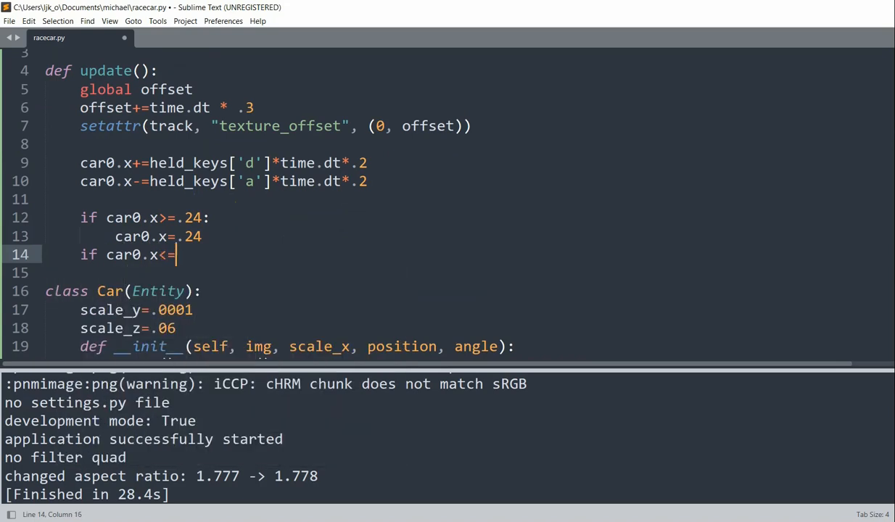
text(-.28:)
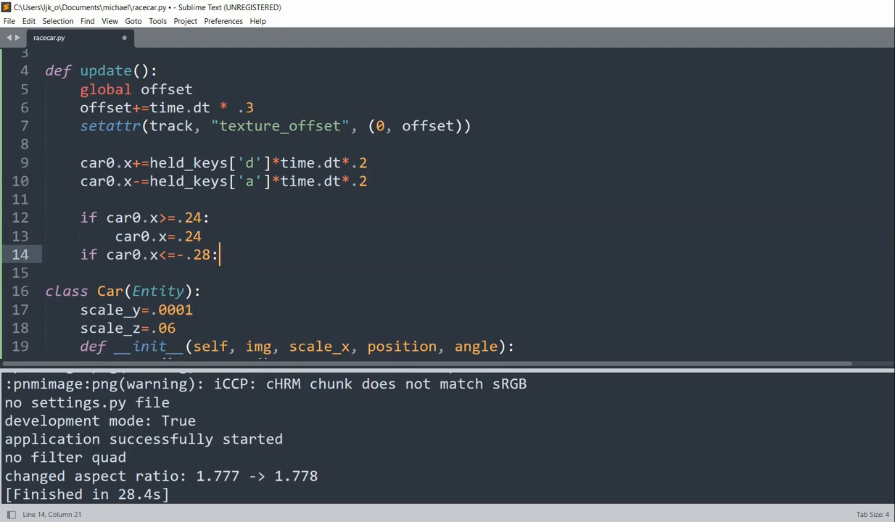
text(car0.x=-)
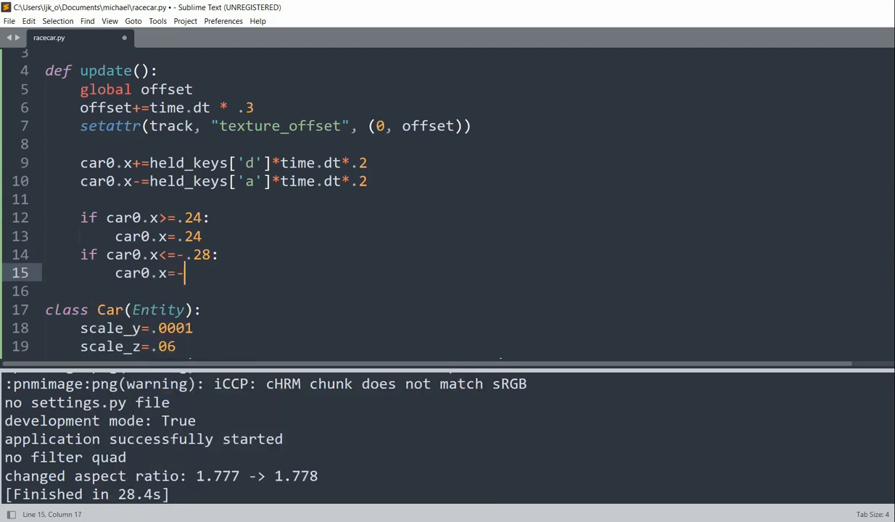
text(.28)
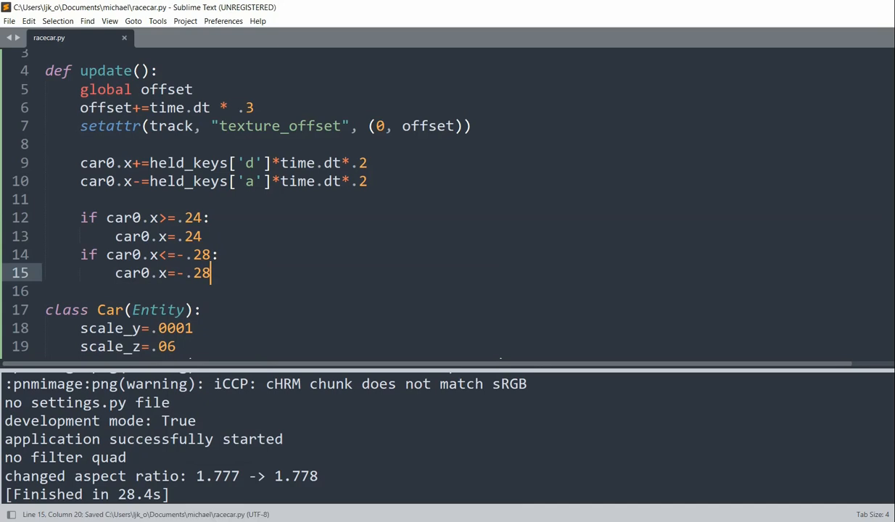
key(ctrl+b)
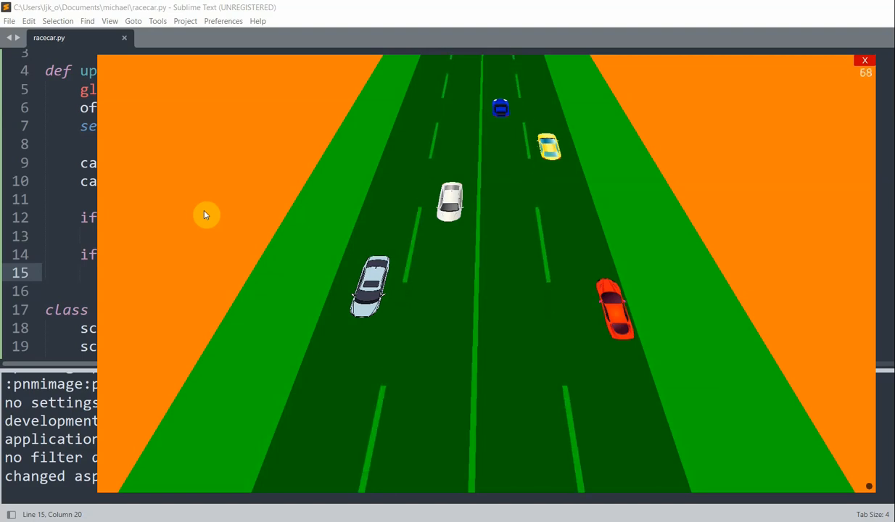
mouse_move(561, 127)
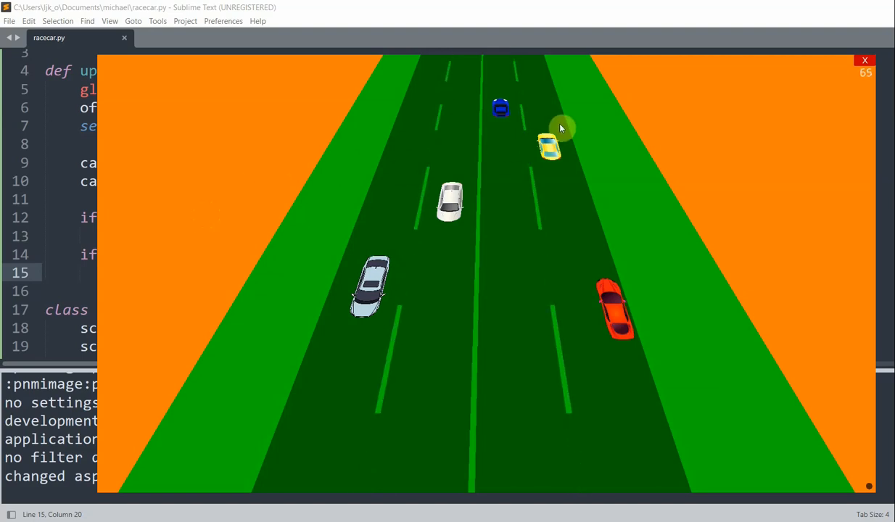
click(864, 60)
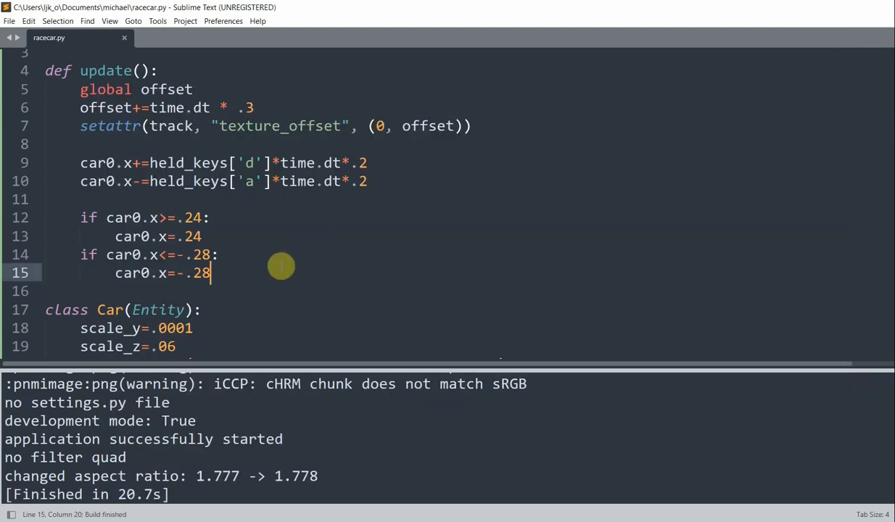
Loop over cars, moving car1 and car2 down by time.dt*random.uniform(.02,.05)
key(enter)
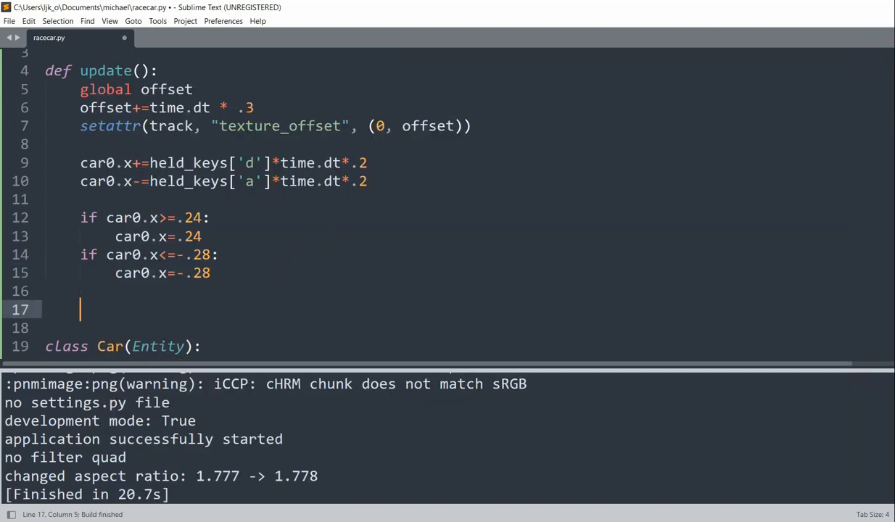
text(for car in cars:)
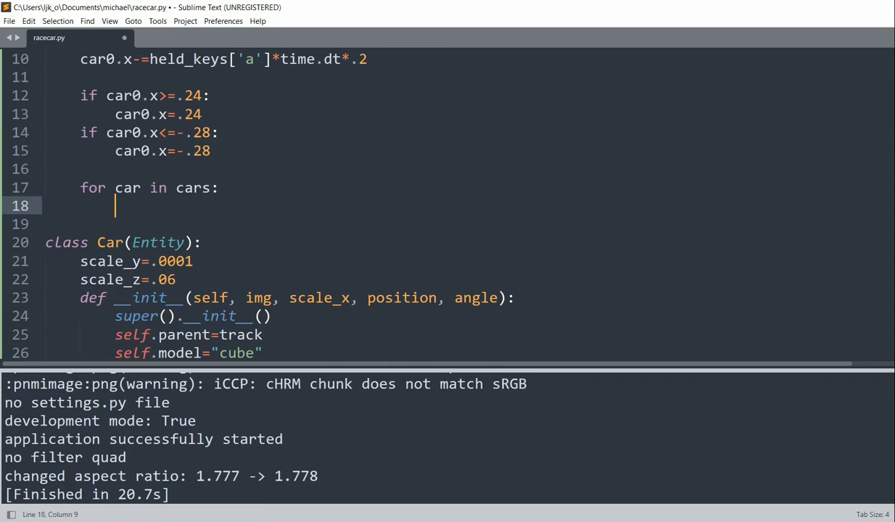
text(if car)
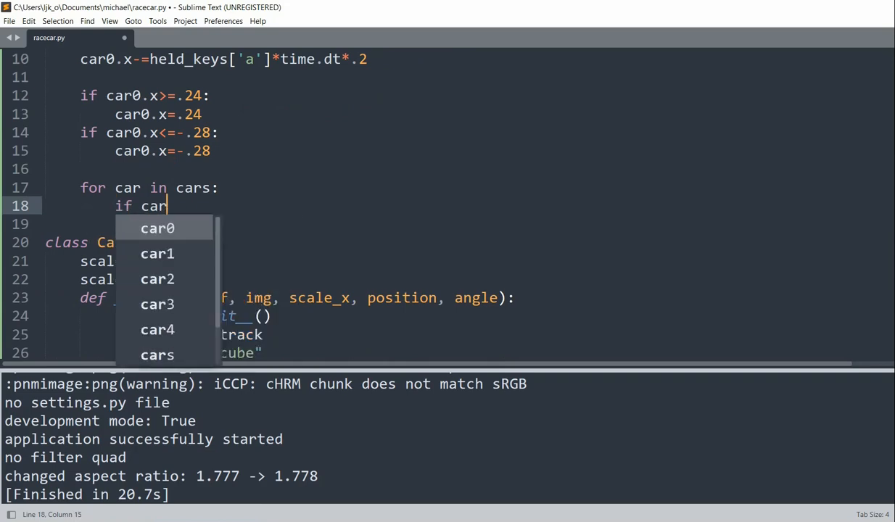
text(.rotation_y)
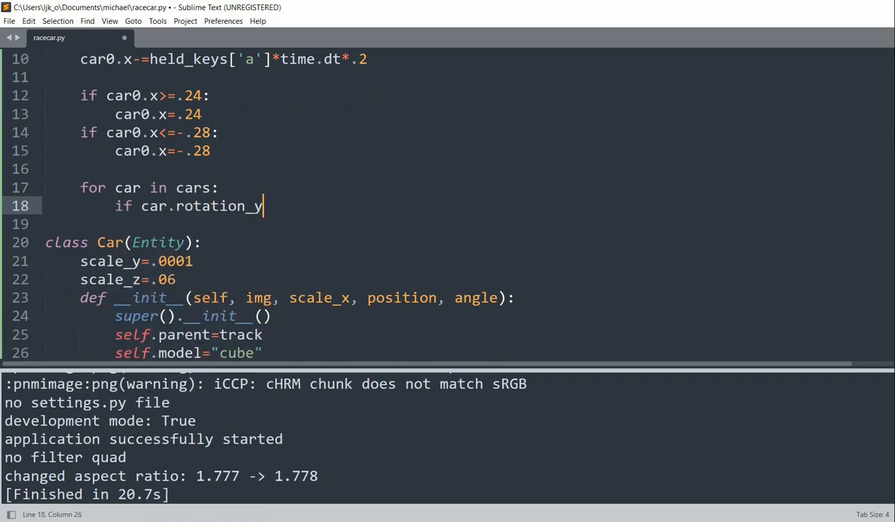
text(==0:)
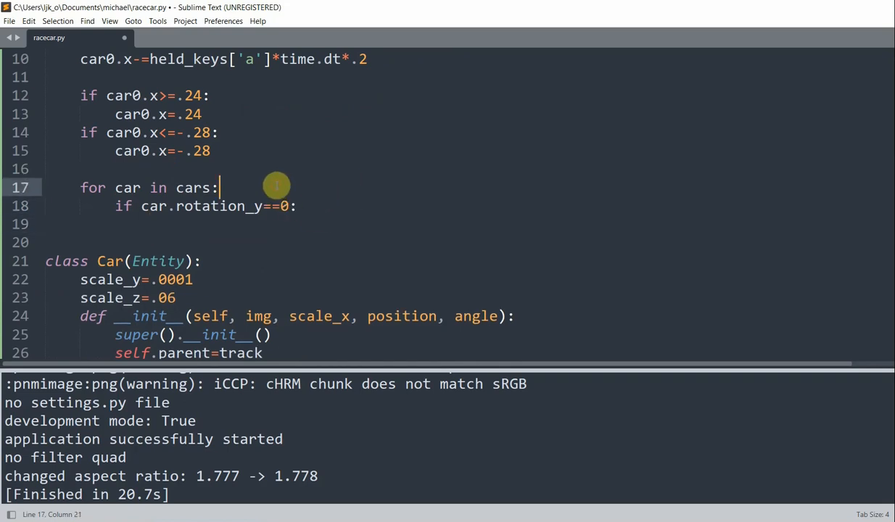
text(#for cars 1)
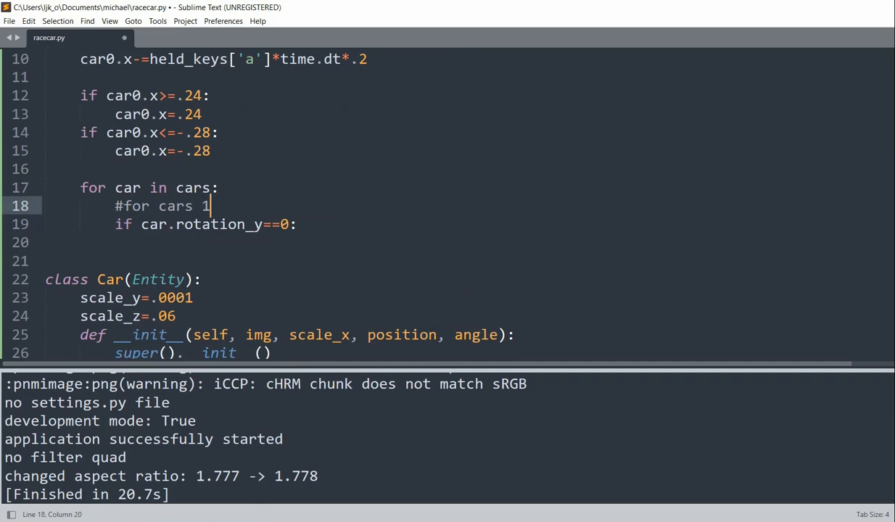
text(and)
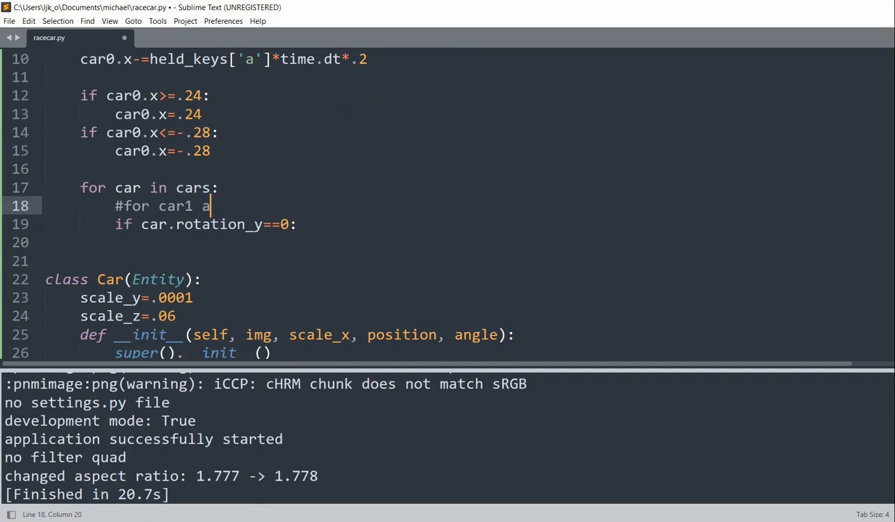
text(nd car2)
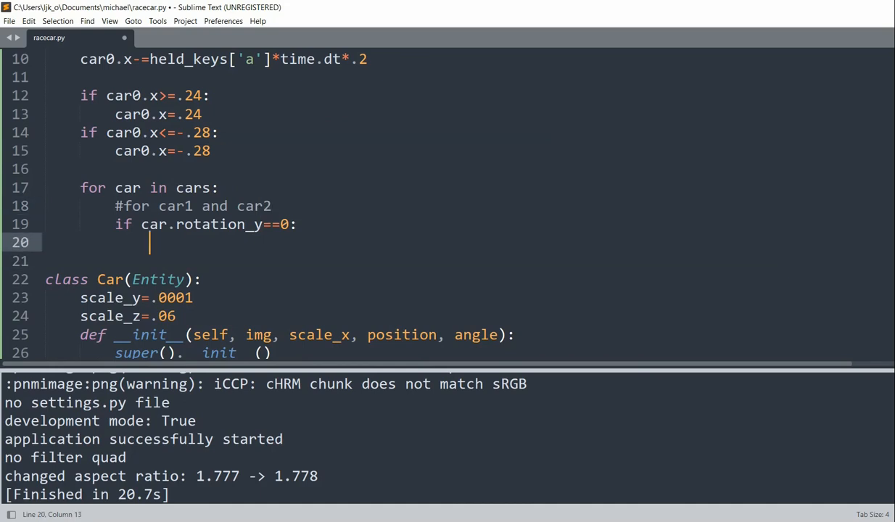
text(car.z)
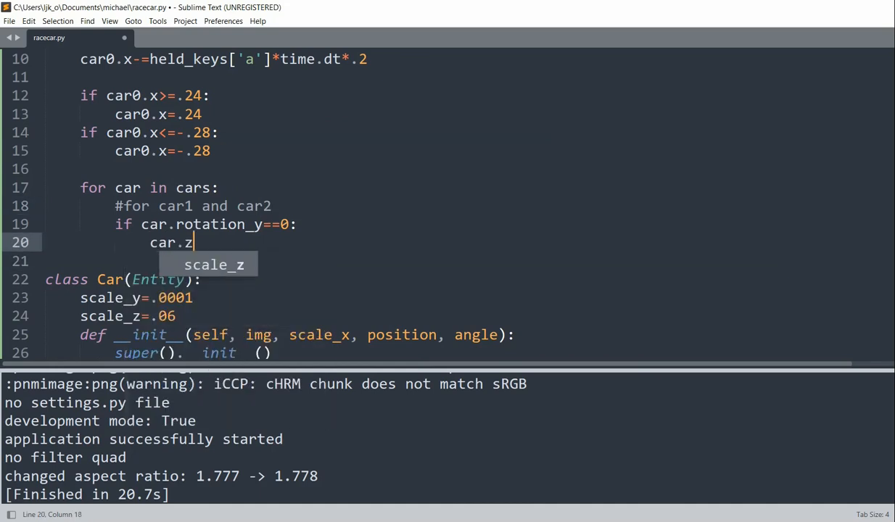
text(-=time.dt*rand)
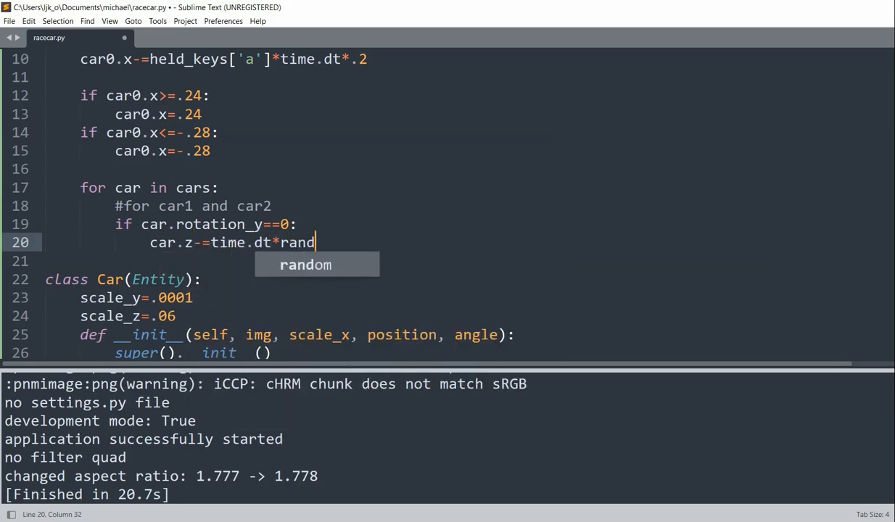
text(om.uniform()
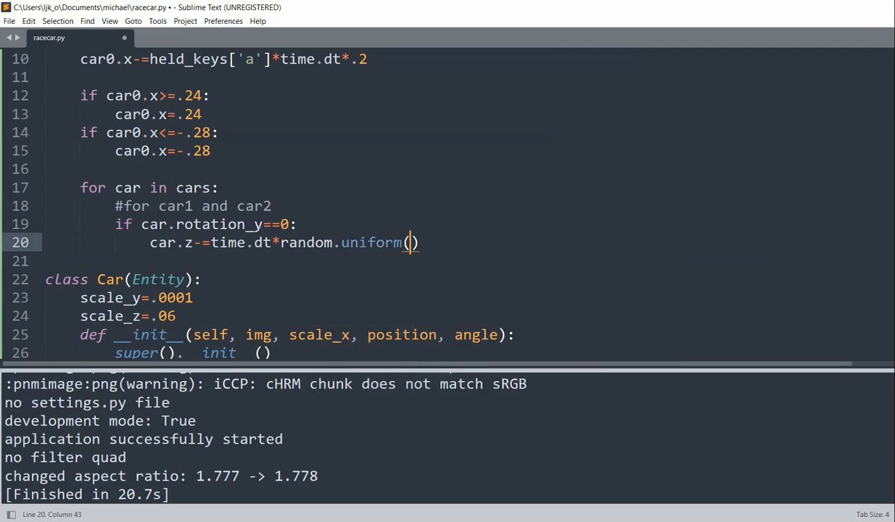
text(.02, .05)
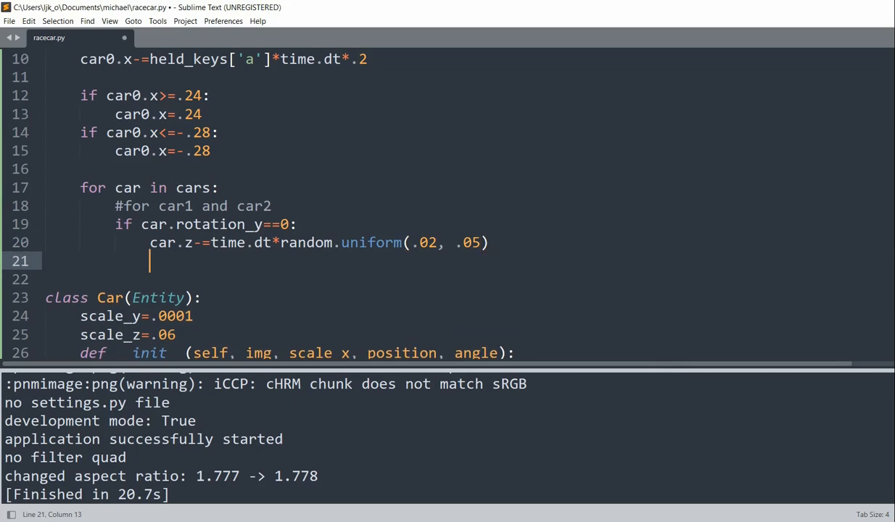
Move car3 and car4 by time.dt*random.uniform(.09,.12) in the else branch, and save
text(else:)
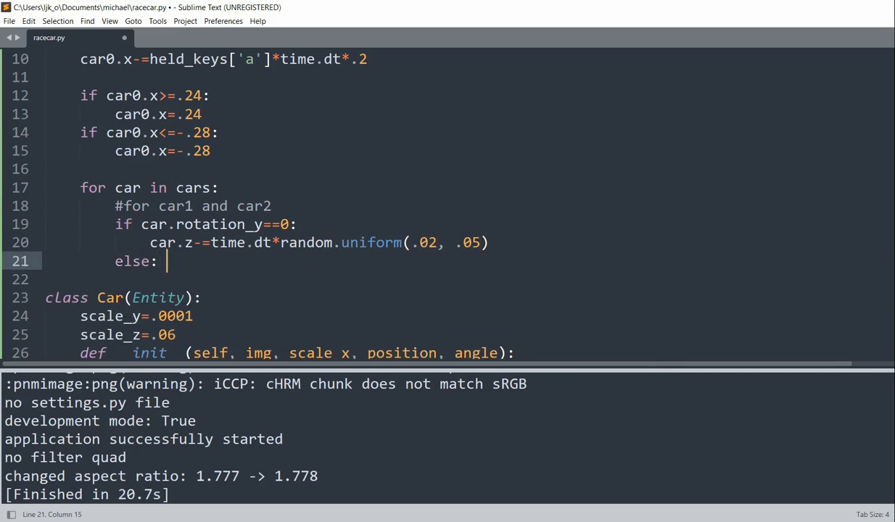
text(#ca)
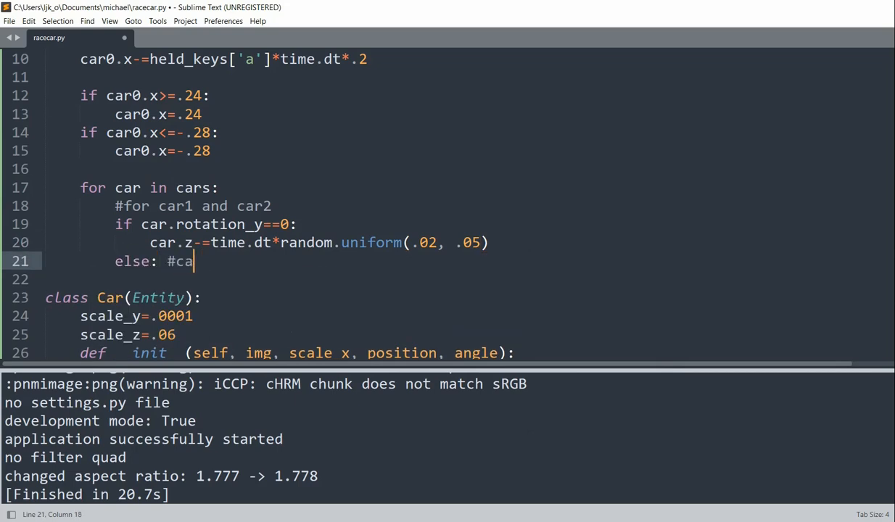
text(r car3 and car4)
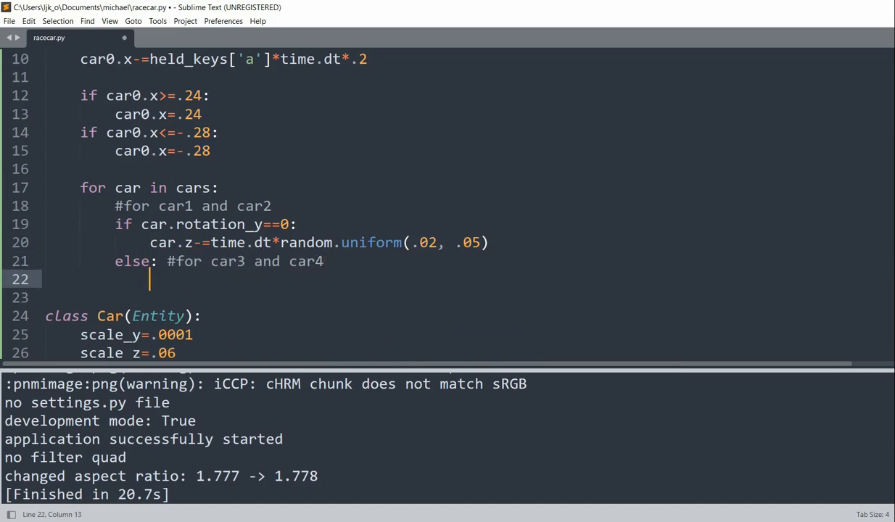
text(car.z)
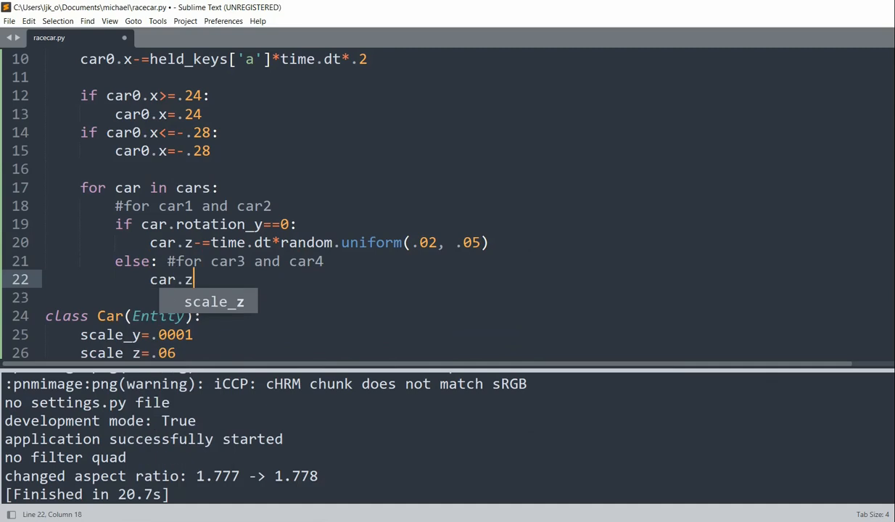
text(-=time.dt)
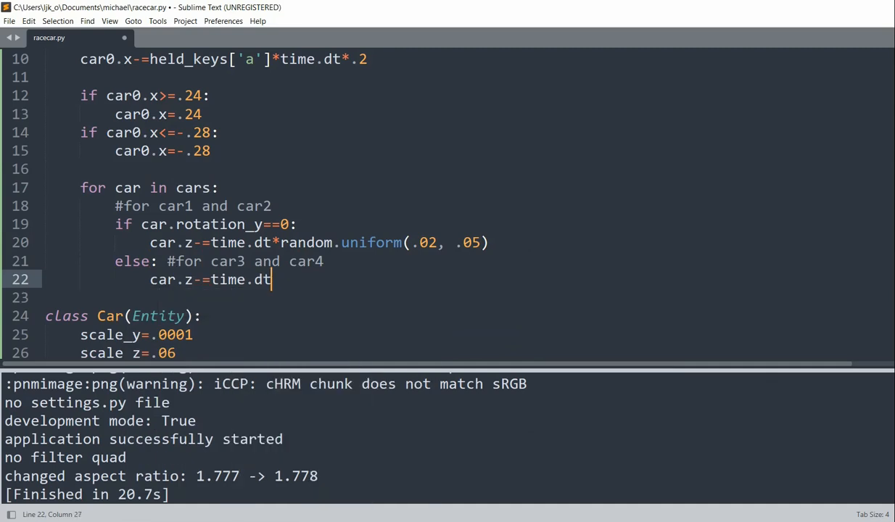
text(*random.uniform()
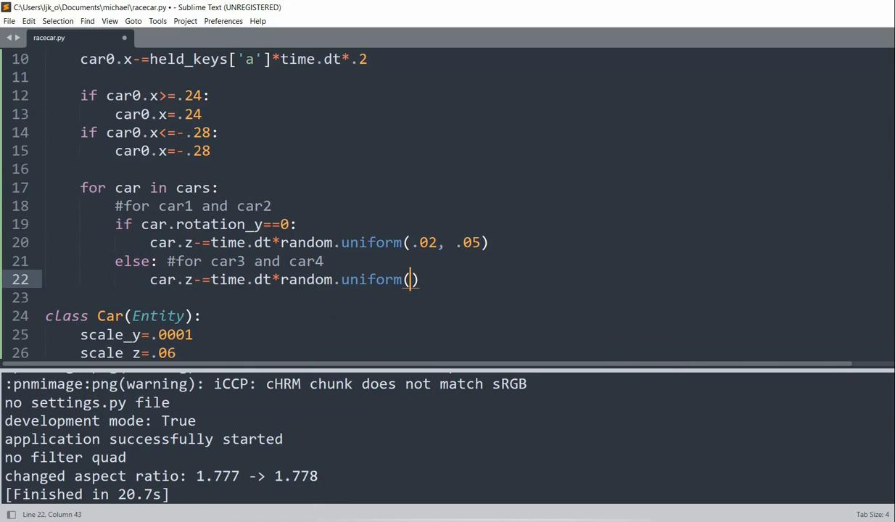
text(.09,)
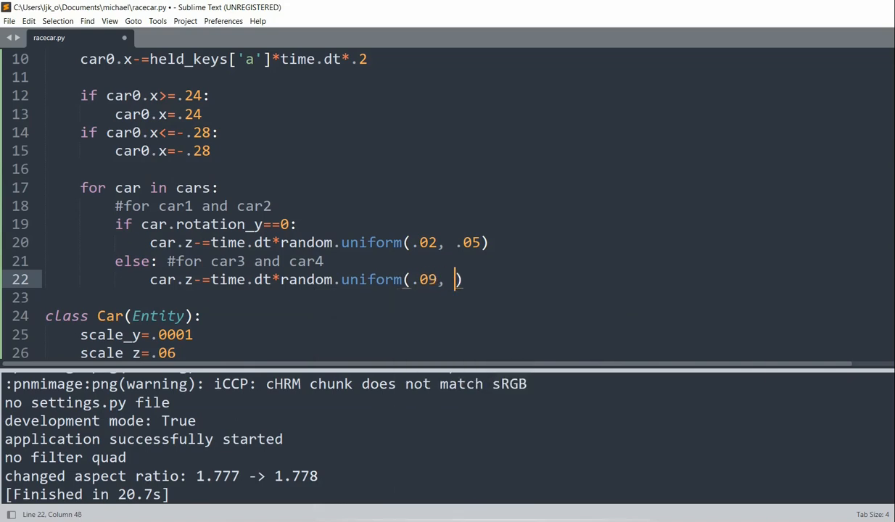
text(.12)
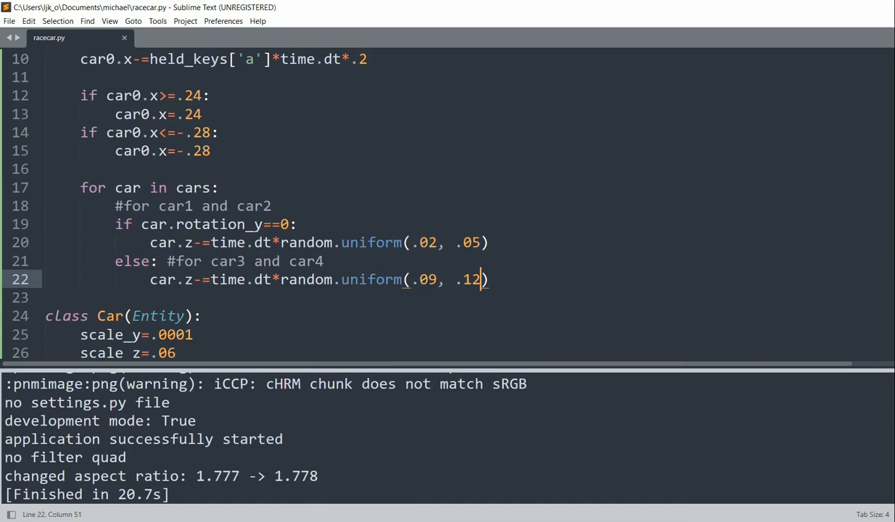
key(ctrl+s)
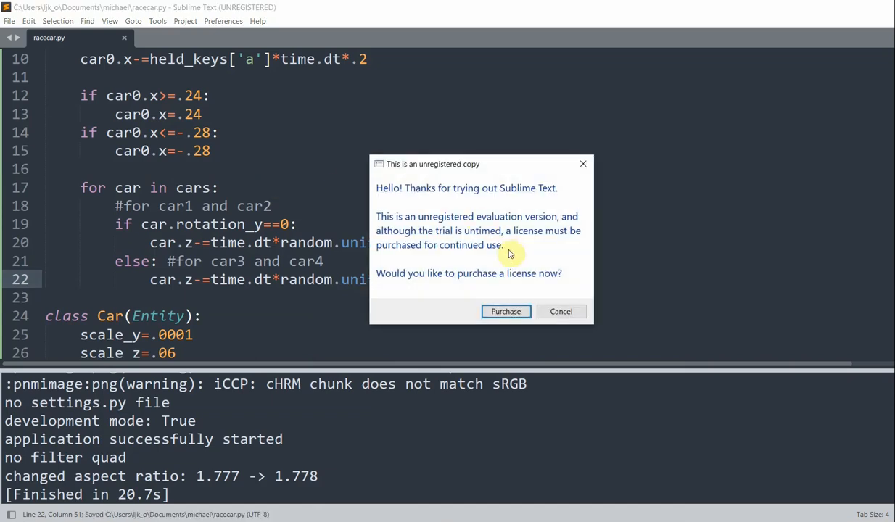
Dismiss the license prompt, then close the game running with random car speeds
click(561, 312)
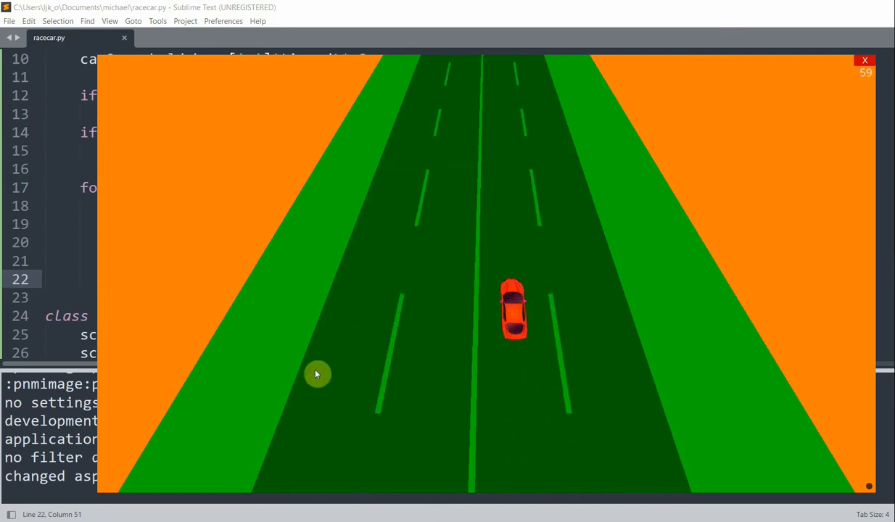
mouse_move(361, 371)
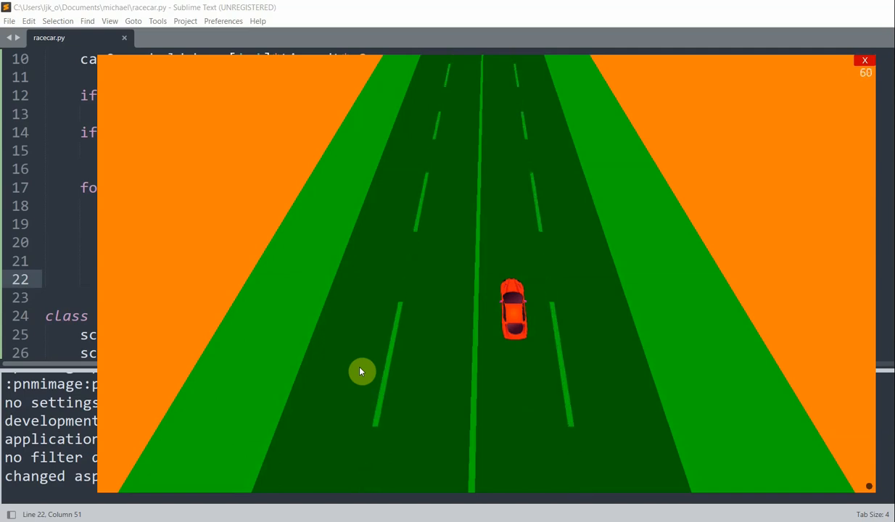
click(865, 60)
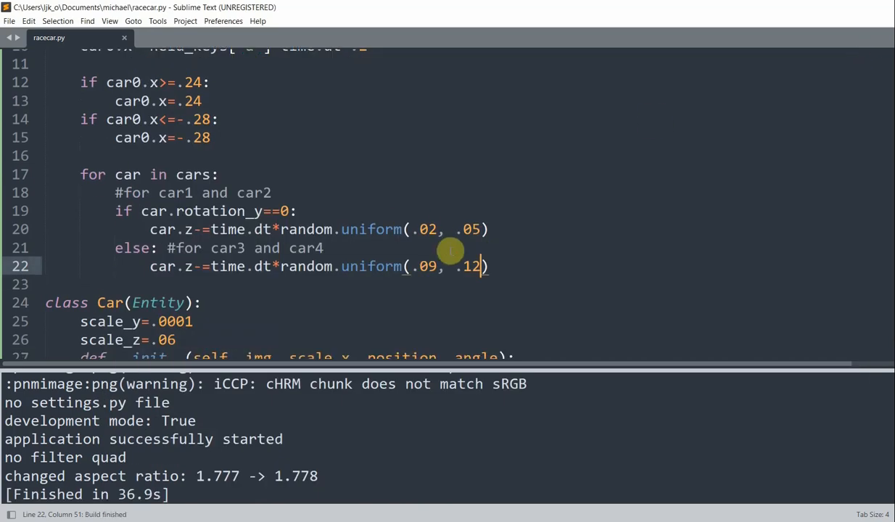
Add a '#bottom boundary' check resetting cars below z -.3 to z .4
key(enter)
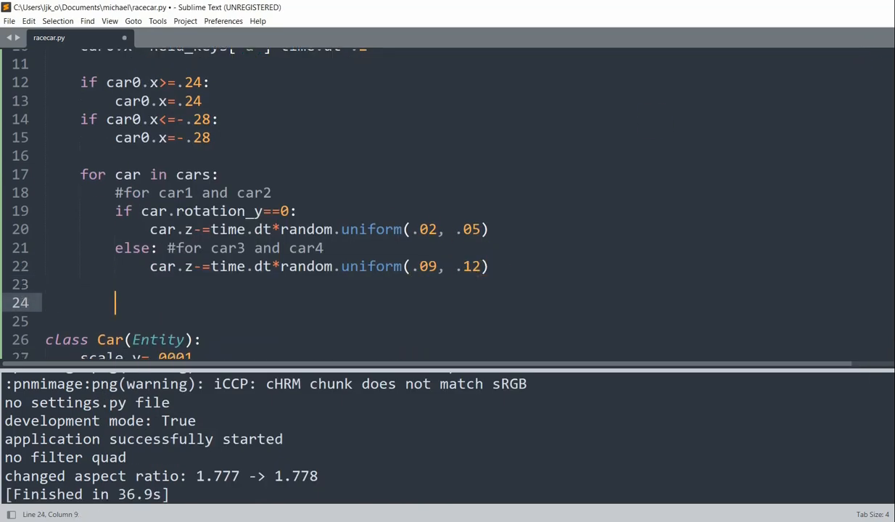
text(#botto)
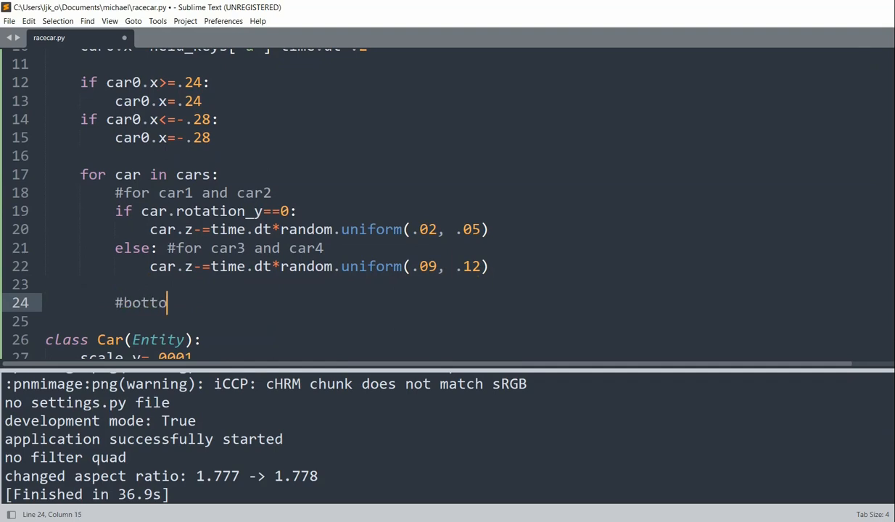
text(m boundary)
text(if)
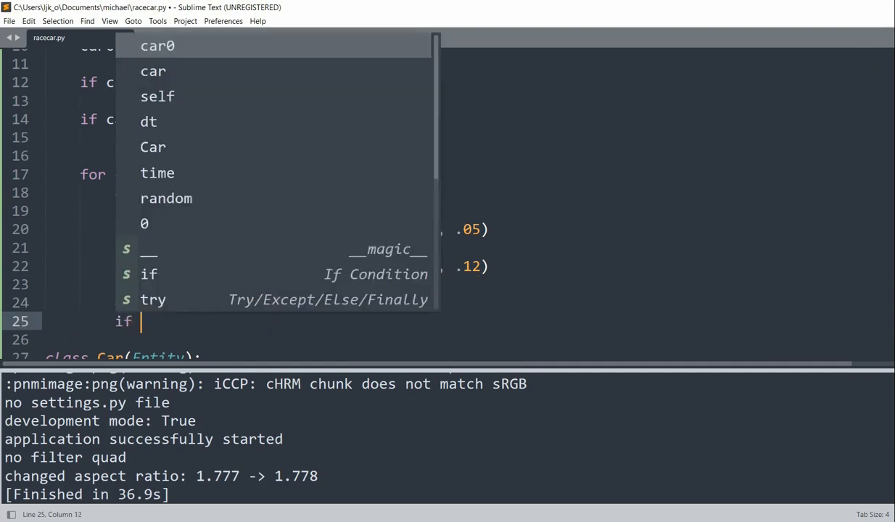
text(car.z<-.3:)
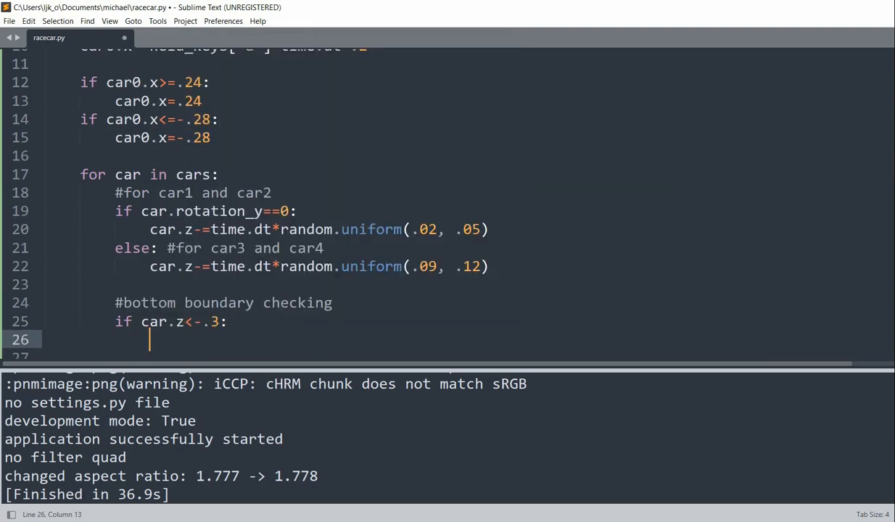
text(car,)
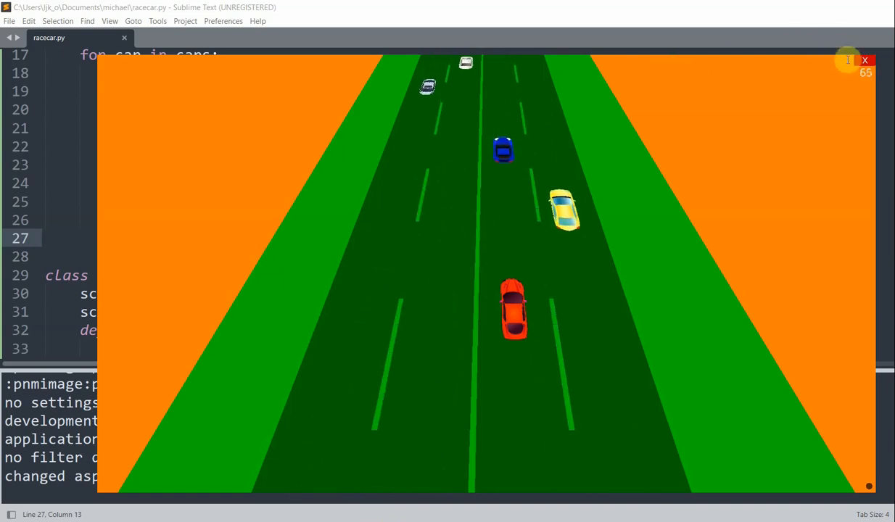
Close the game and add collision to update()'s global statement alongside offset
click(865, 60)
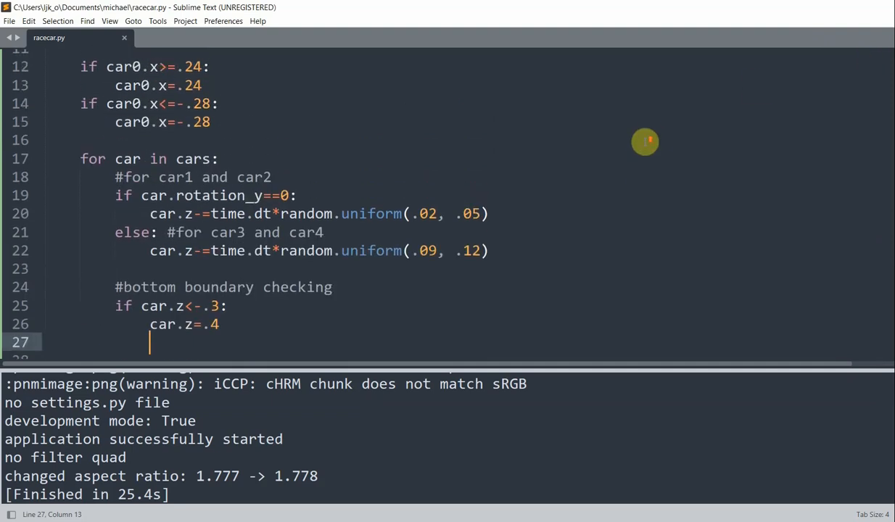
scroll(down, 3)
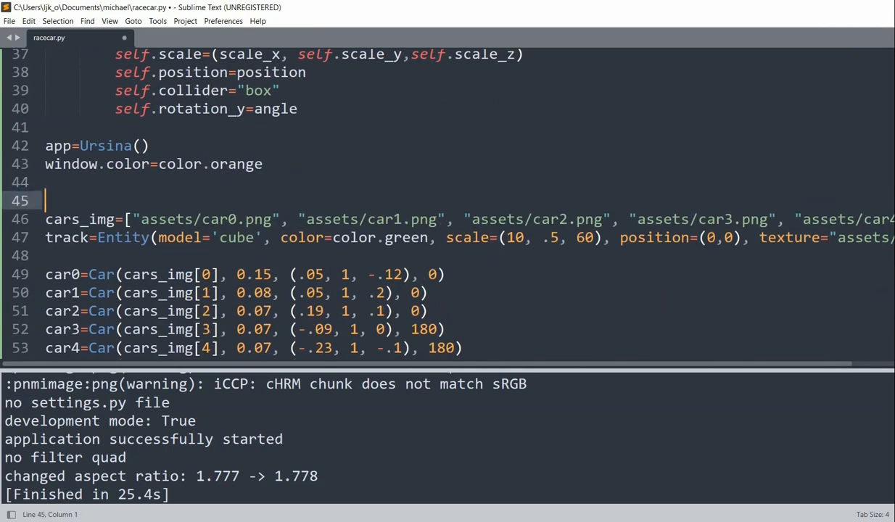
text(colli)
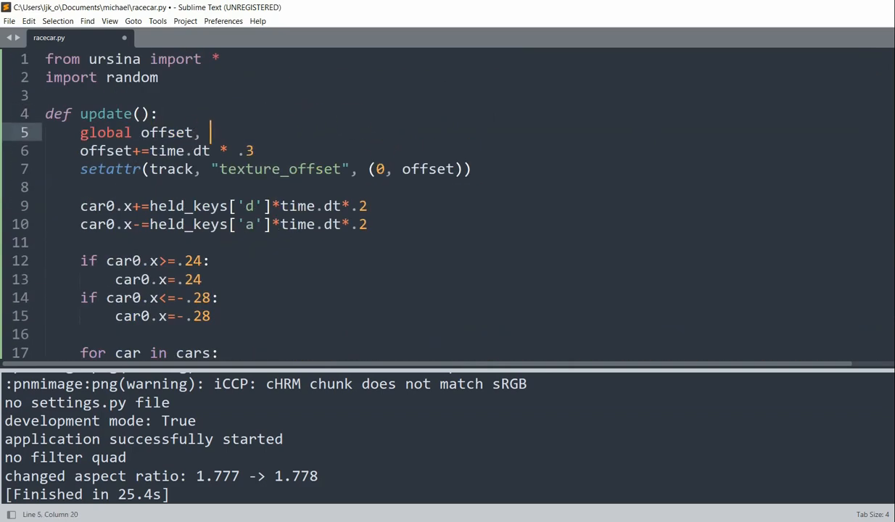
text(collision)
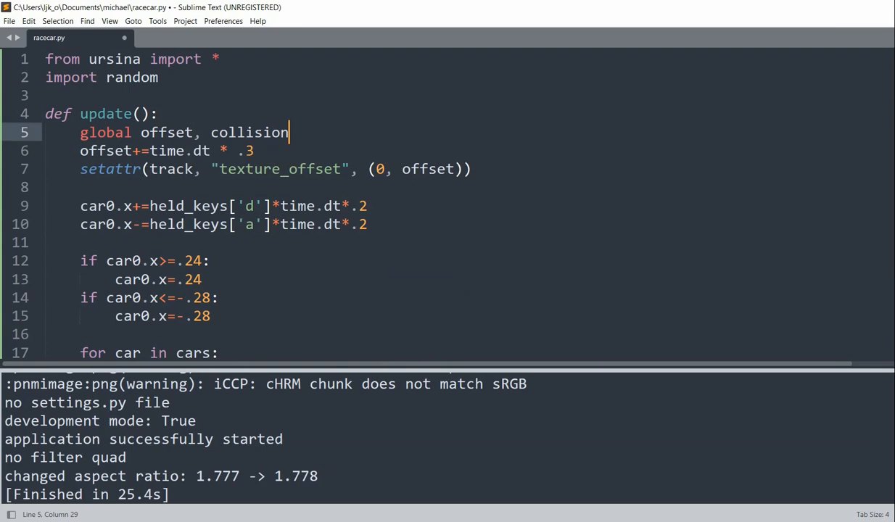
mouse_move(215, 169)
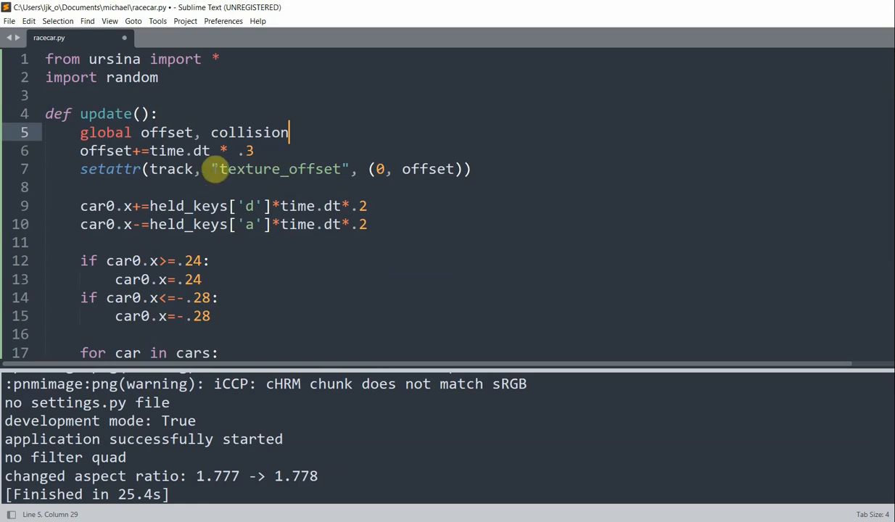
Set collision=True when car0 and a car differ by under .05 in x and z
scroll(down, 3)
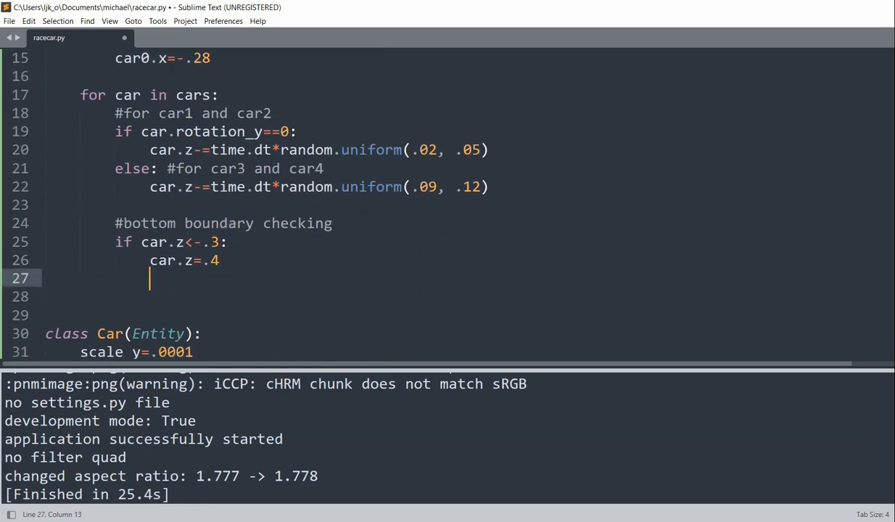
text(if abs()
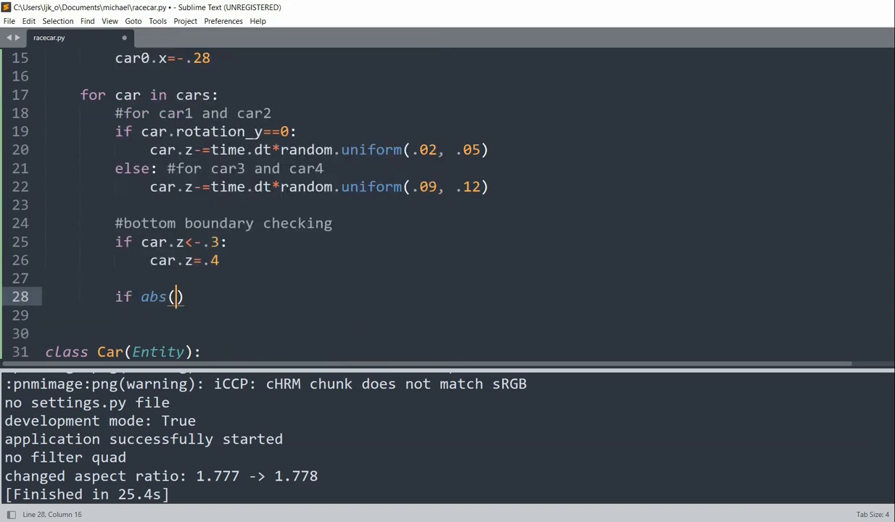
text(car0.x)
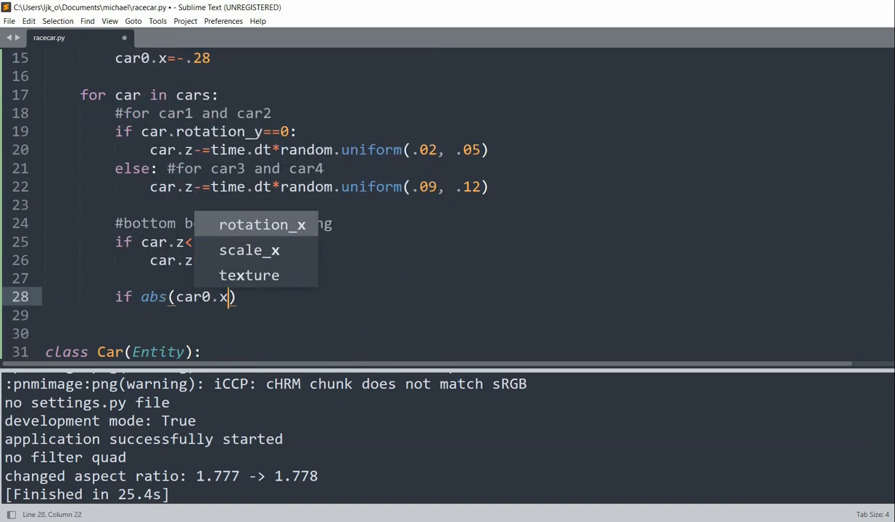
text(-car.x)
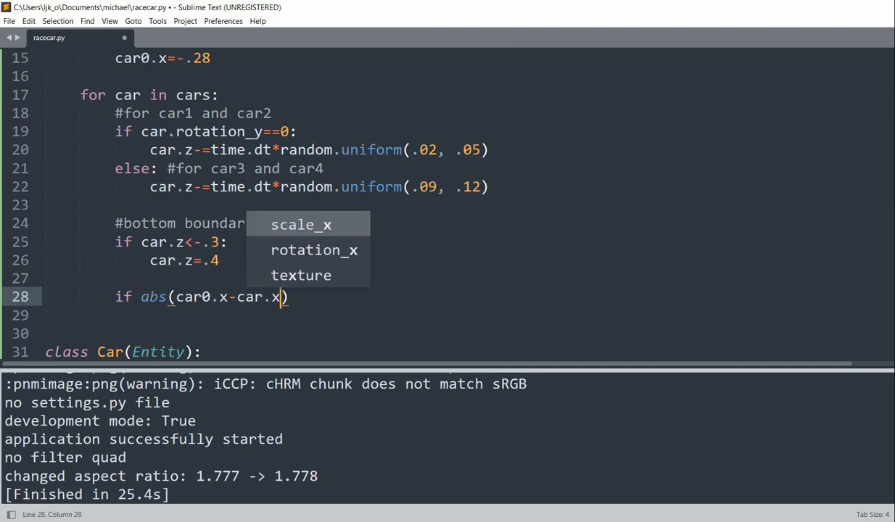
text(<.05:)
click(468, 316)
text(if abs(car0.z<)
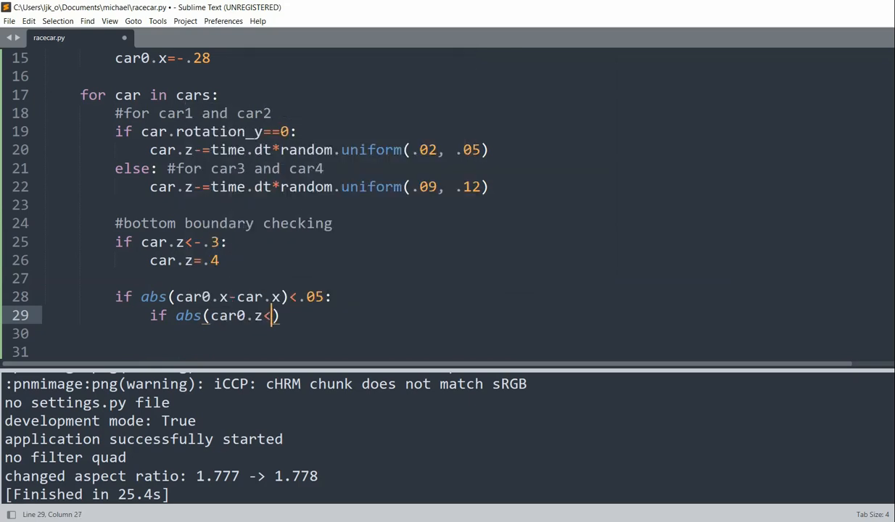
text(-car.z)<)
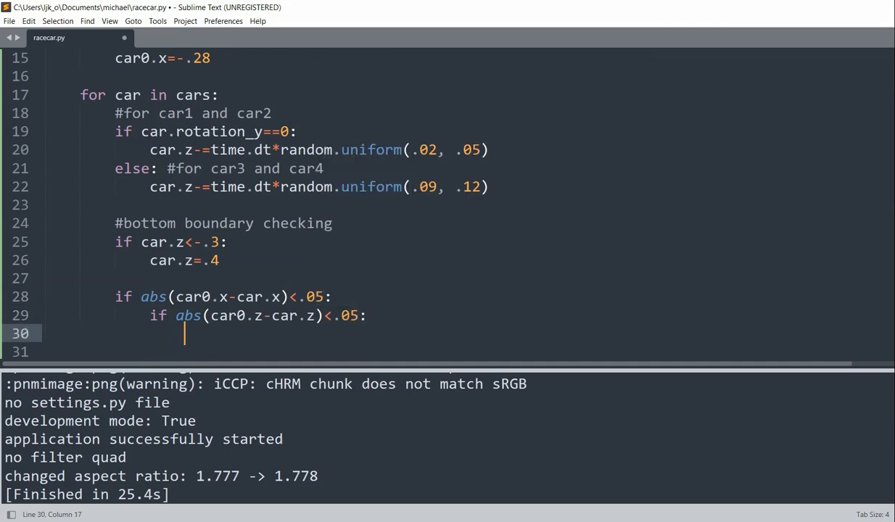
text(collision)
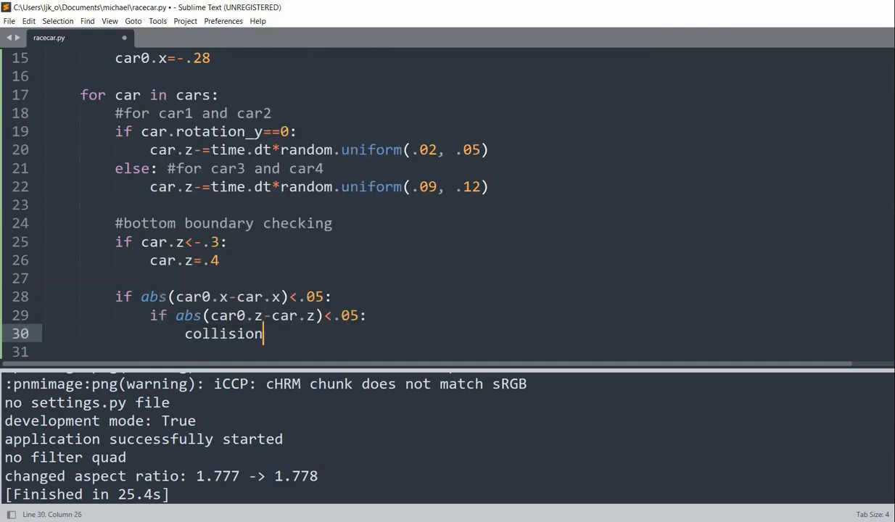
text(=True)
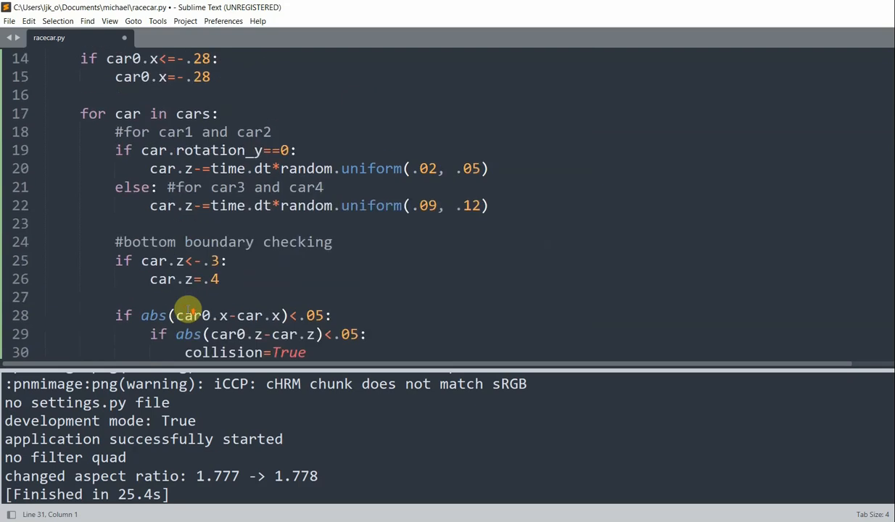
Add 'if collision:' spinning car0 with car0.rotation_y += time.dt*100
scroll(down, 3)
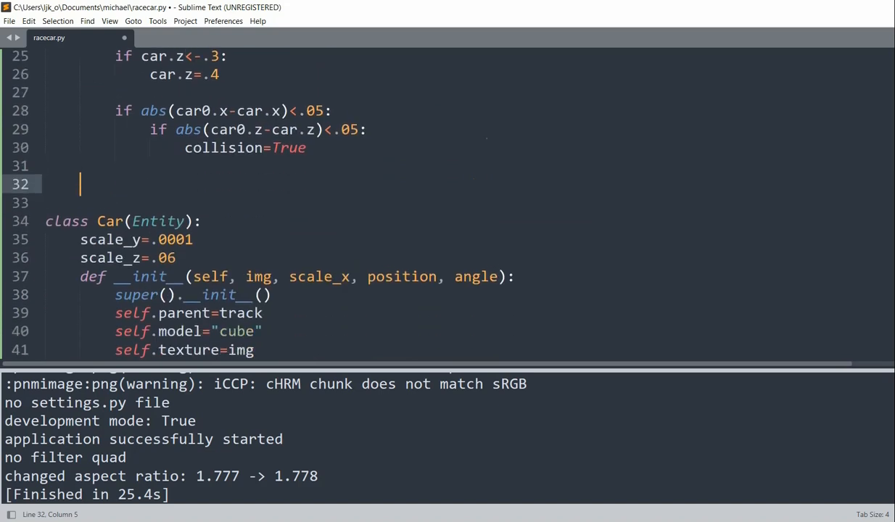
text(if collision:)
text(car0.rotation_y)
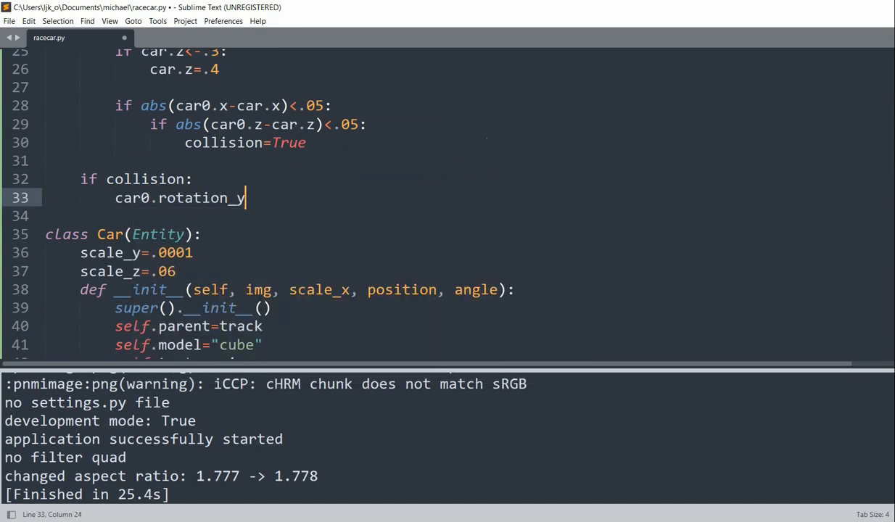
text(+=time)
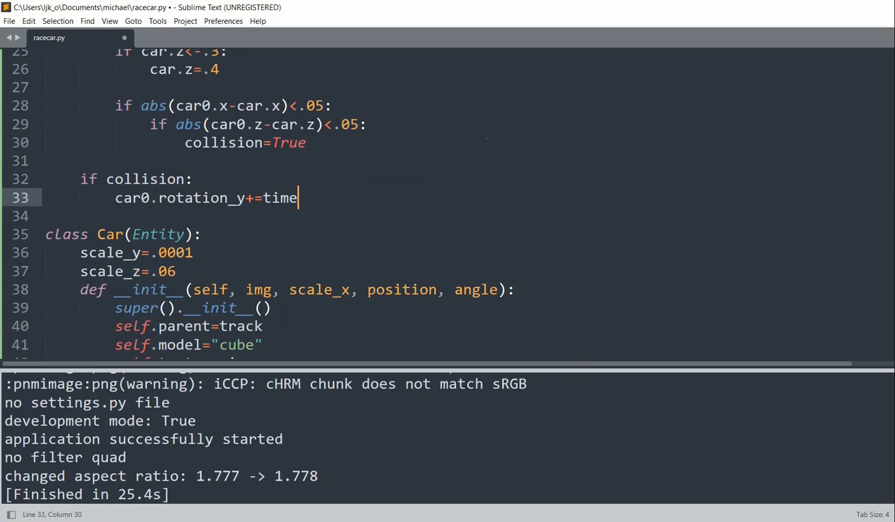
text(.dt*100)
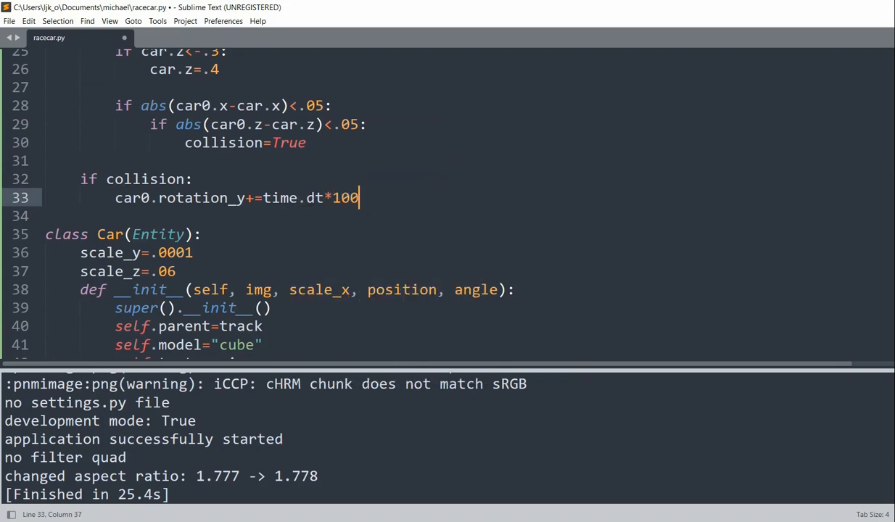
key(enter)
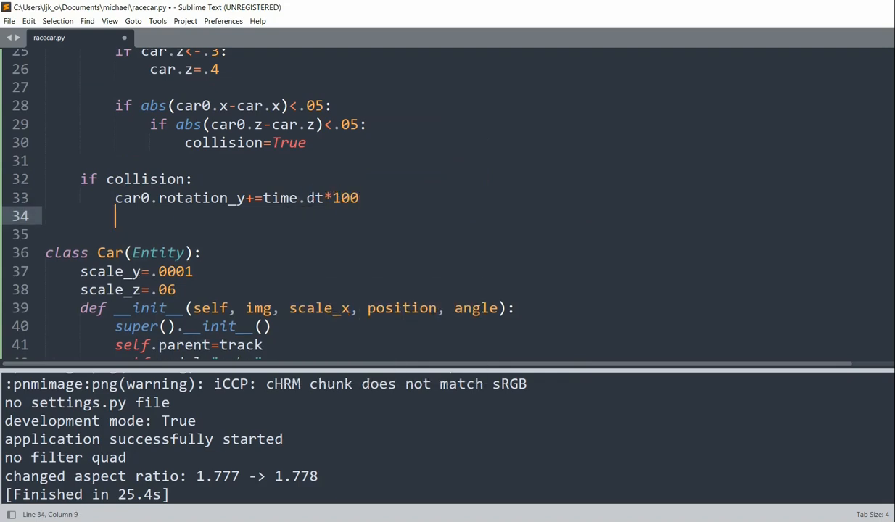
Add 'if car0.rotation_y>=360:' resetting collision to False and car0.rotation_y to 0
text(if car0.rotation_y)
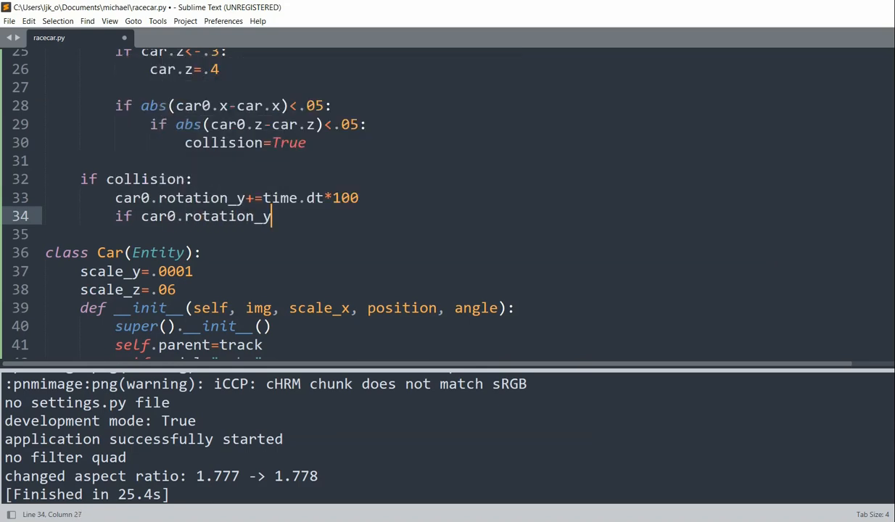
text(>=360)
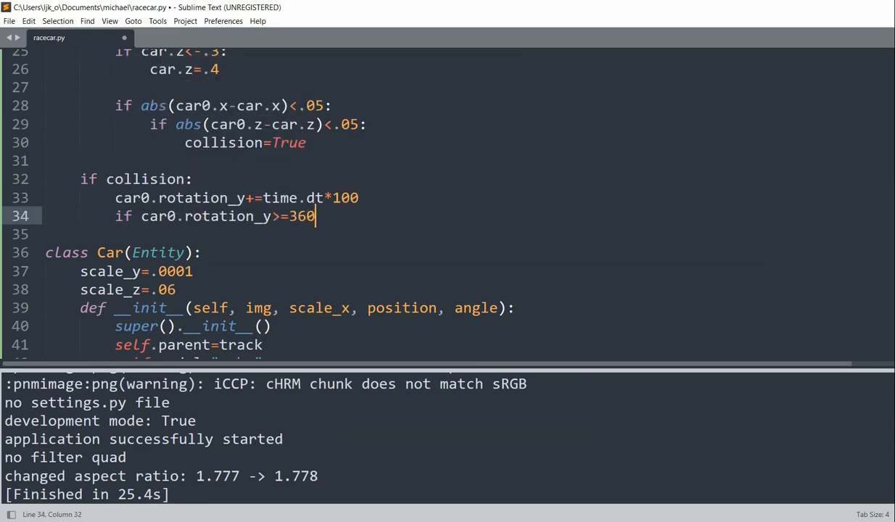
text(collision=False)
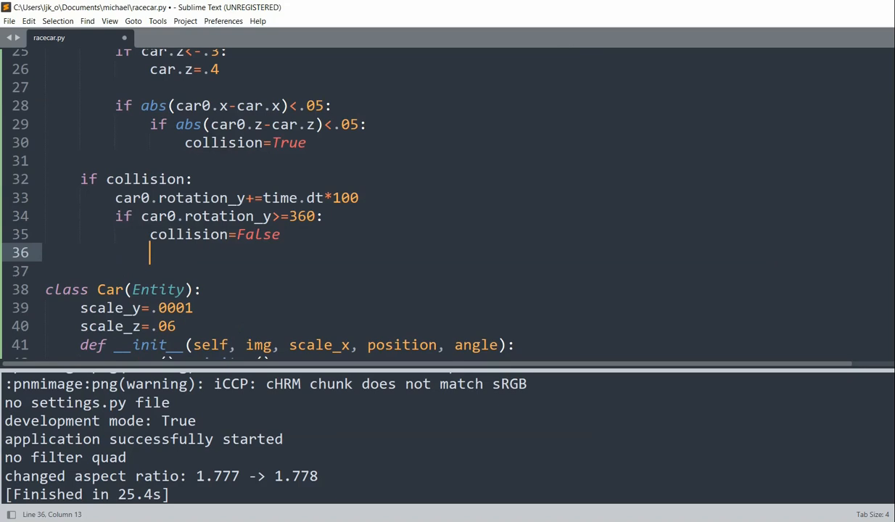
text(car0.rotation))
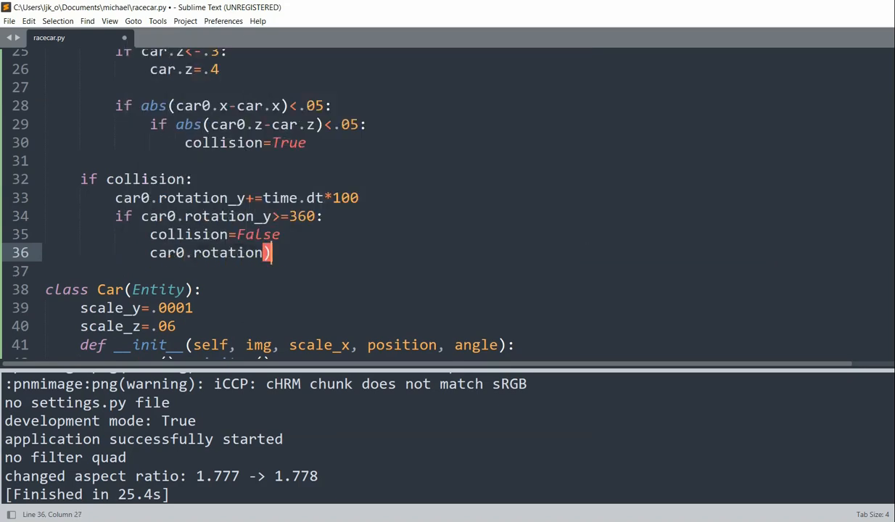
text(_y=0)
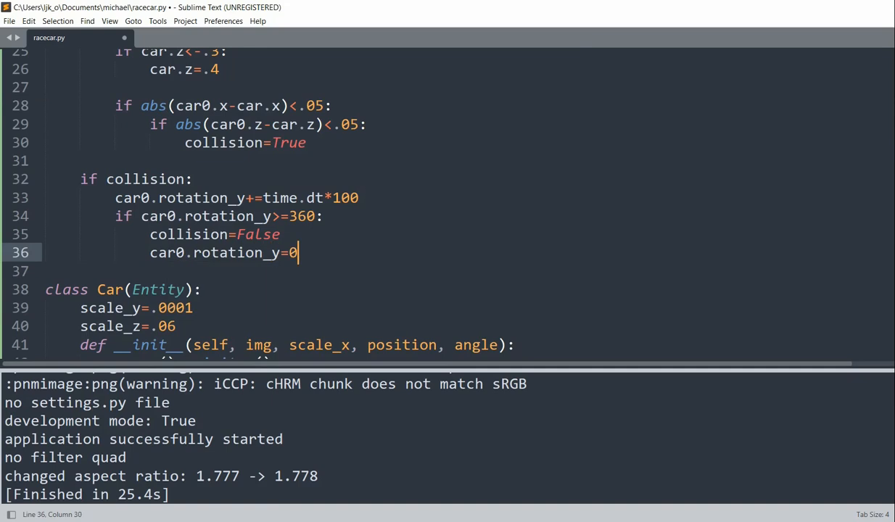